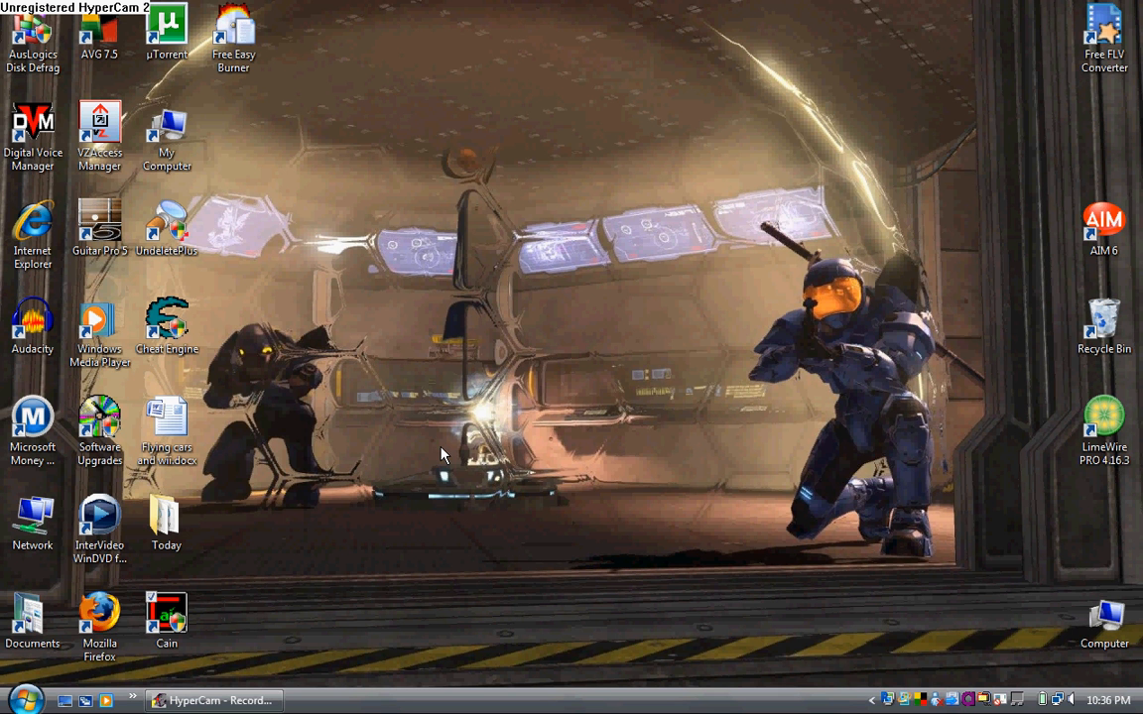
- Launch Firefox from the desktop, go to google.com and search for 'cain and abel'
click(99, 619)
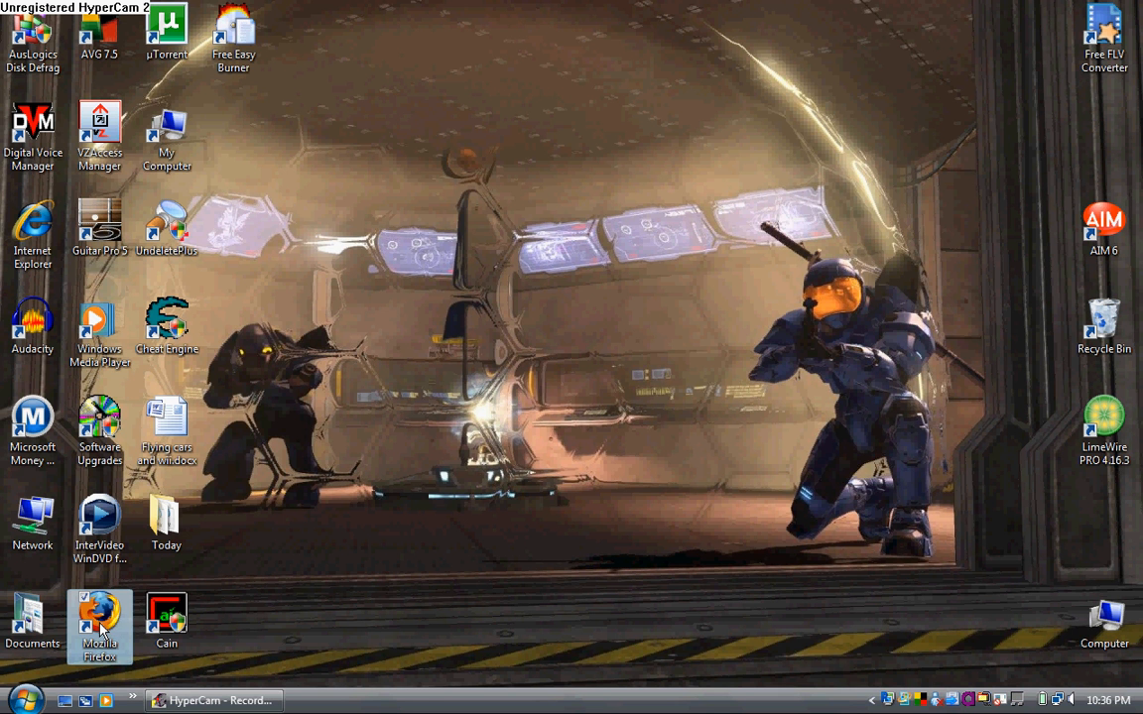
double_click(99, 611)
text(www.)
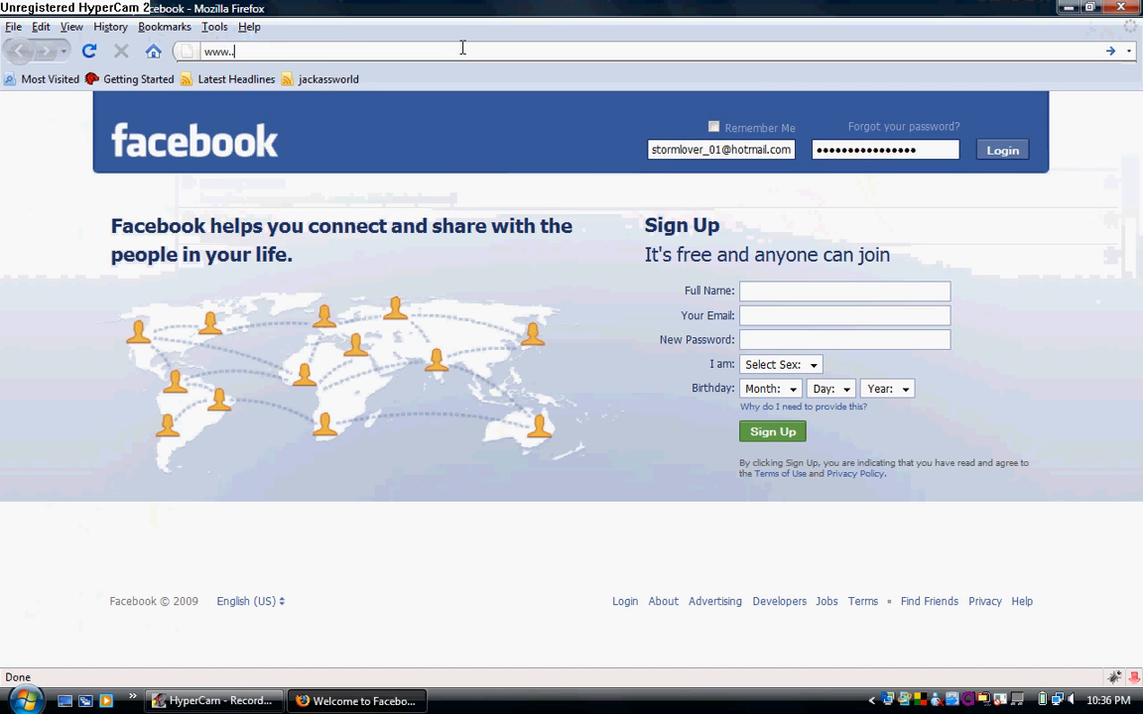
text(google.com/)
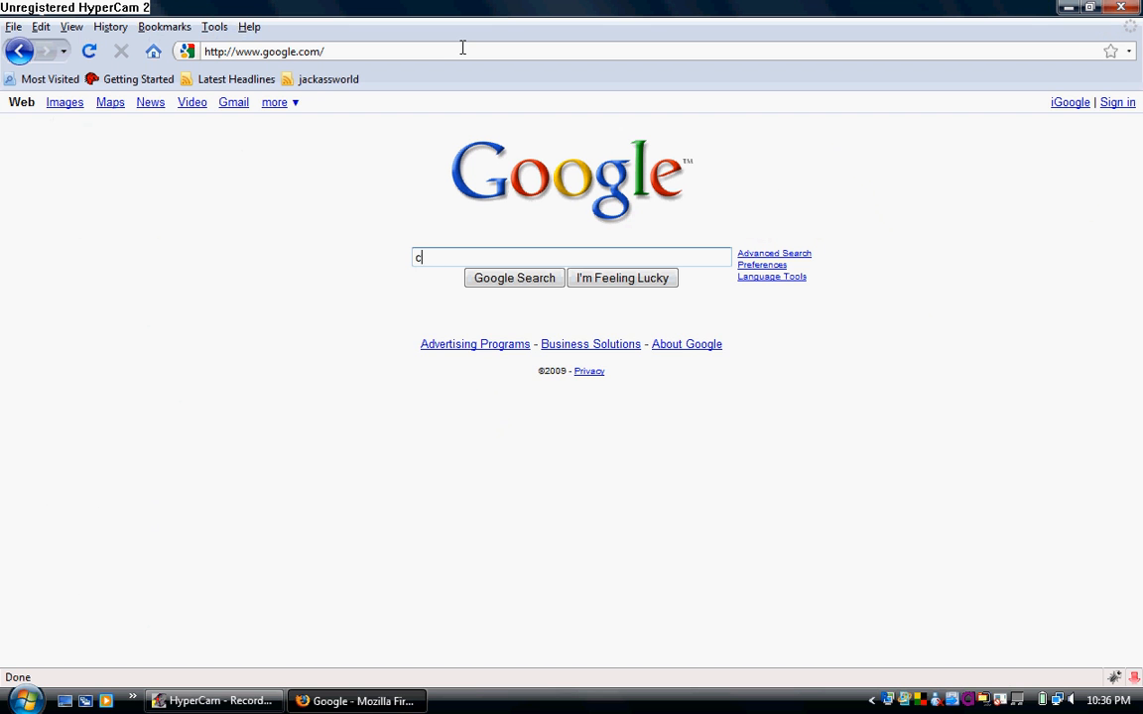
text(ain and abel)
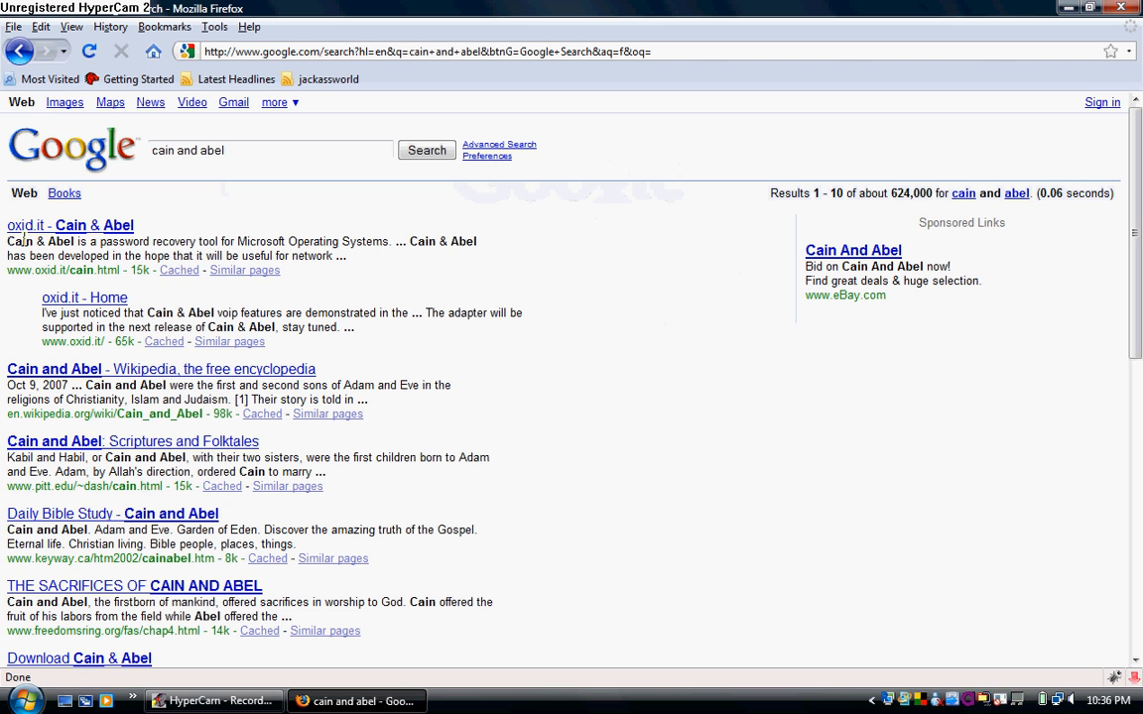
mouse_move(99, 230)
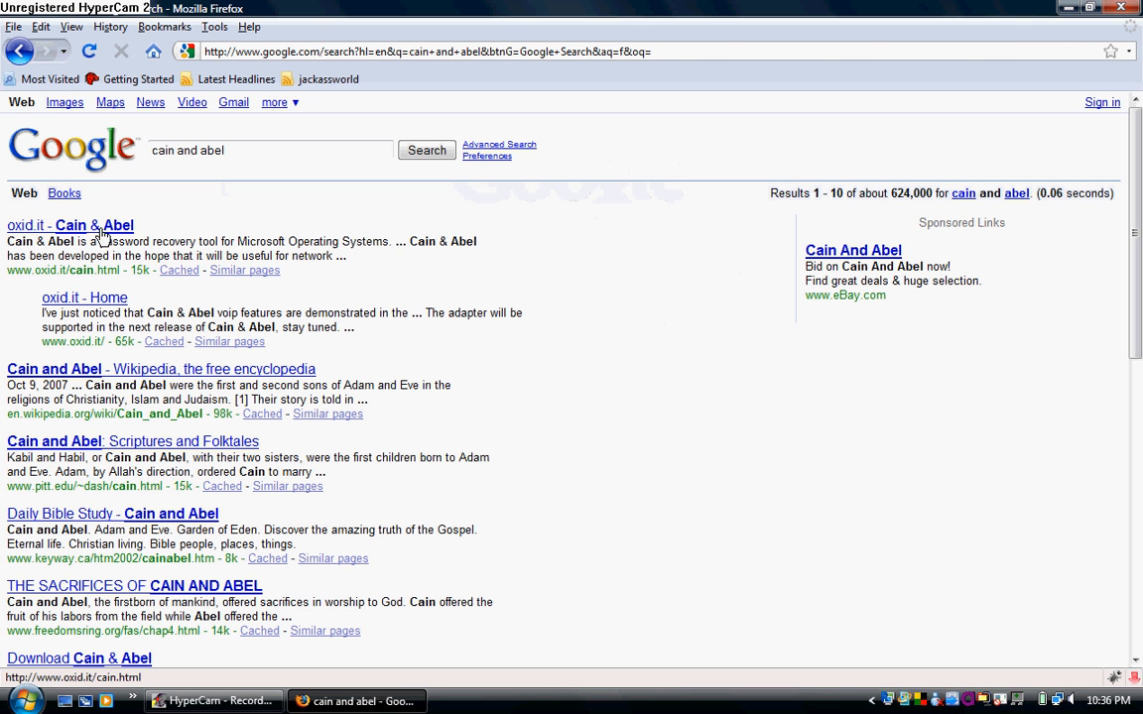
- Open the 'oxid.it - Cain & Abel' result from the Google list
click(93, 227)
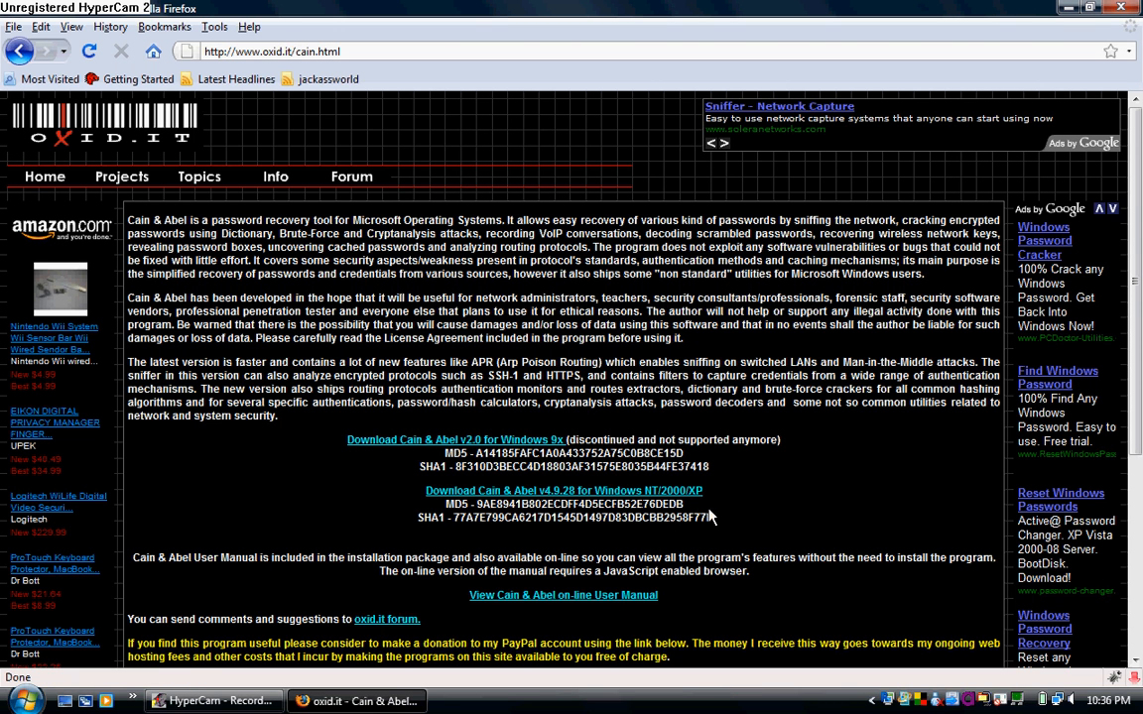
mouse_move(883, 524)
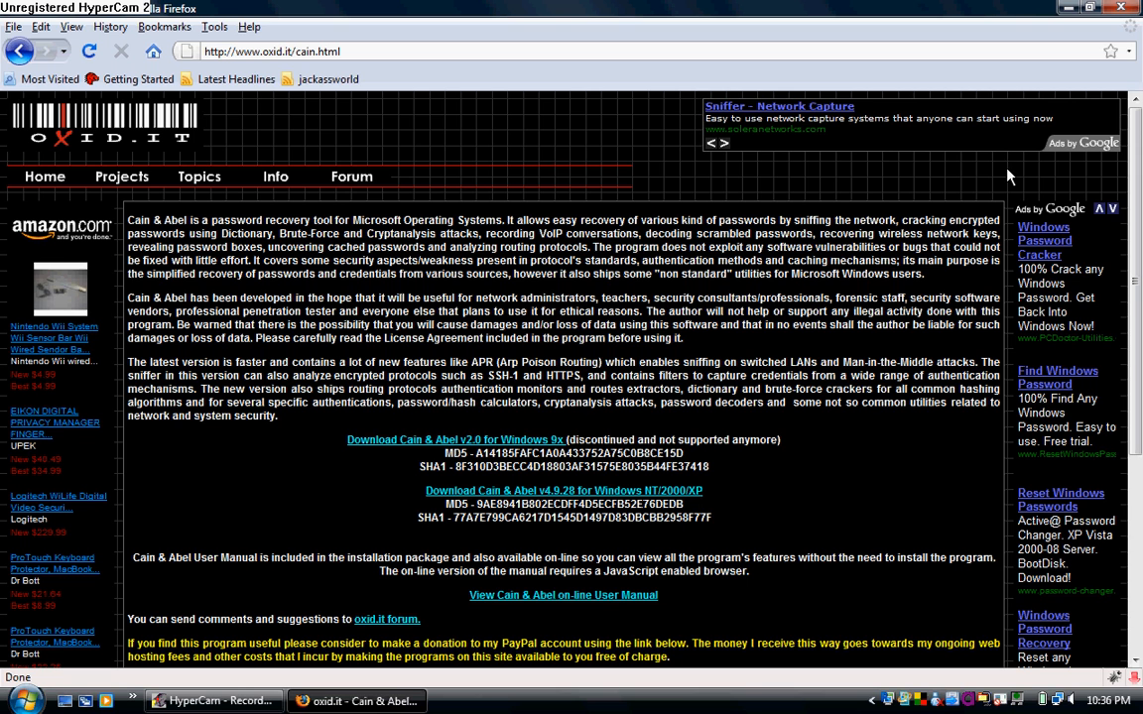
mouse_move(1121, 8)
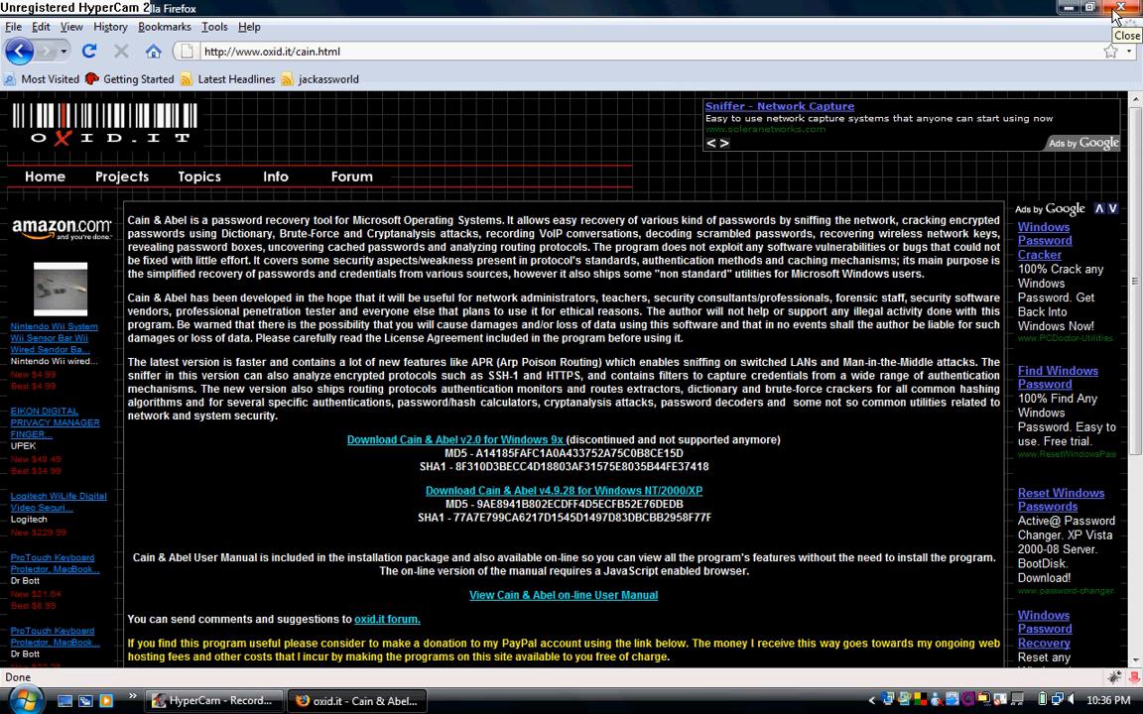
- Minimize Firefox, start Cain from the desktop maximized, and bring up its adapter configuration
click(1122, 8)
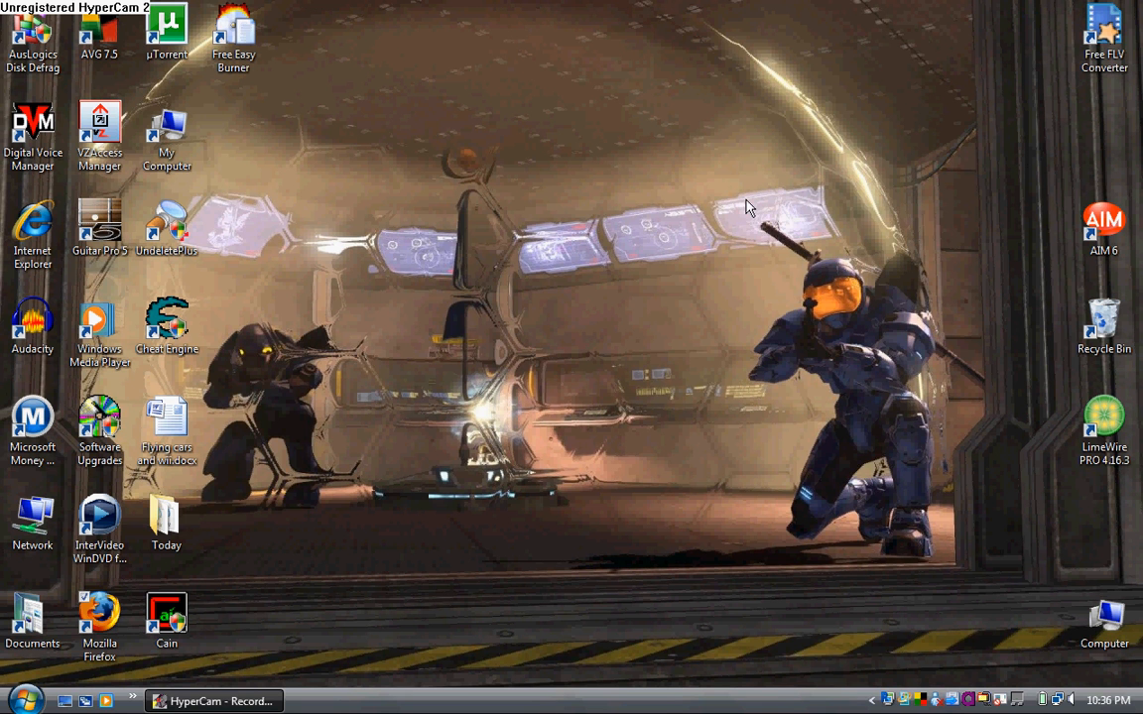
click(165, 616)
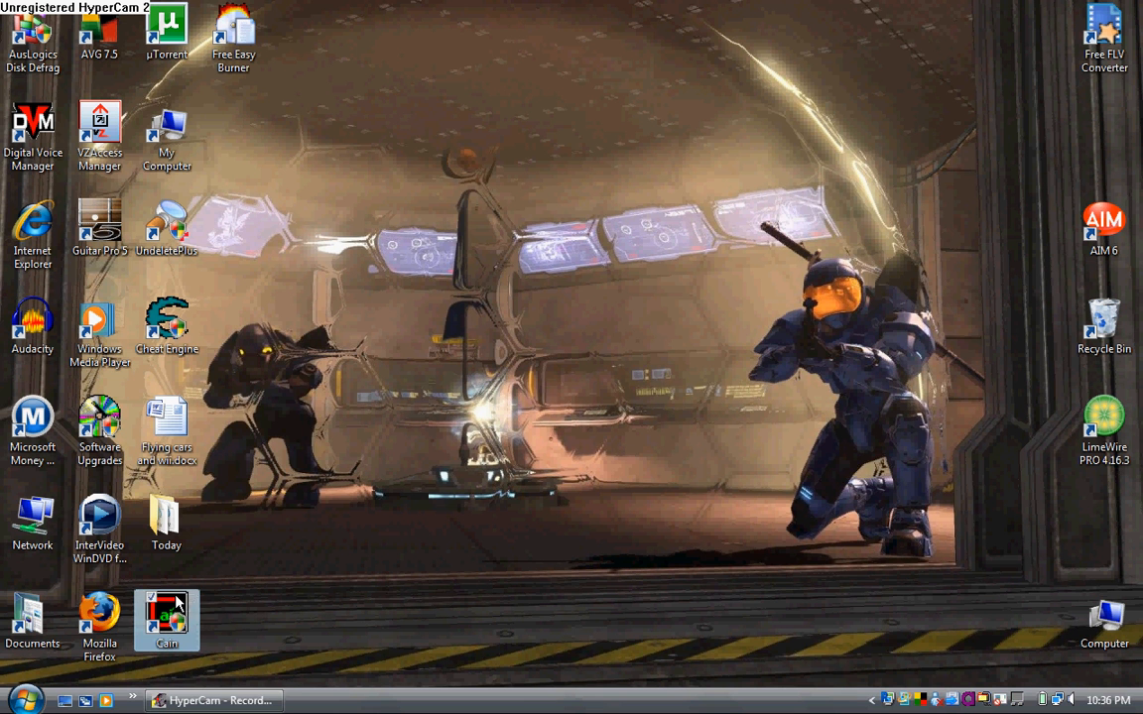
mouse_move(142, 565)
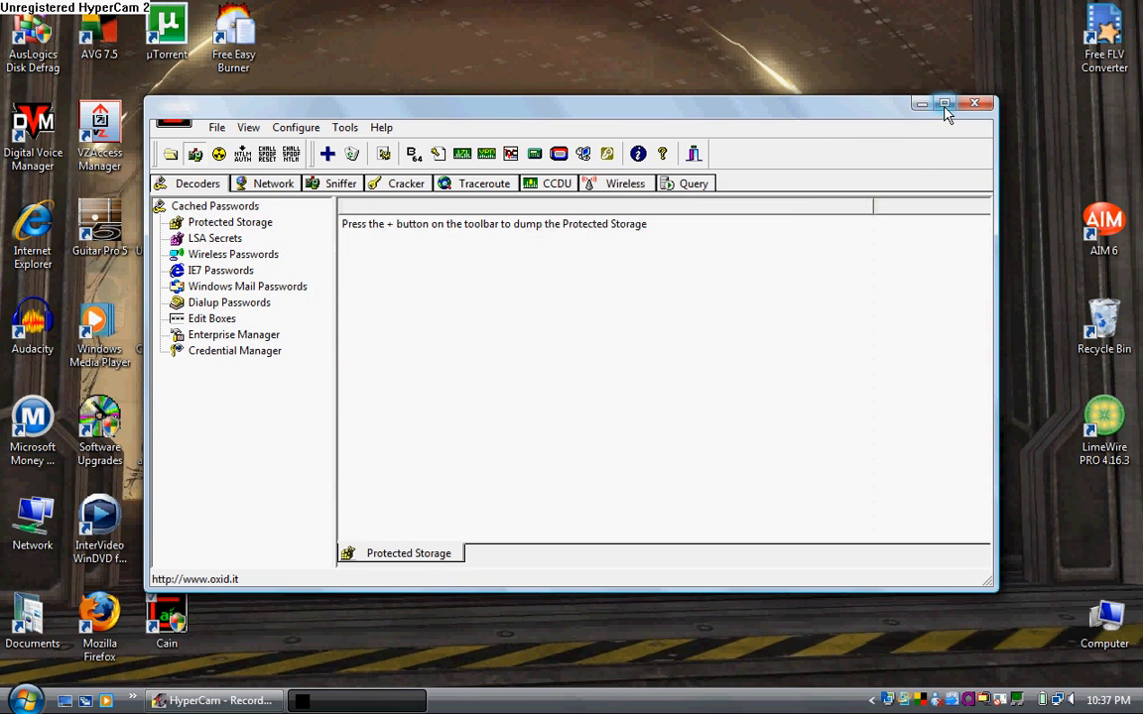
click(945, 103)
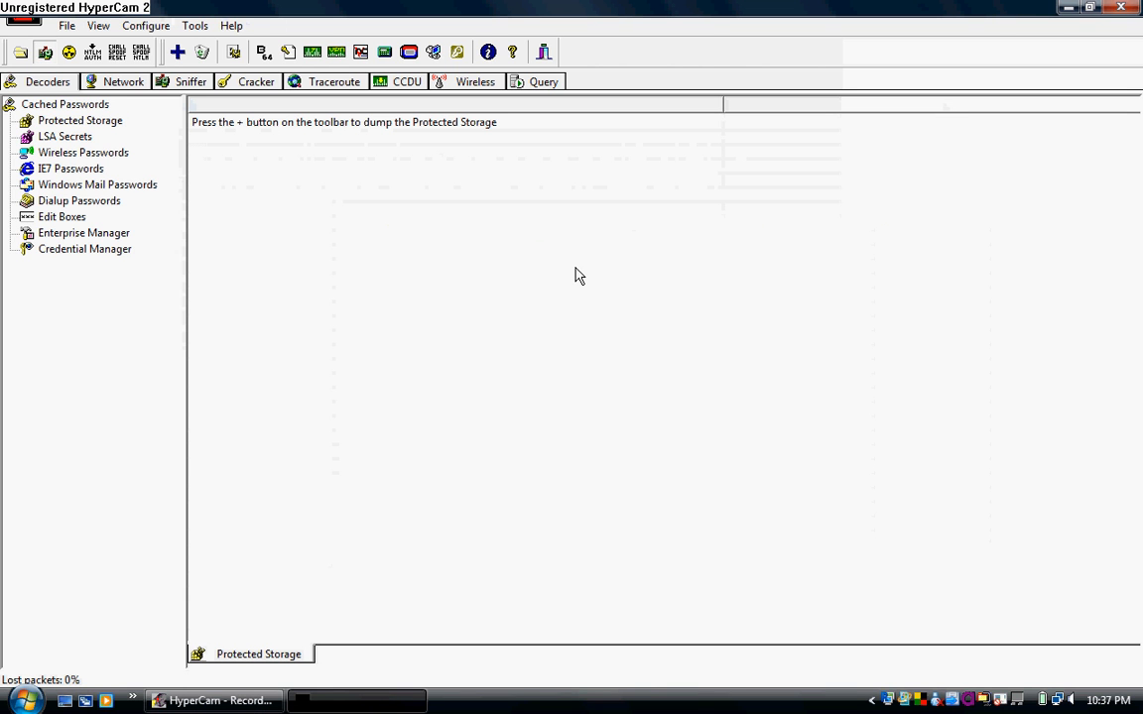
mouse_move(164, 123)
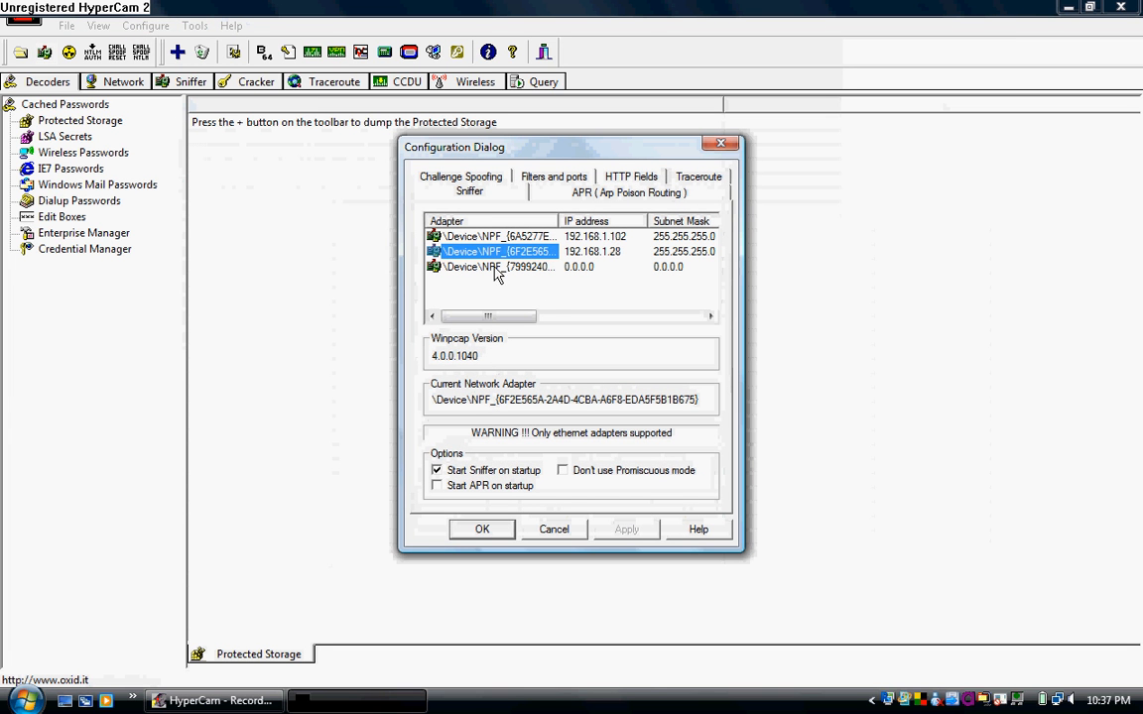
mouse_move(513, 316)
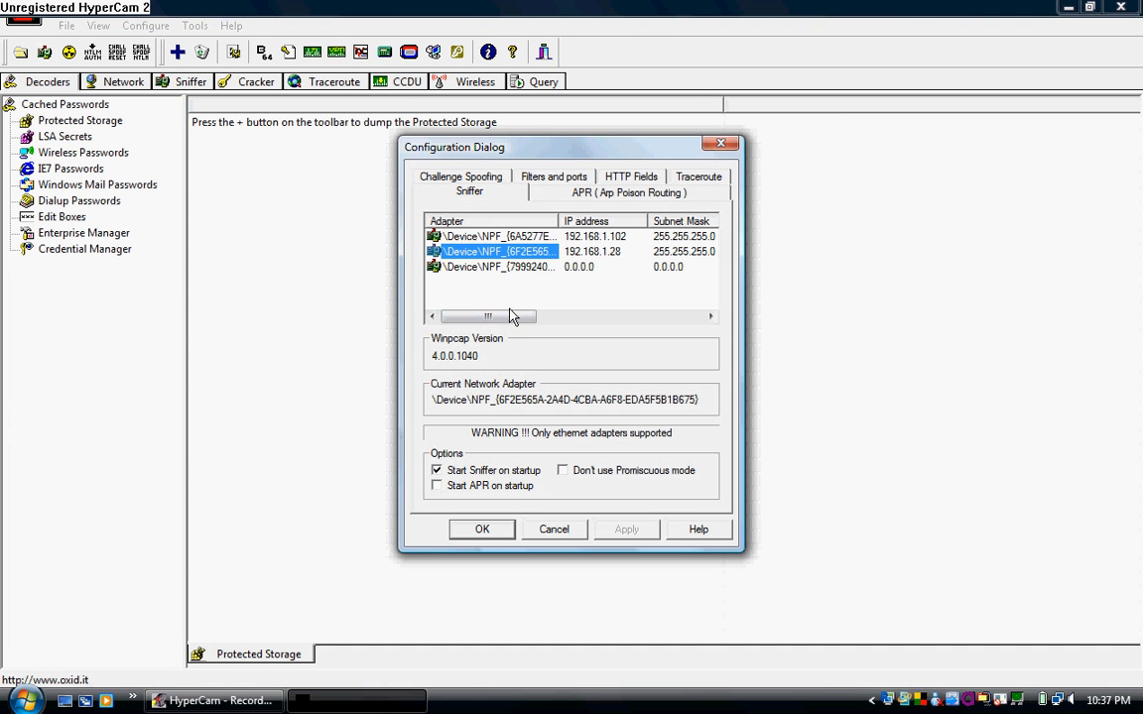
drag(486, 316, 607, 315)
text(cmd)
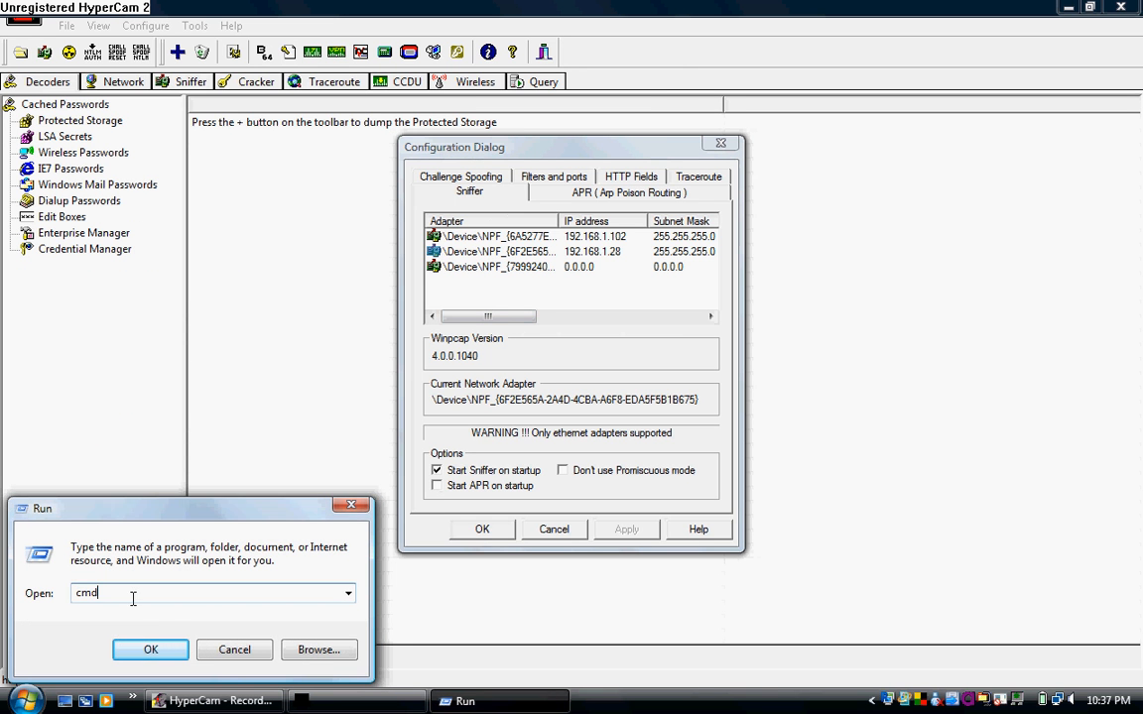
- Run ipconfig in a Command Prompt to show the wireless address 192.168.1.28
click(151, 649)
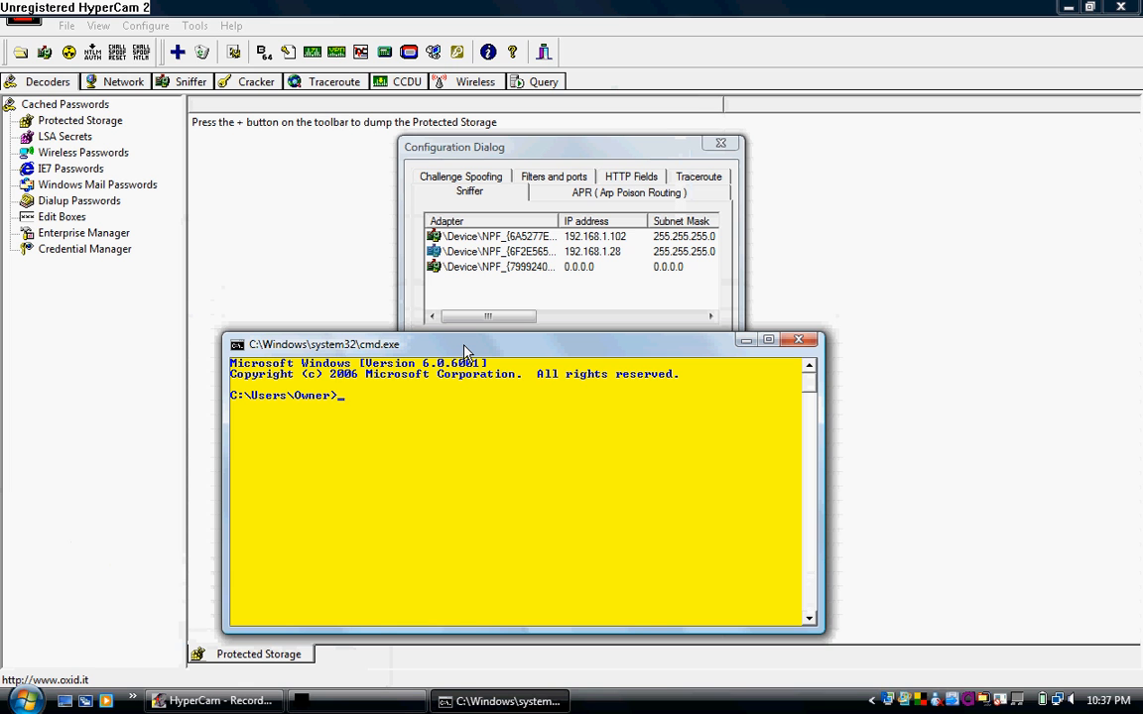
text(ipconfig)
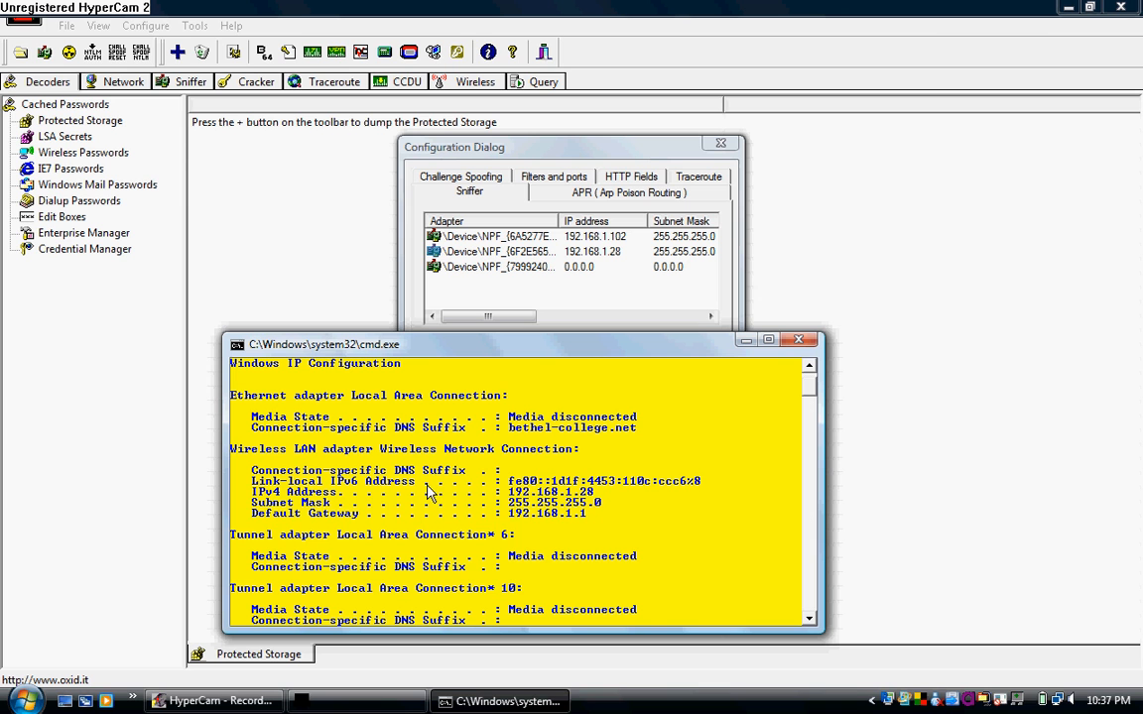
mouse_move(546, 508)
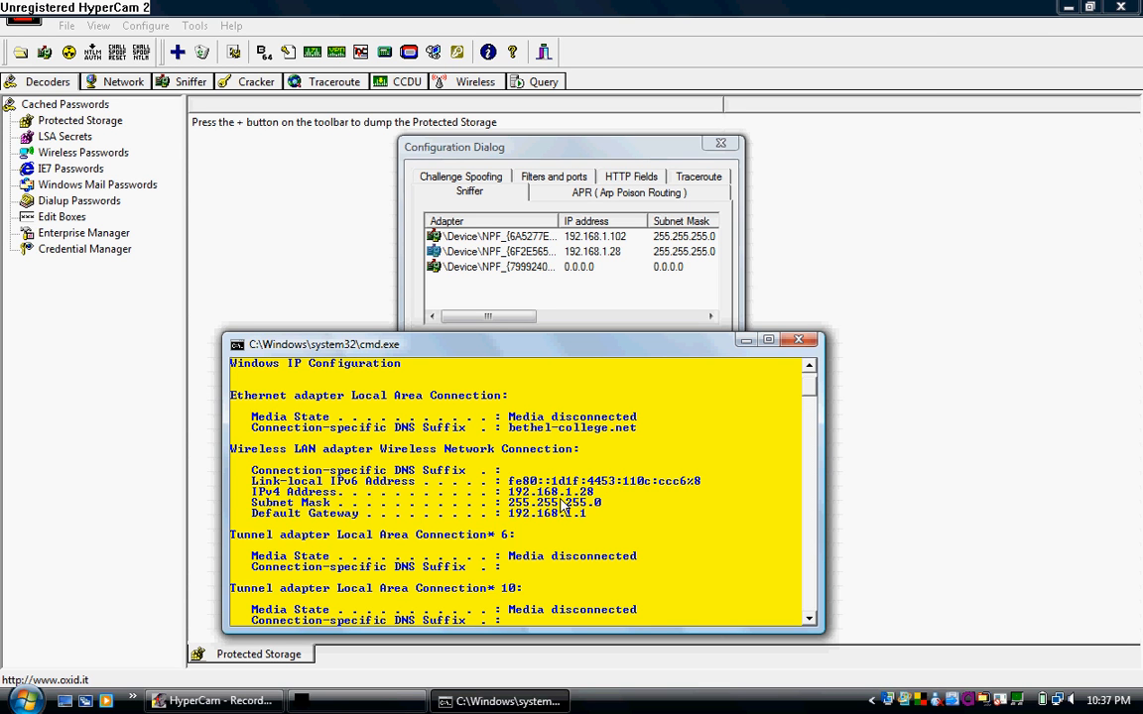
mouse_move(591, 508)
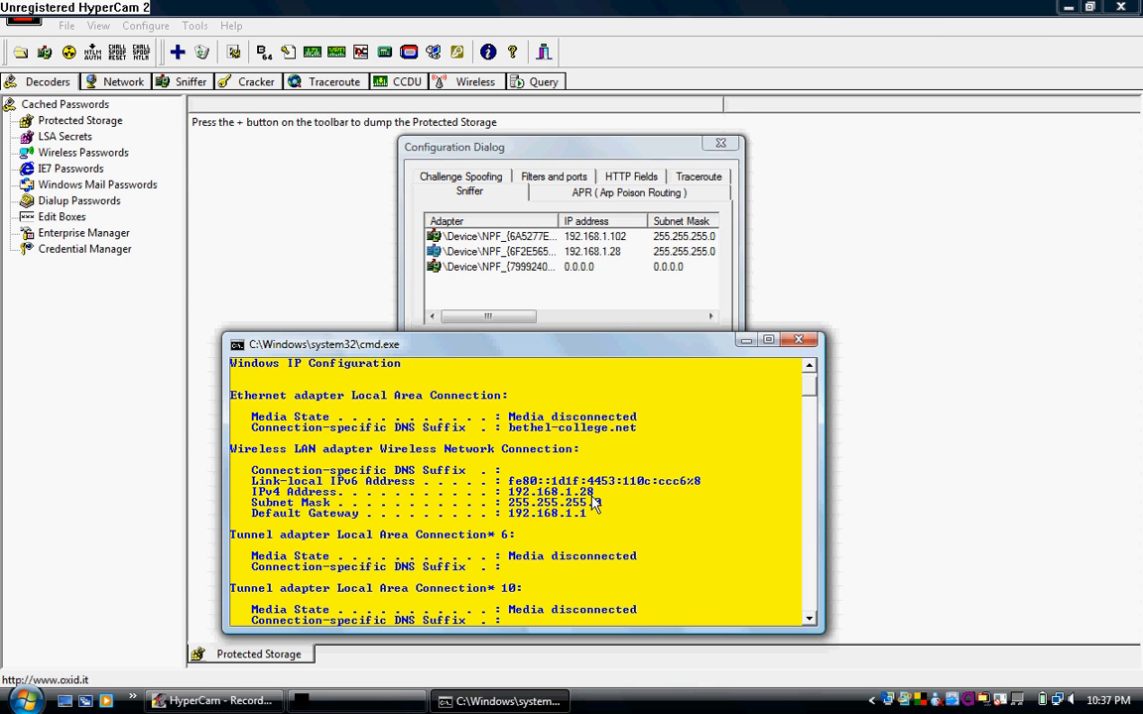
mouse_move(571, 268)
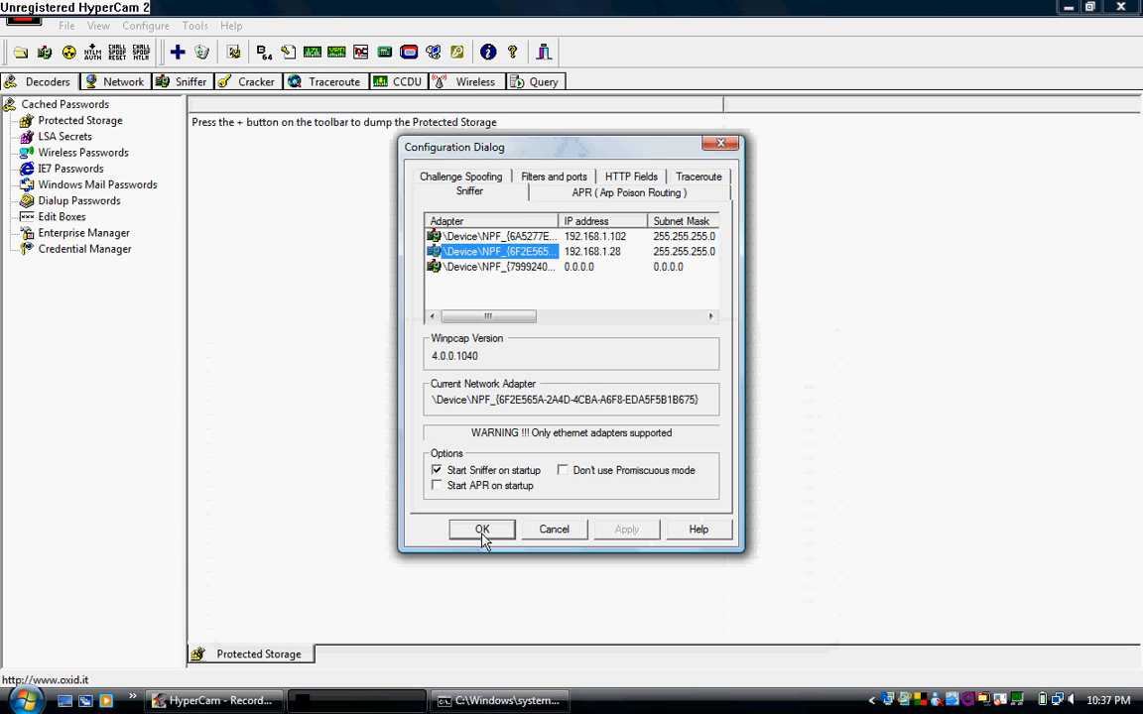
- Confirm the adapter settings, then browse Wireless, IE7, Windows Mail, Dialup decoders ending on LSA Secrets
click(480, 528)
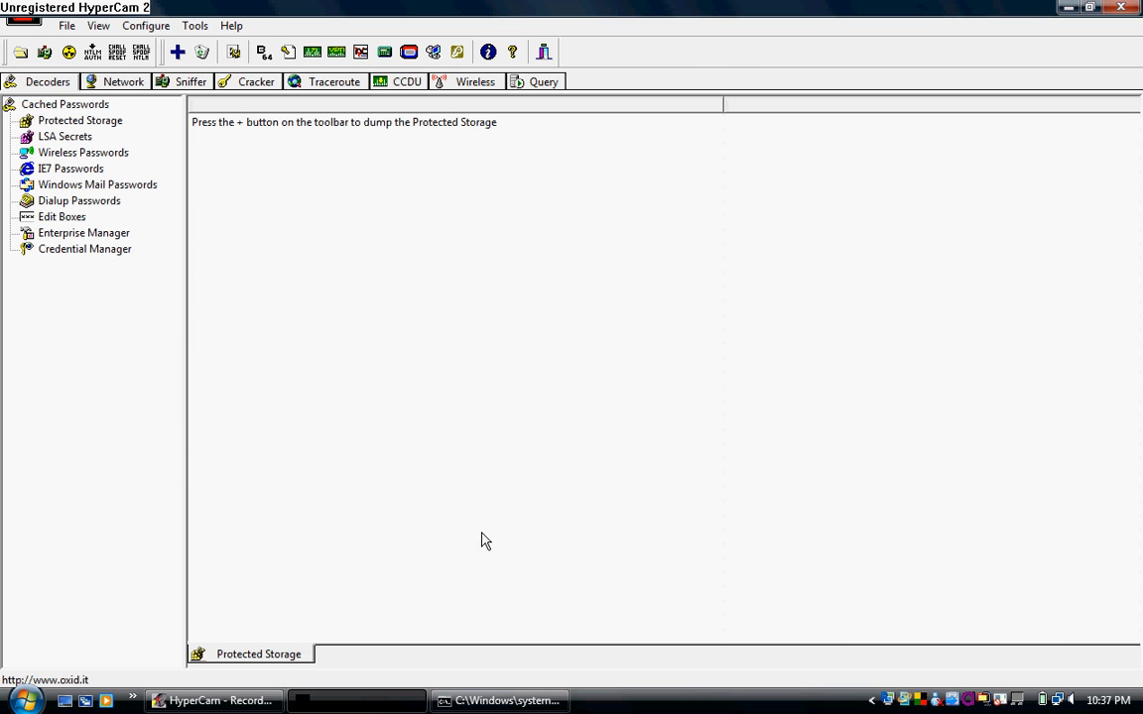
mouse_move(286, 313)
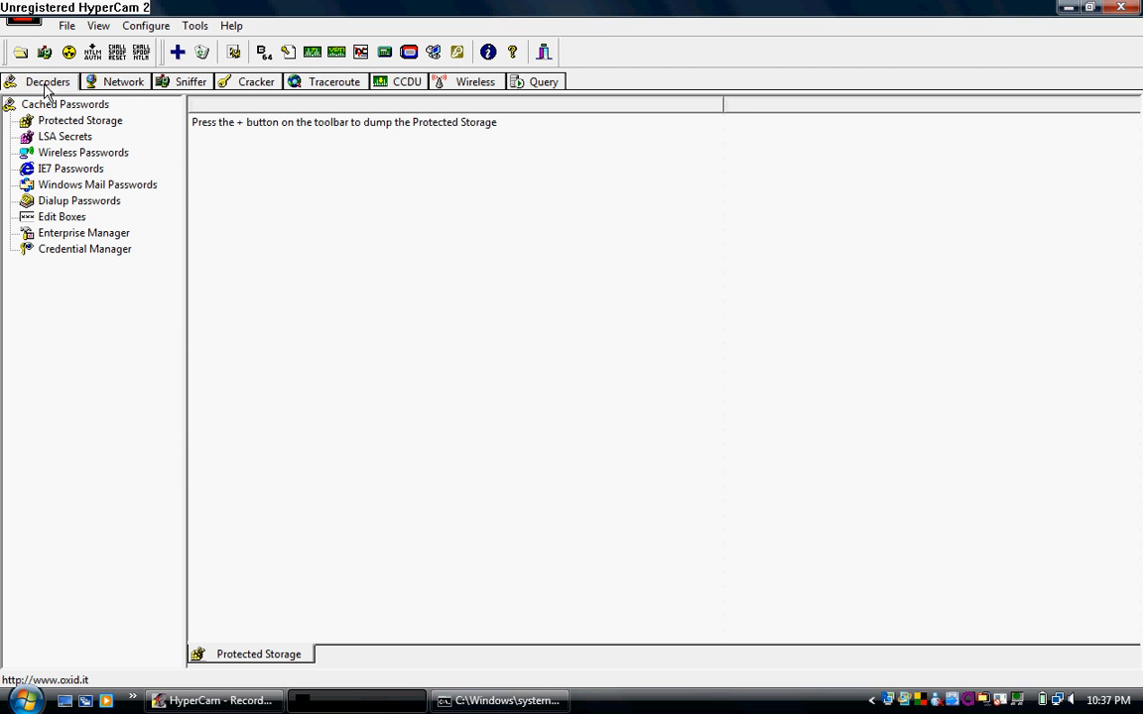
mouse_move(117, 157)
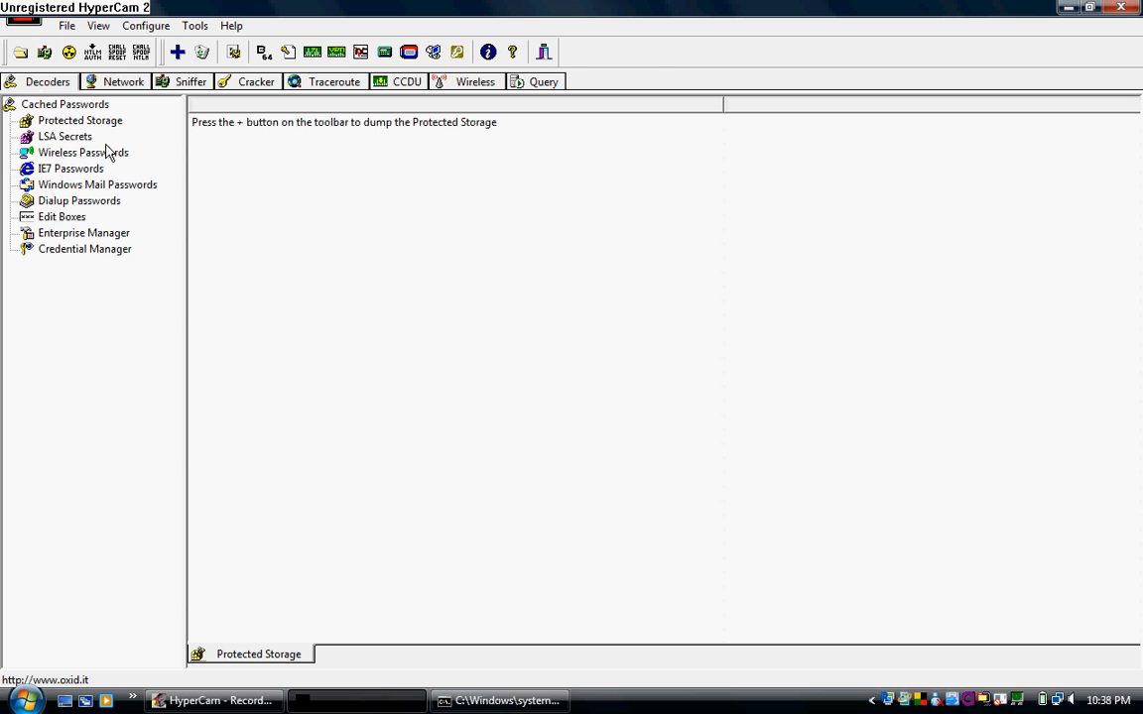
click(84, 151)
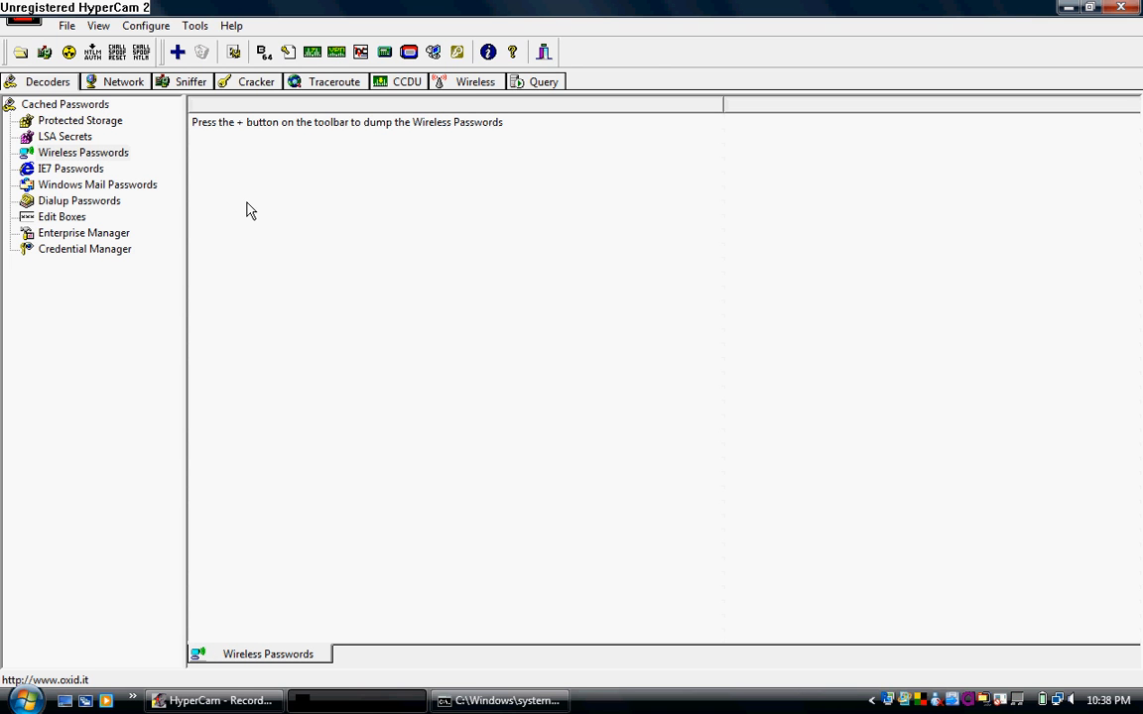
mouse_move(329, 174)
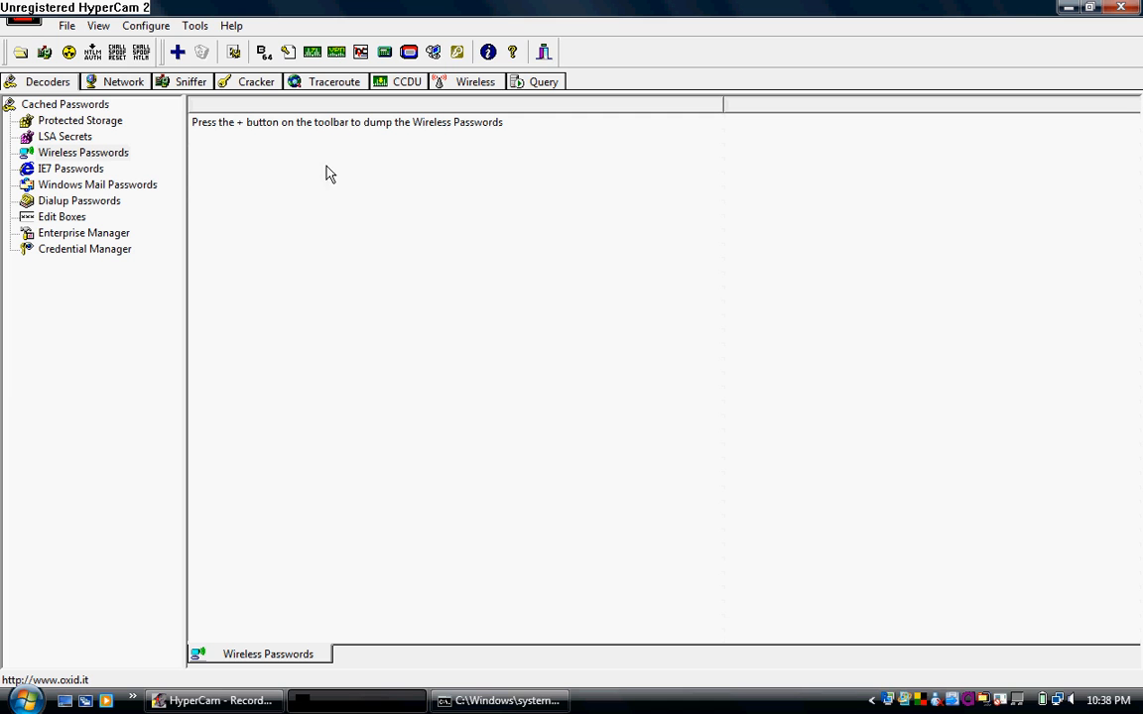
mouse_move(180, 53)
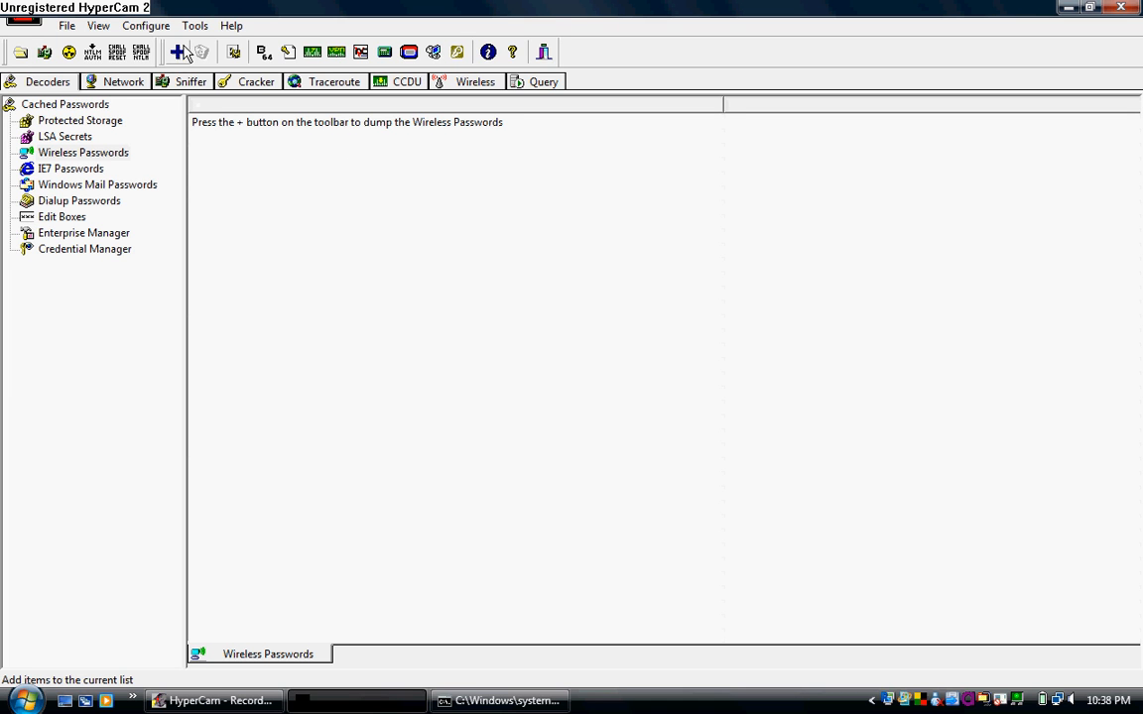
mouse_move(182, 51)
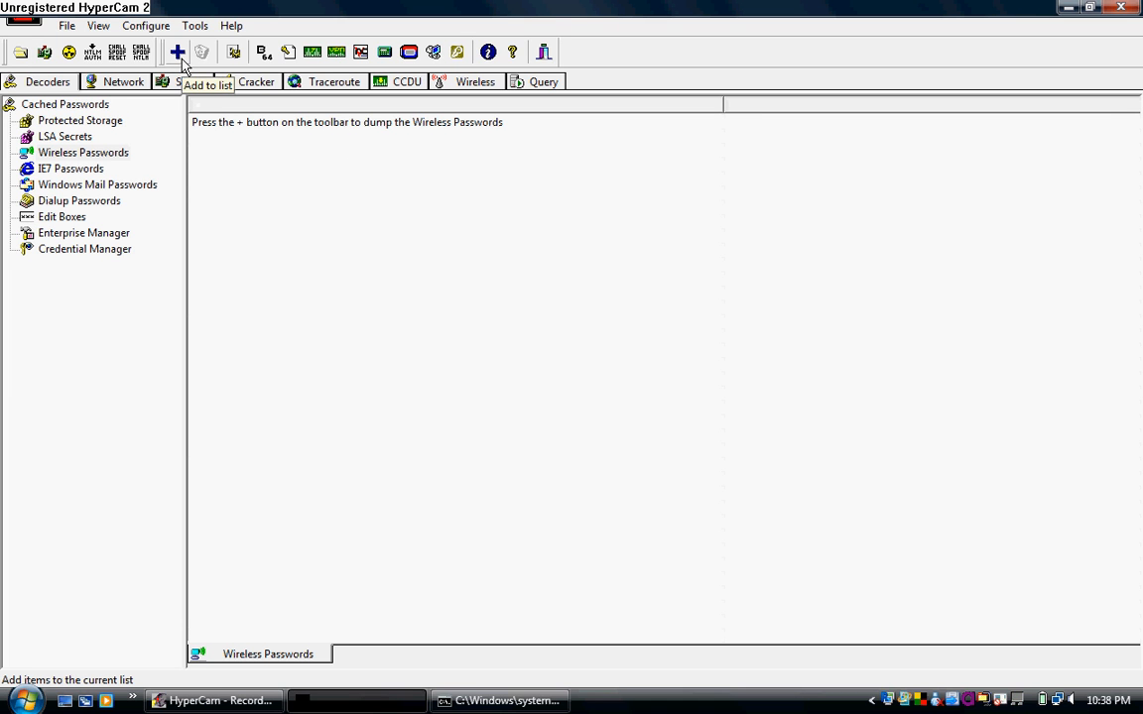
mouse_move(399, 325)
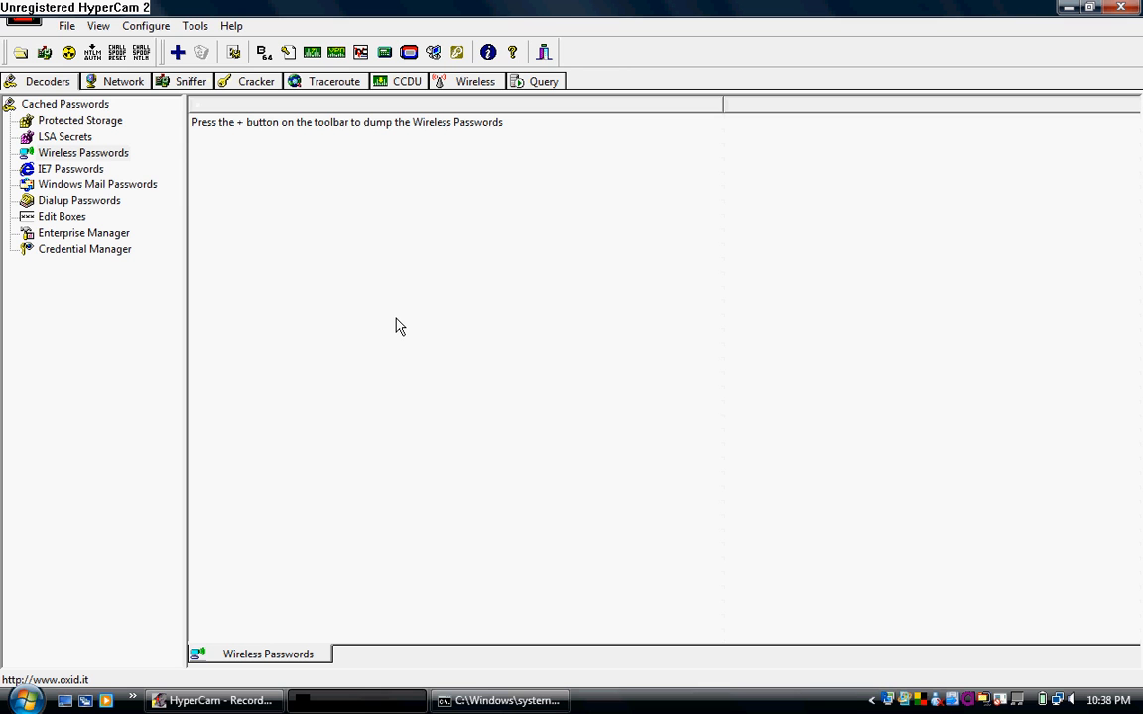
mouse_move(306, 368)
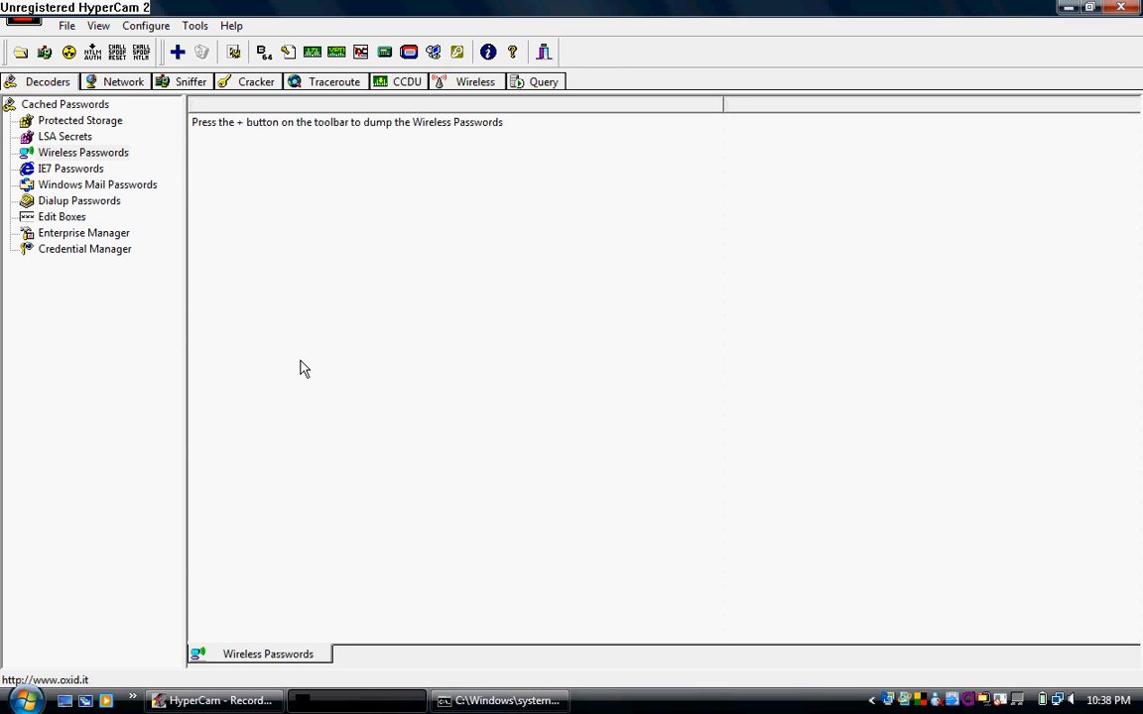
mouse_move(307, 325)
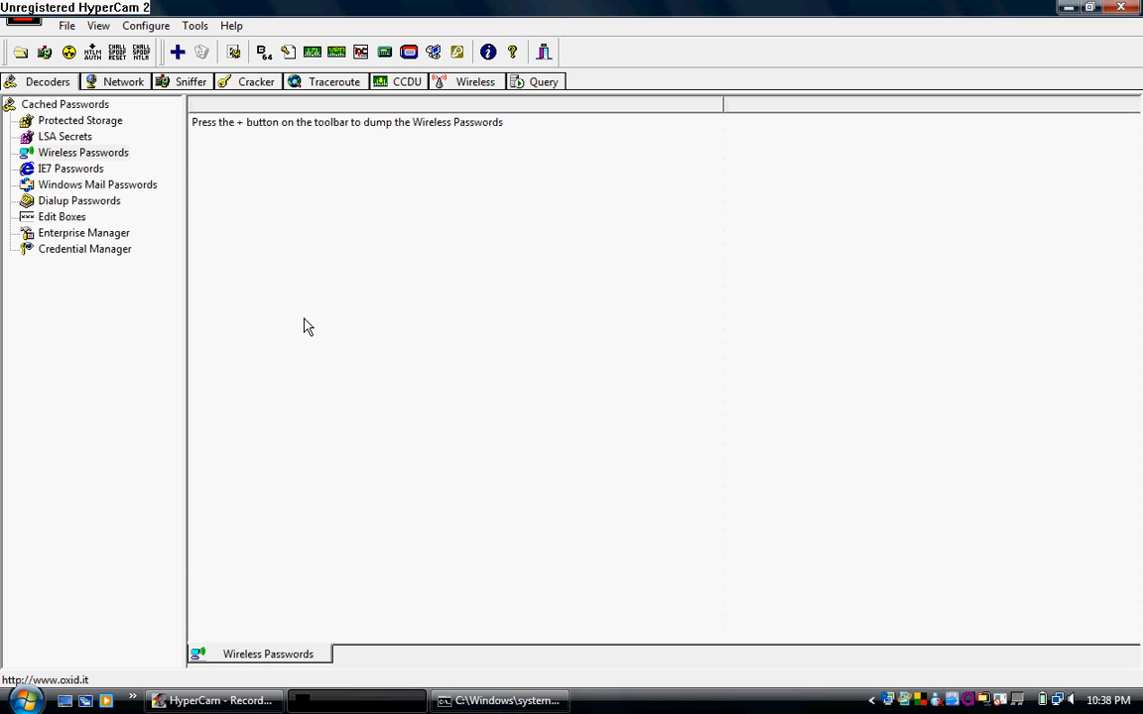
click(72, 169)
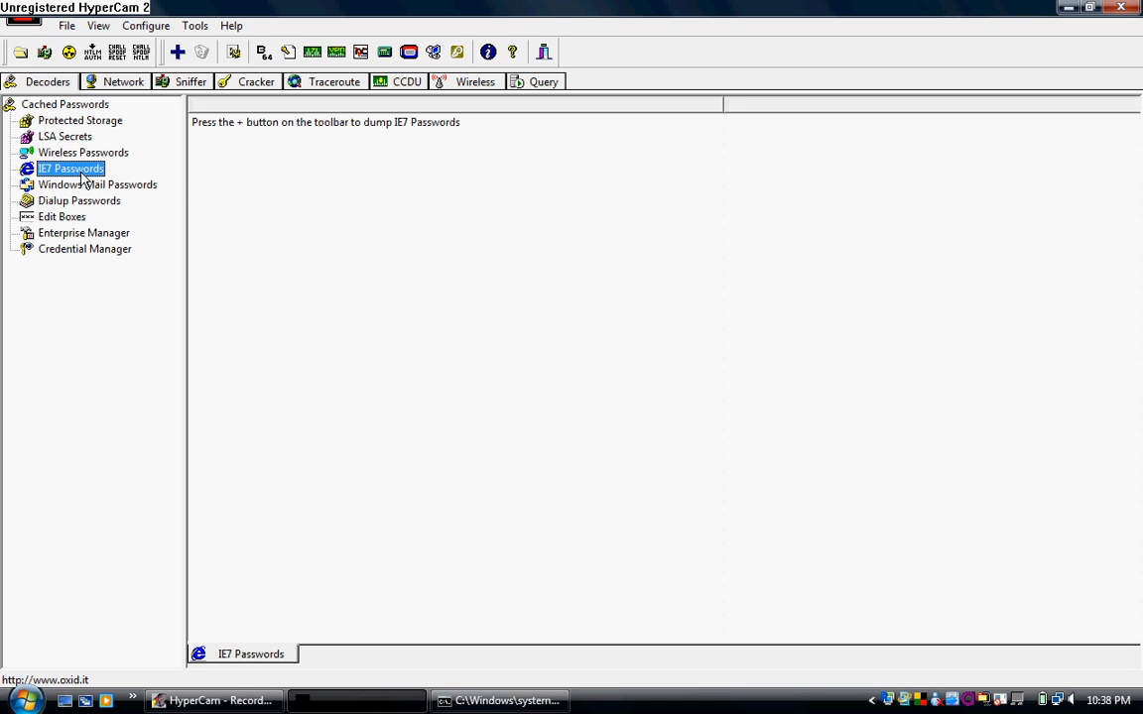
click(95, 185)
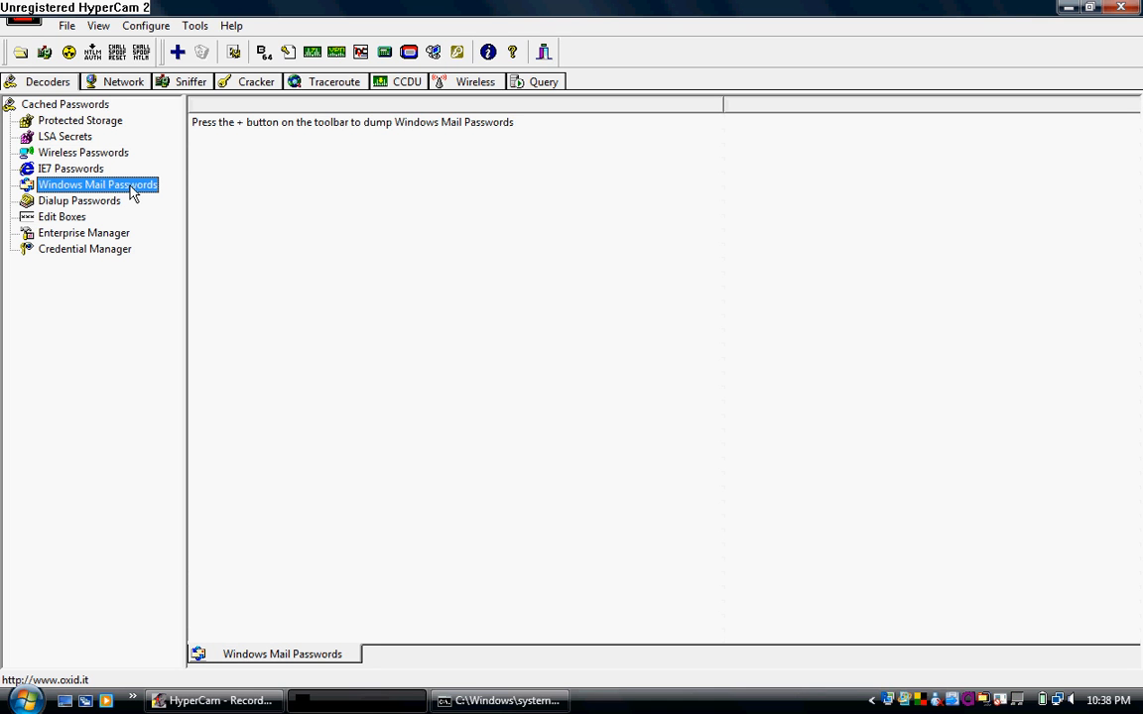
click(80, 201)
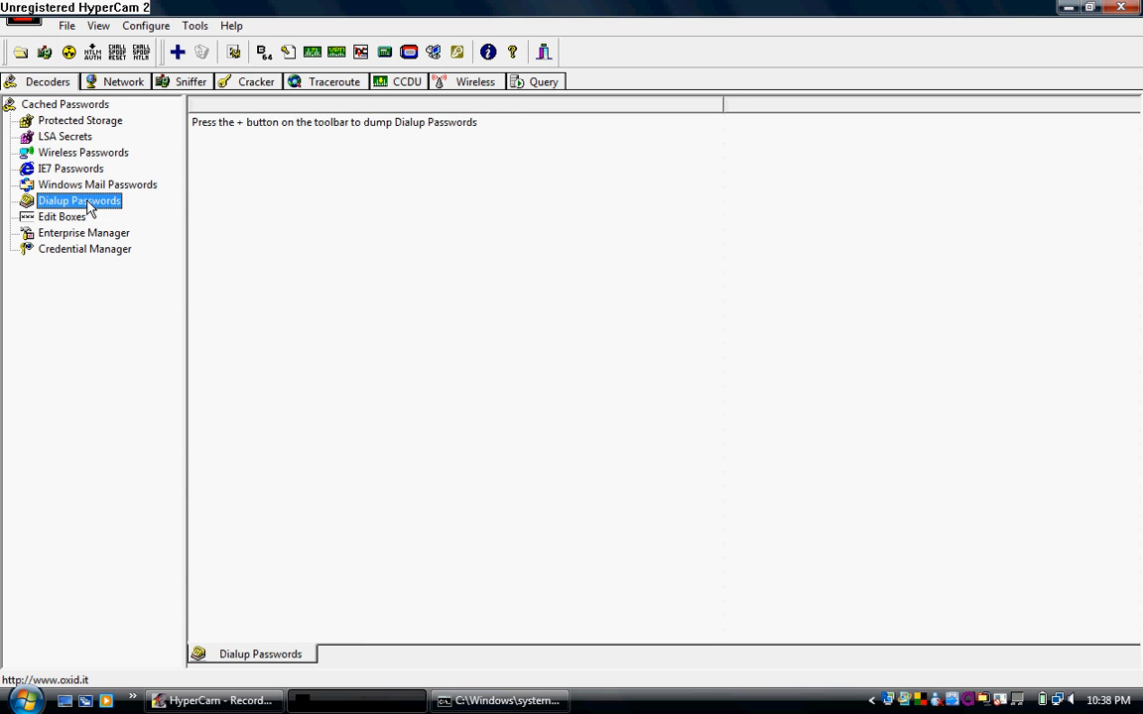
click(64, 135)
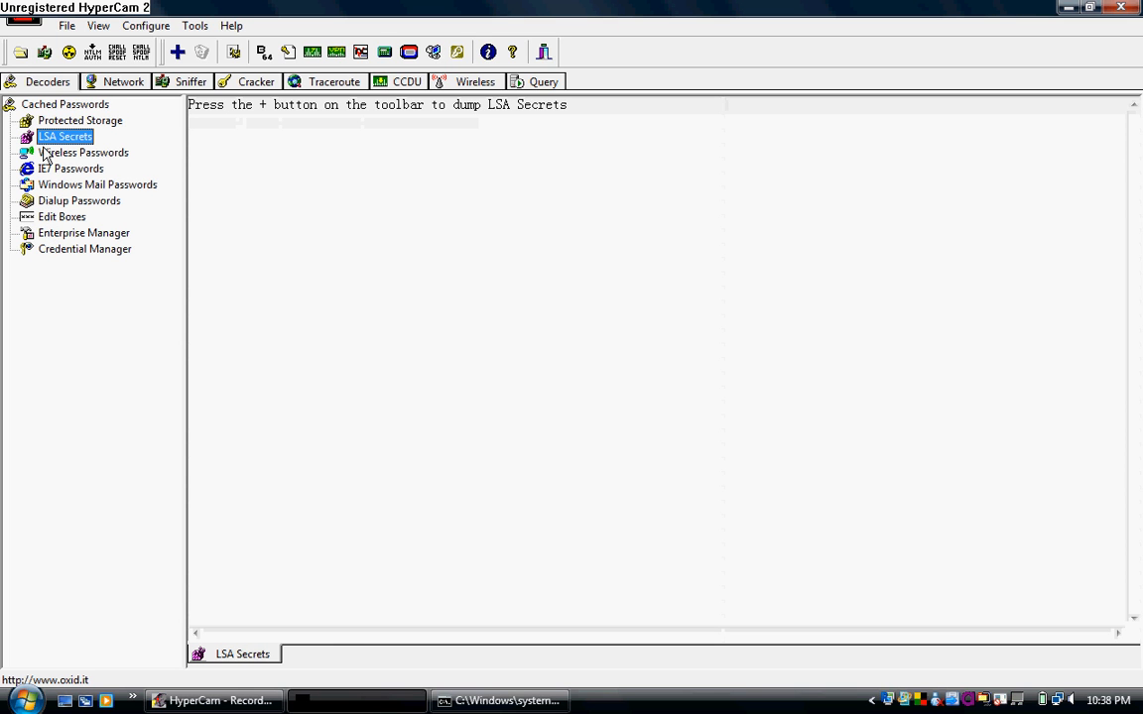
mouse_move(79, 151)
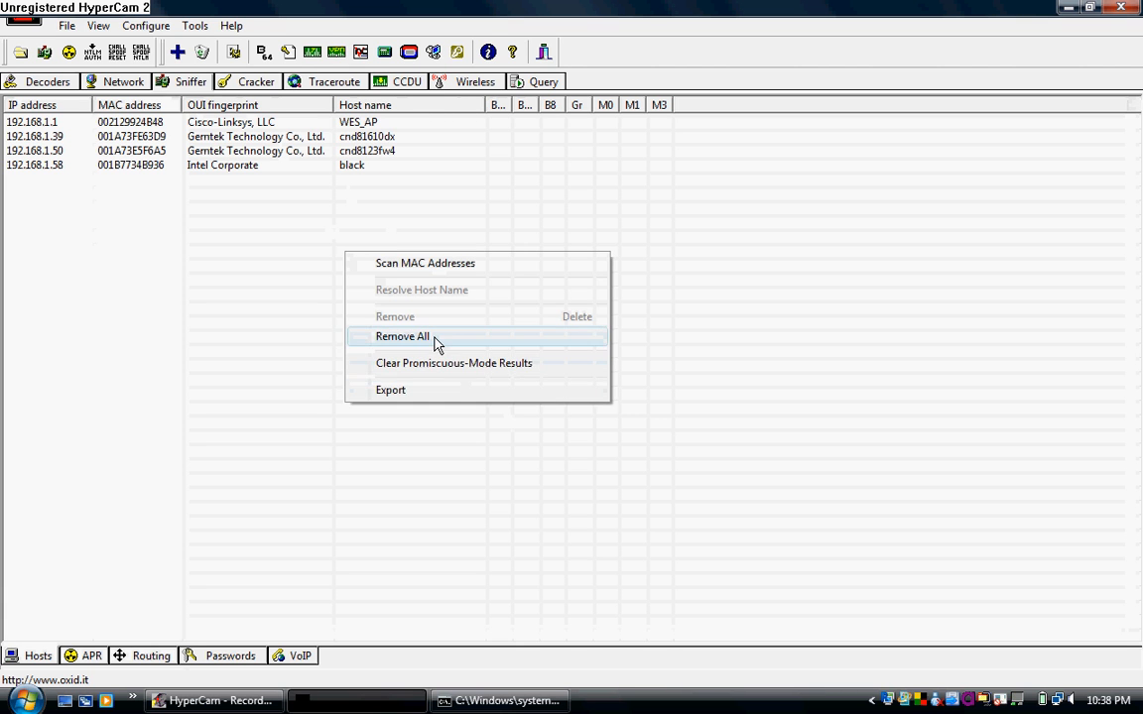
- Remove all hosts from the sniffer list and rescan 'All hosts in my subnet'
click(401, 336)
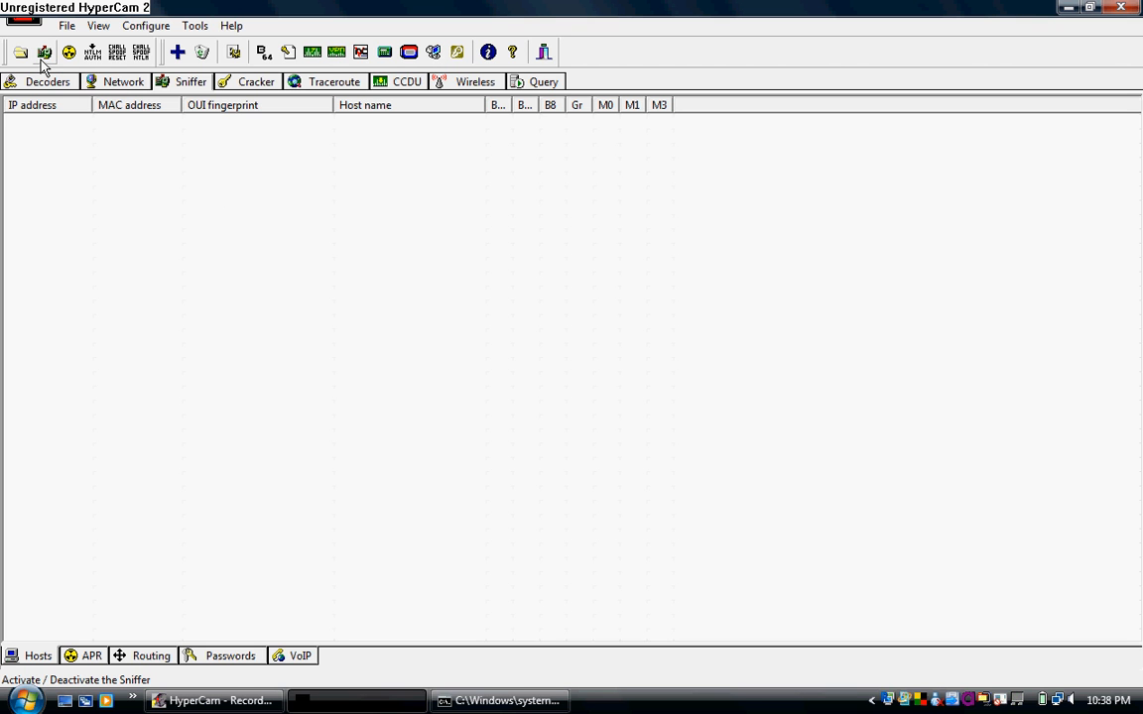
mouse_move(44, 52)
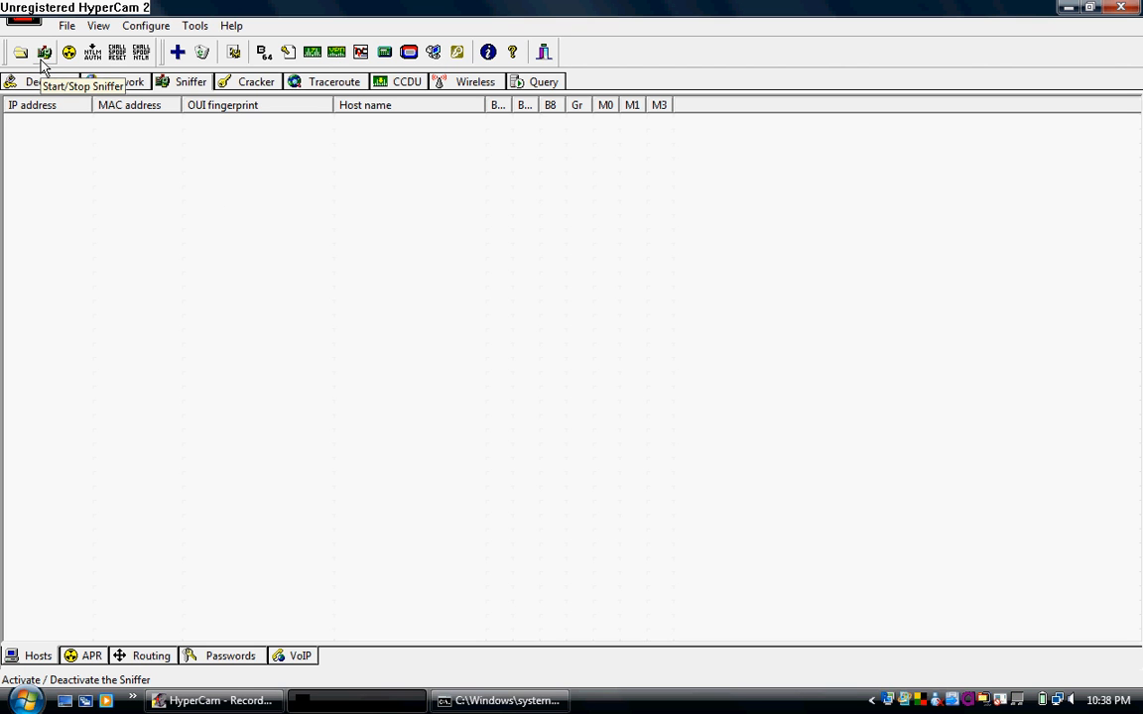
mouse_move(218, 204)
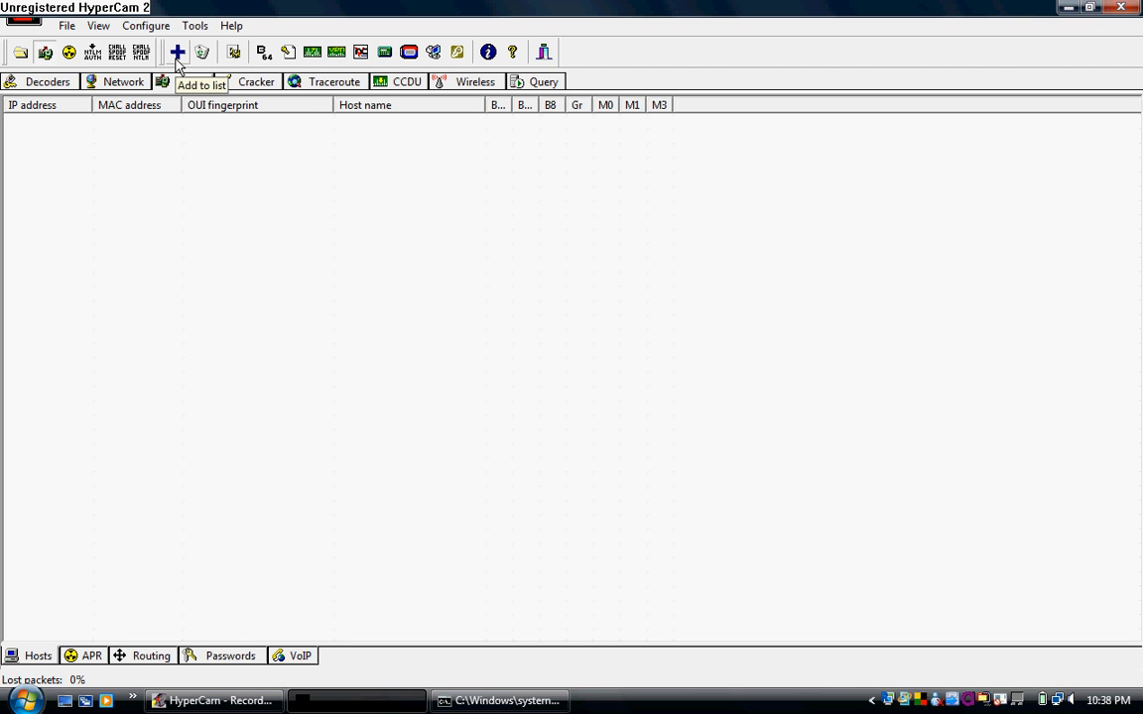
click(179, 52)
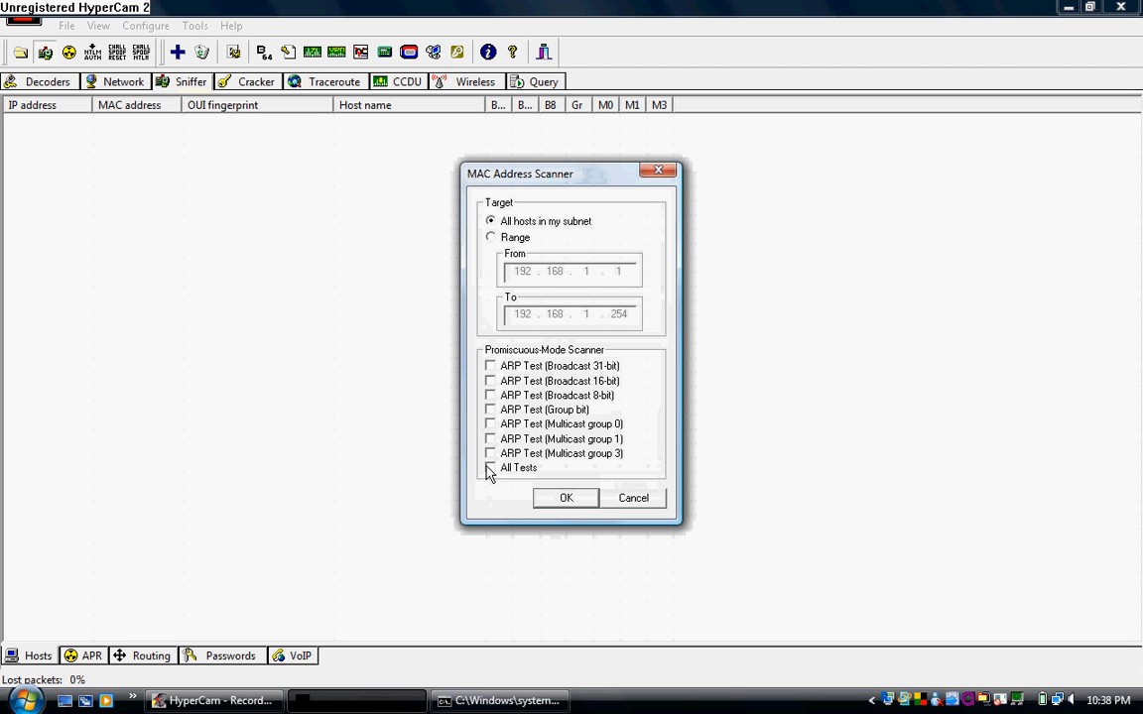
click(566, 498)
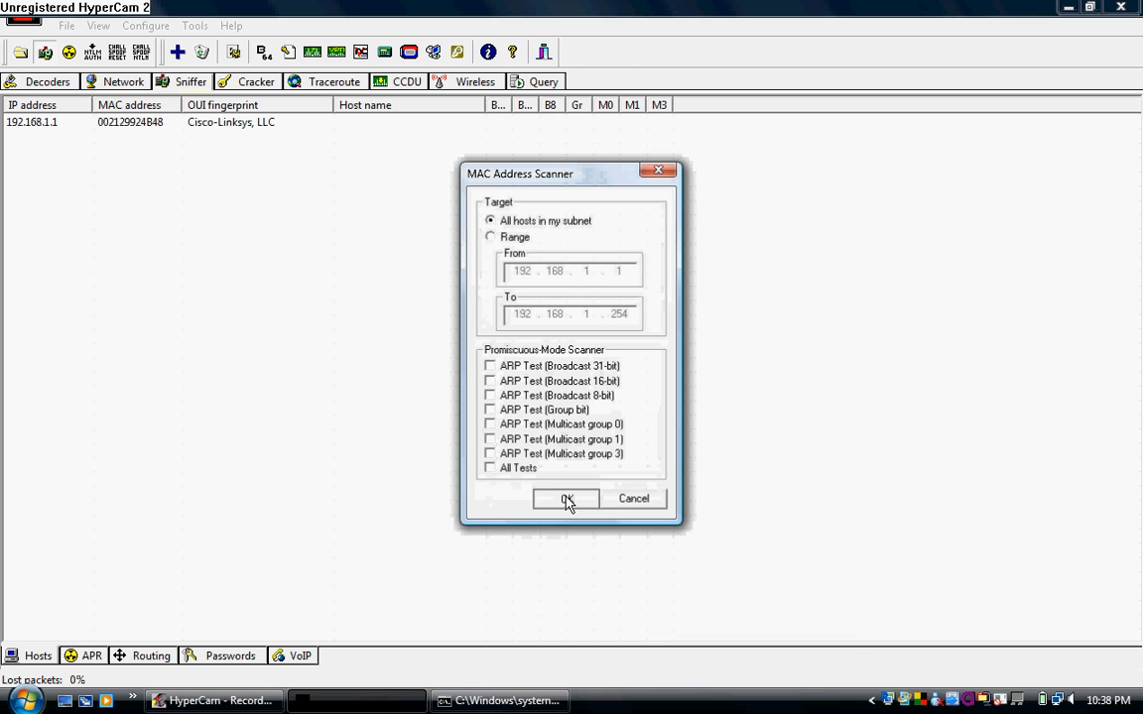
click(566, 500)
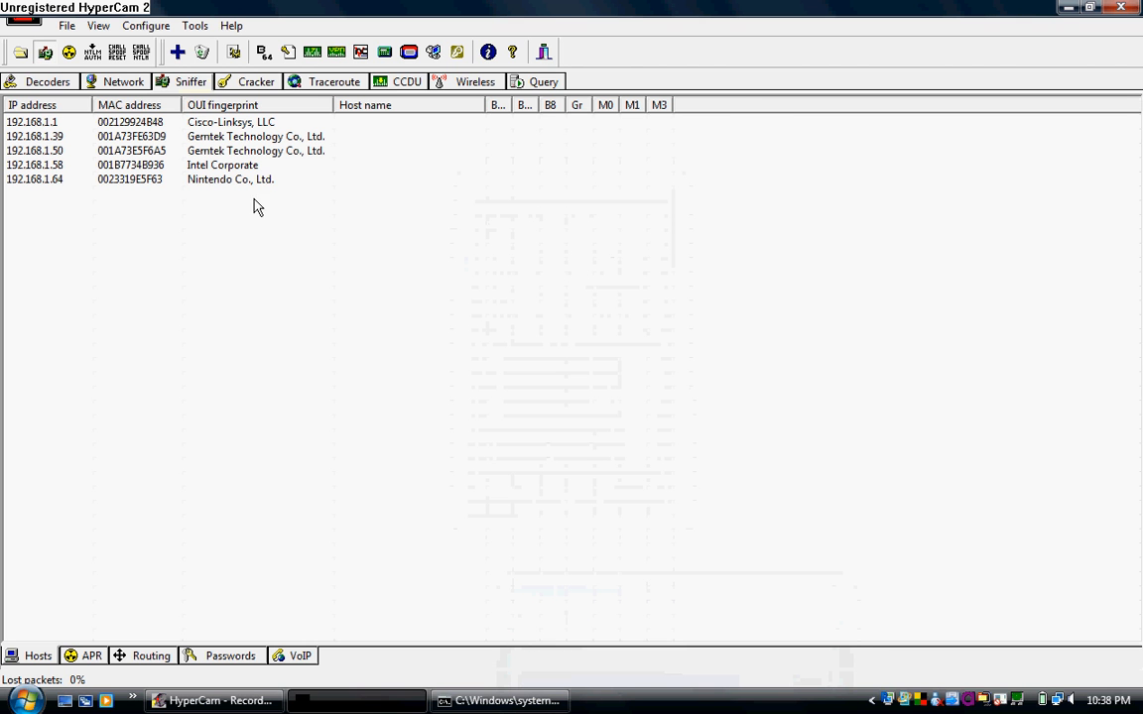
mouse_move(230, 191)
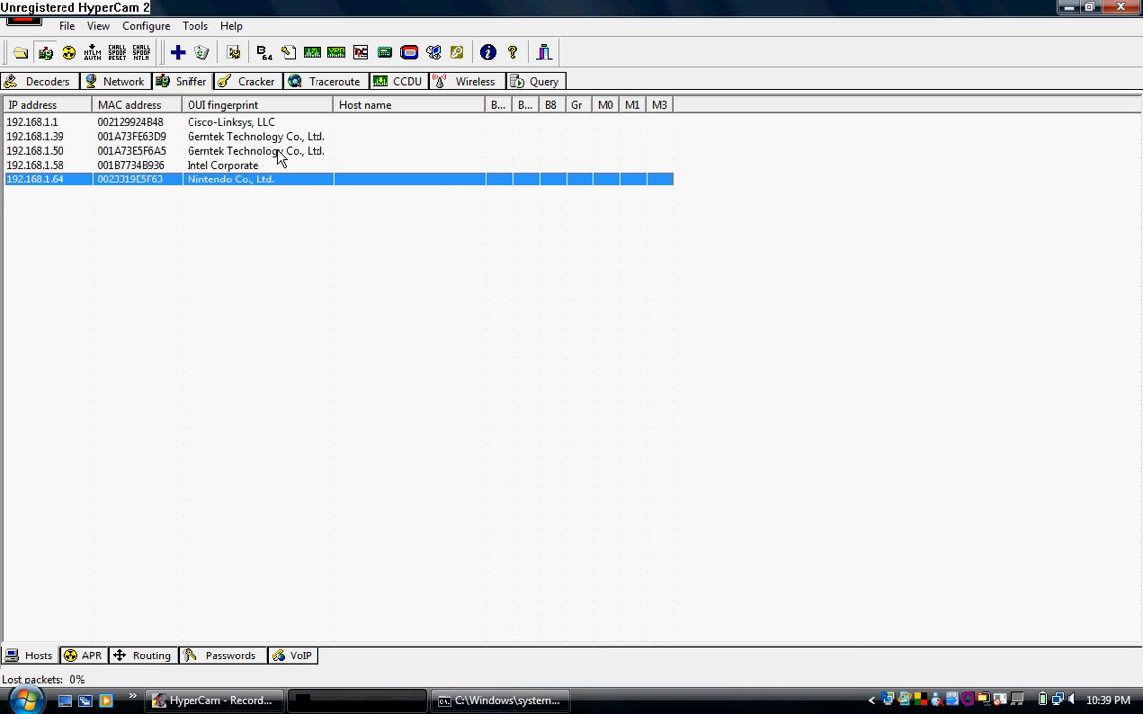
mouse_move(274, 216)
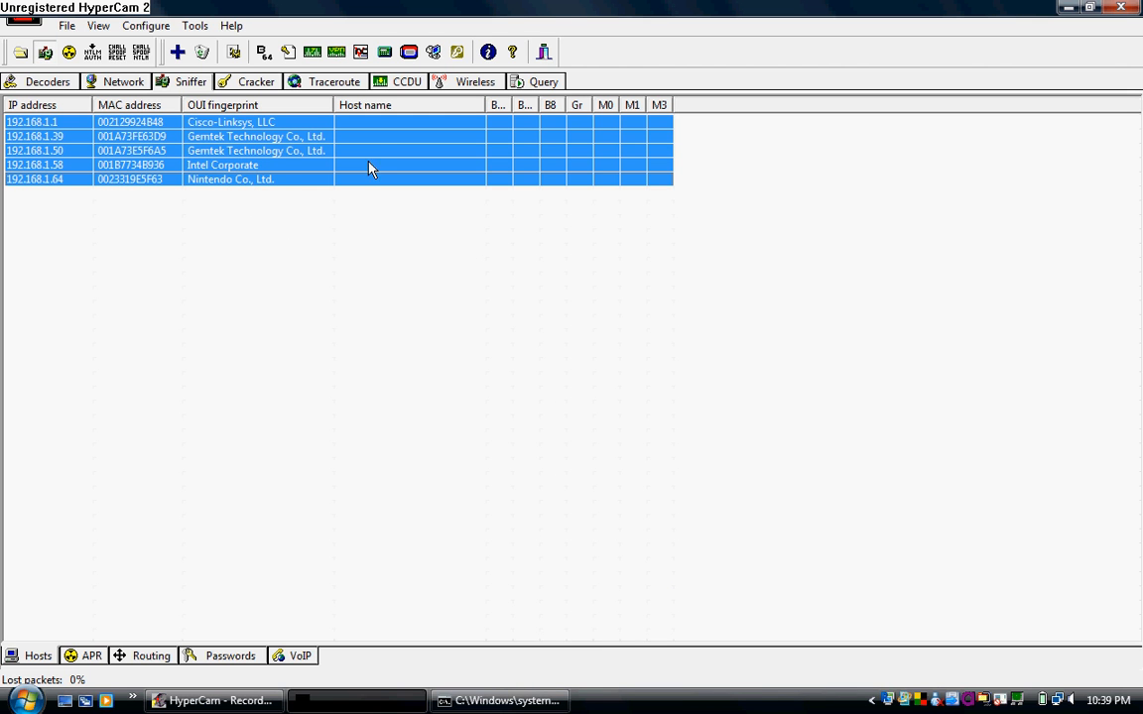
- Resolve host names for all selected hosts, then deselect the rows
right_click(369, 169)
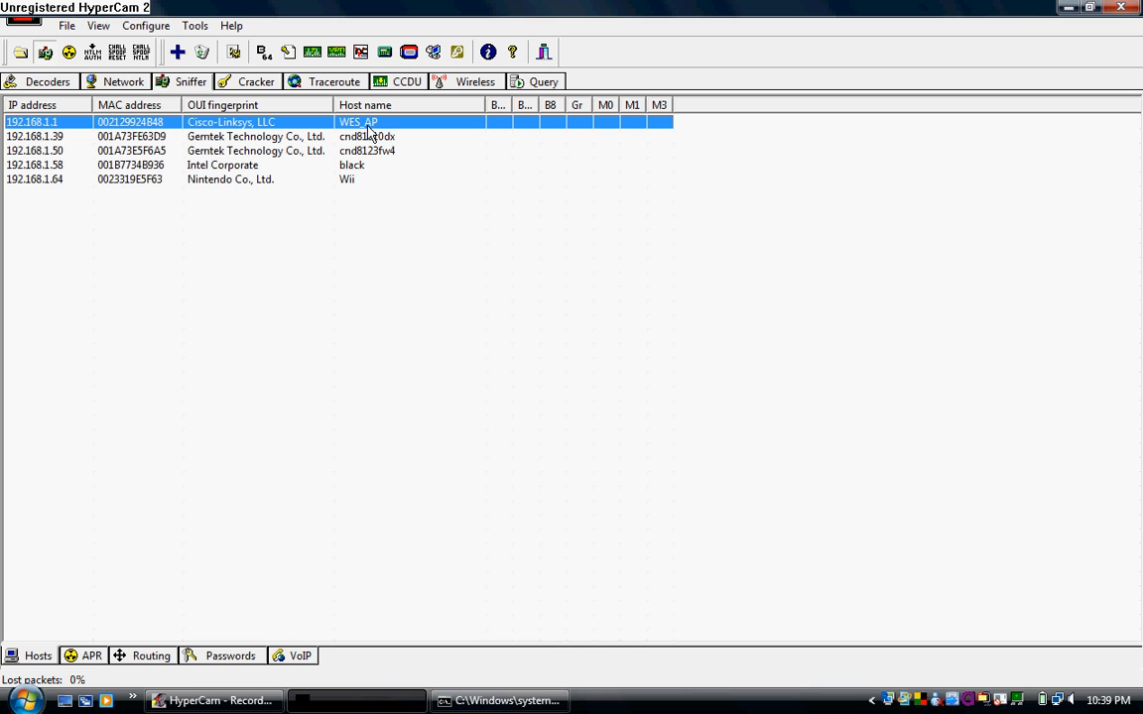
mouse_move(387, 155)
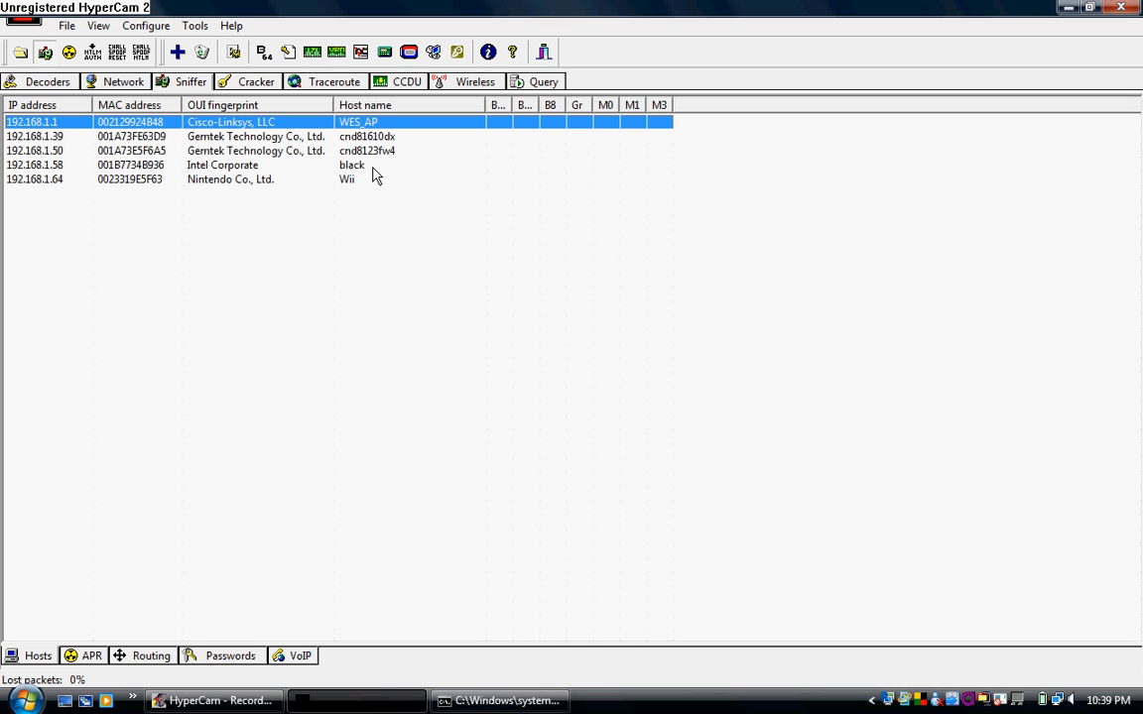
mouse_move(361, 199)
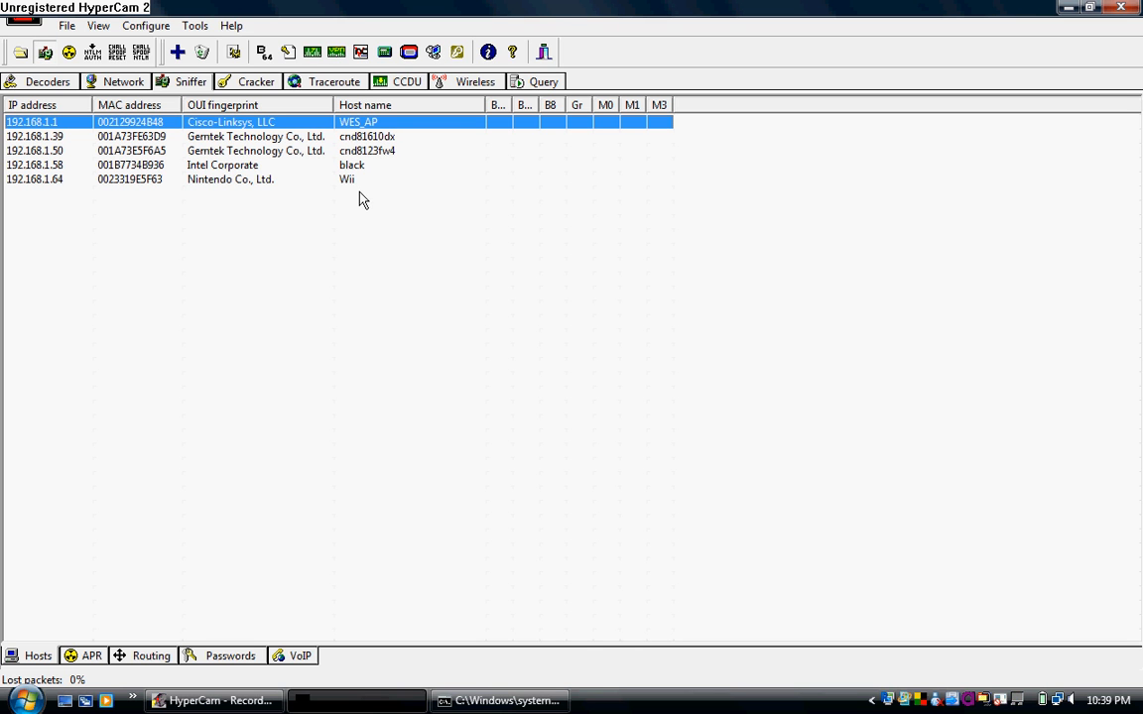
mouse_move(353, 189)
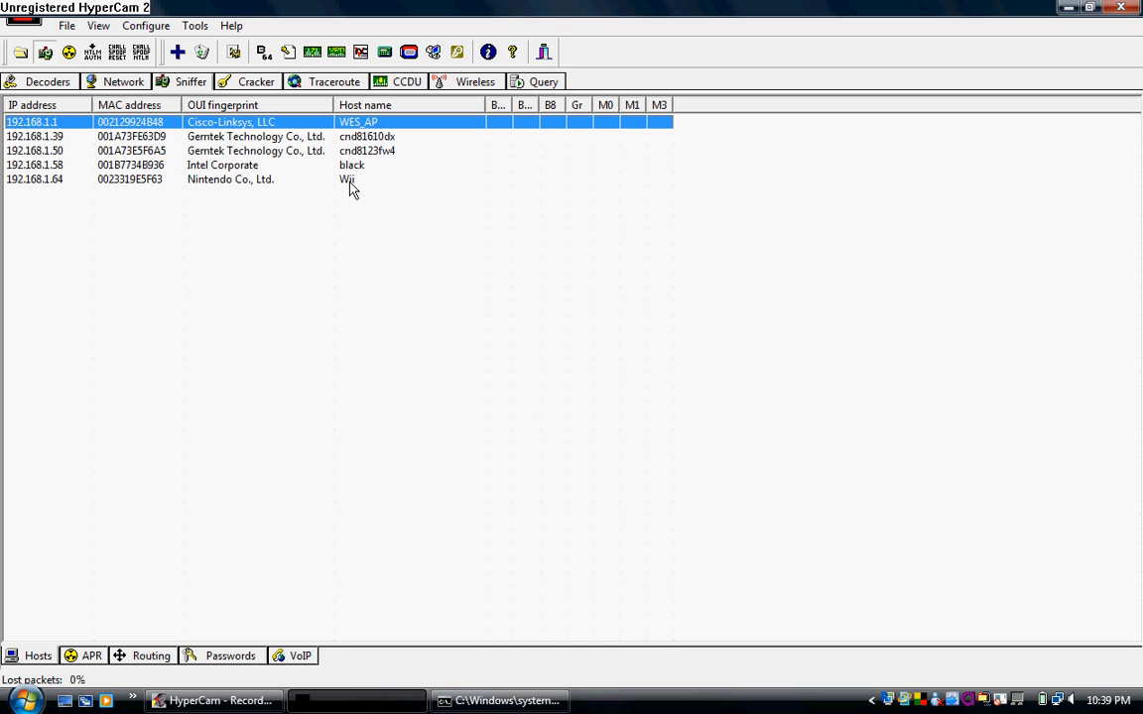
click(341, 223)
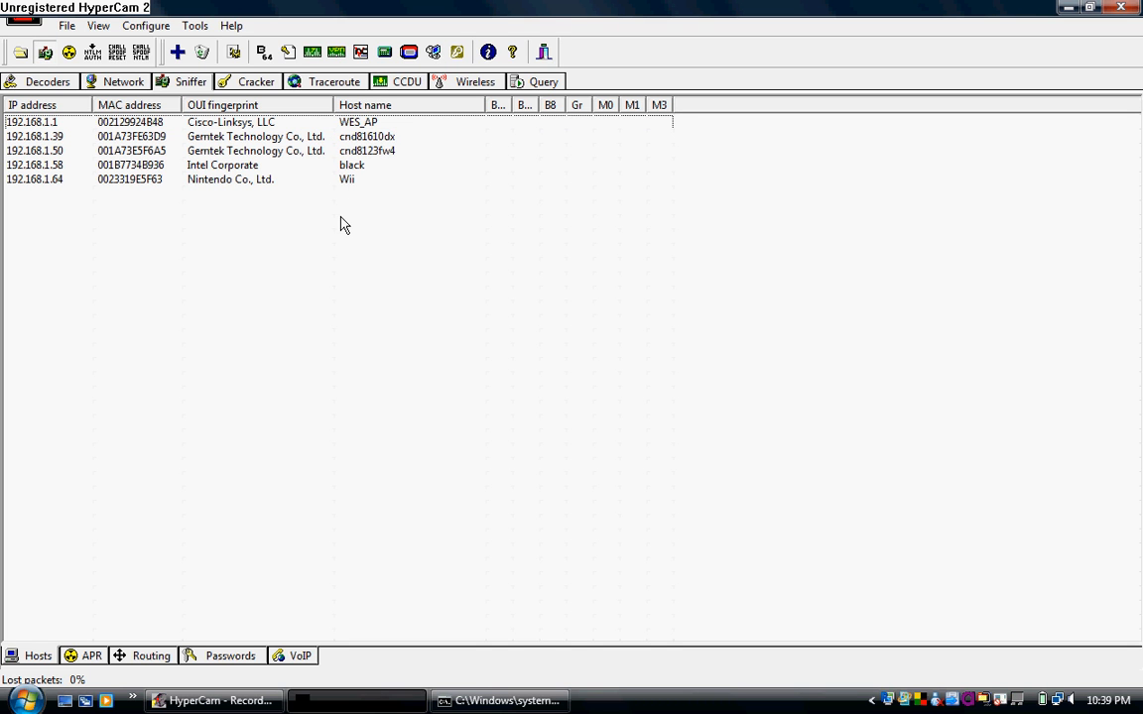
mouse_move(83, 615)
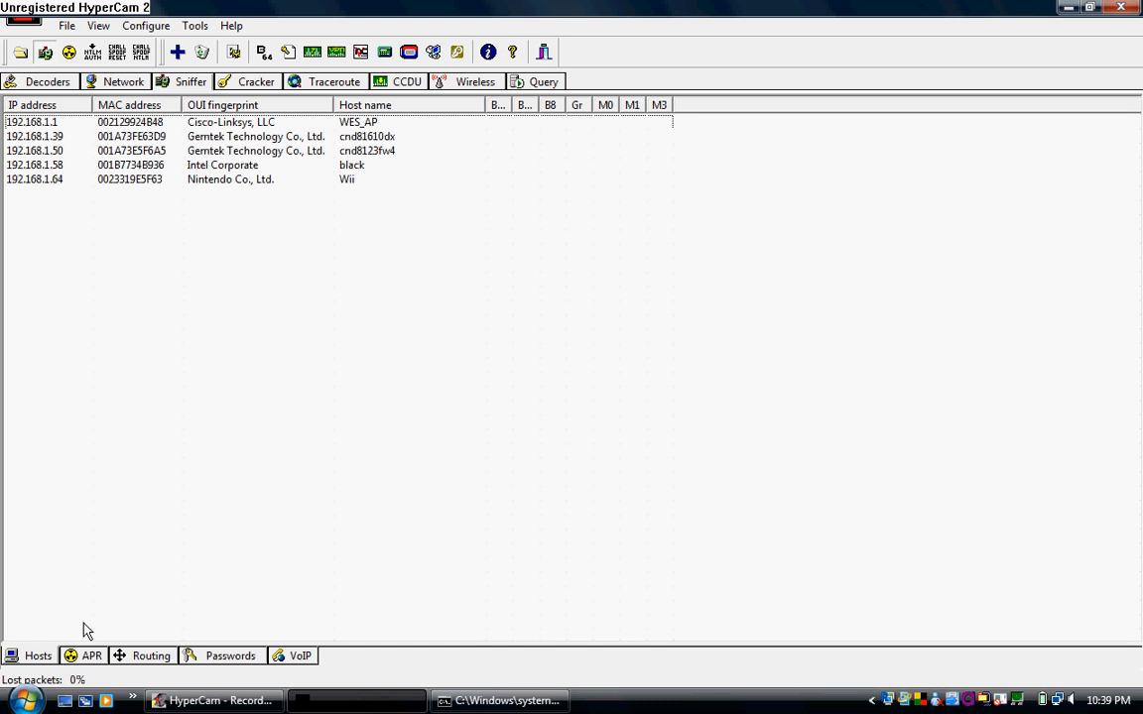
mouse_move(81, 659)
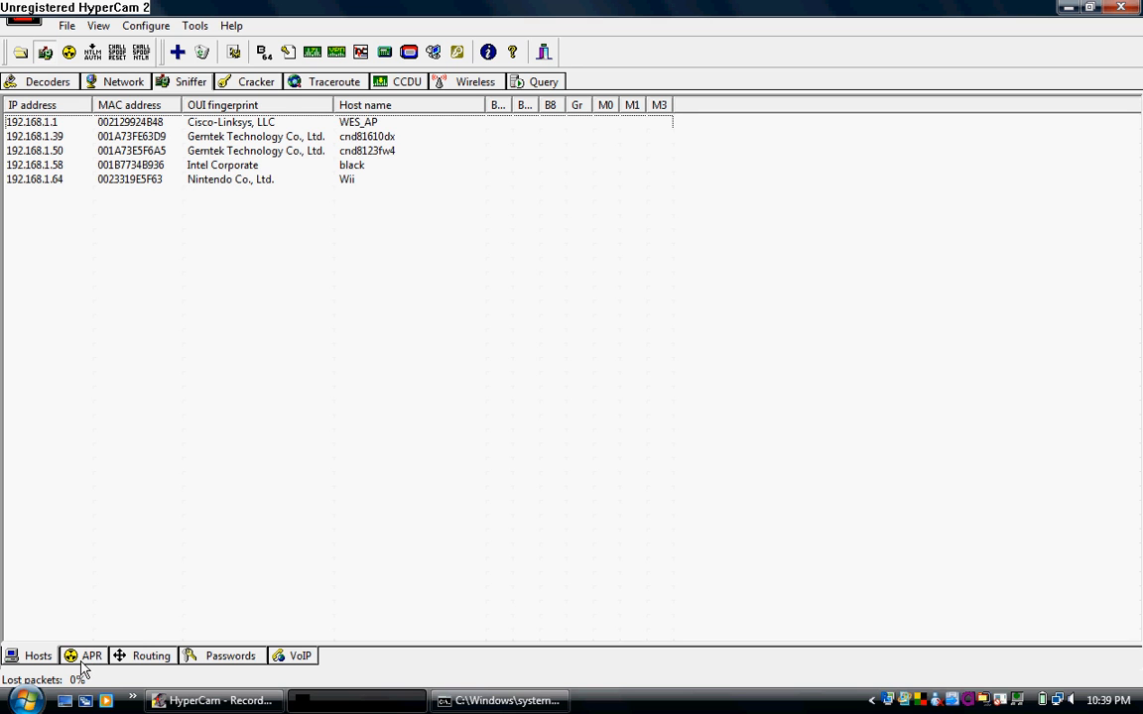
- In the APR view, select the three old 192.168.1.1 routing entries and Remove All
click(91, 655)
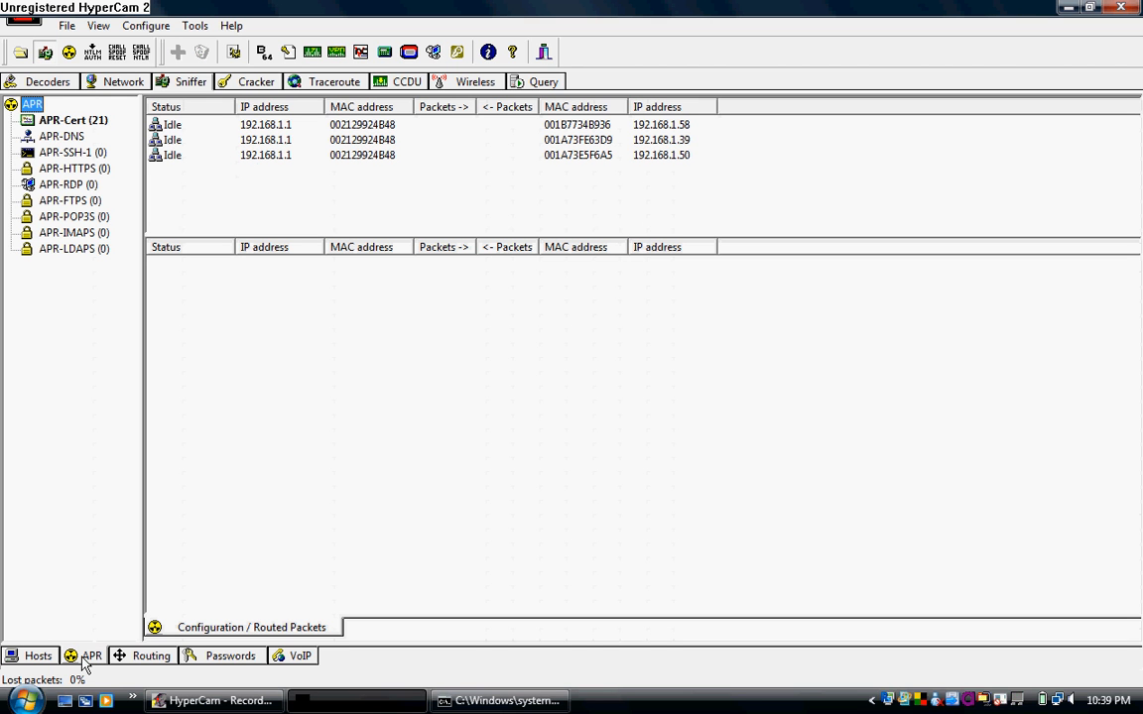
click(266, 139)
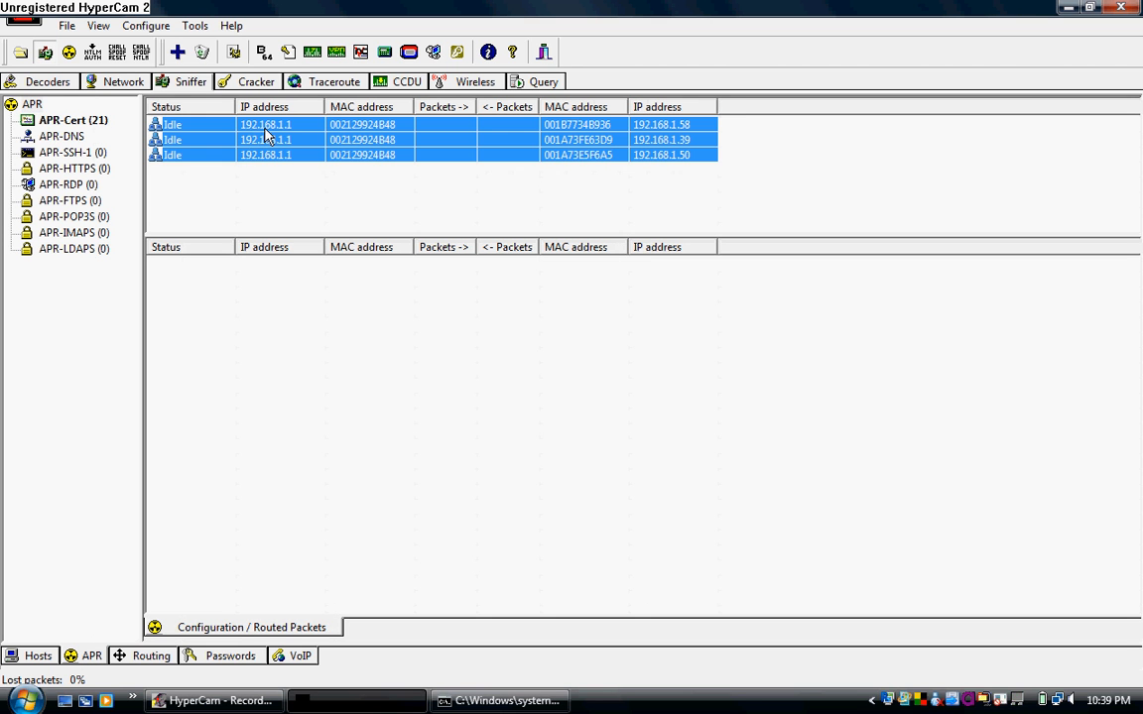
click(338, 155)
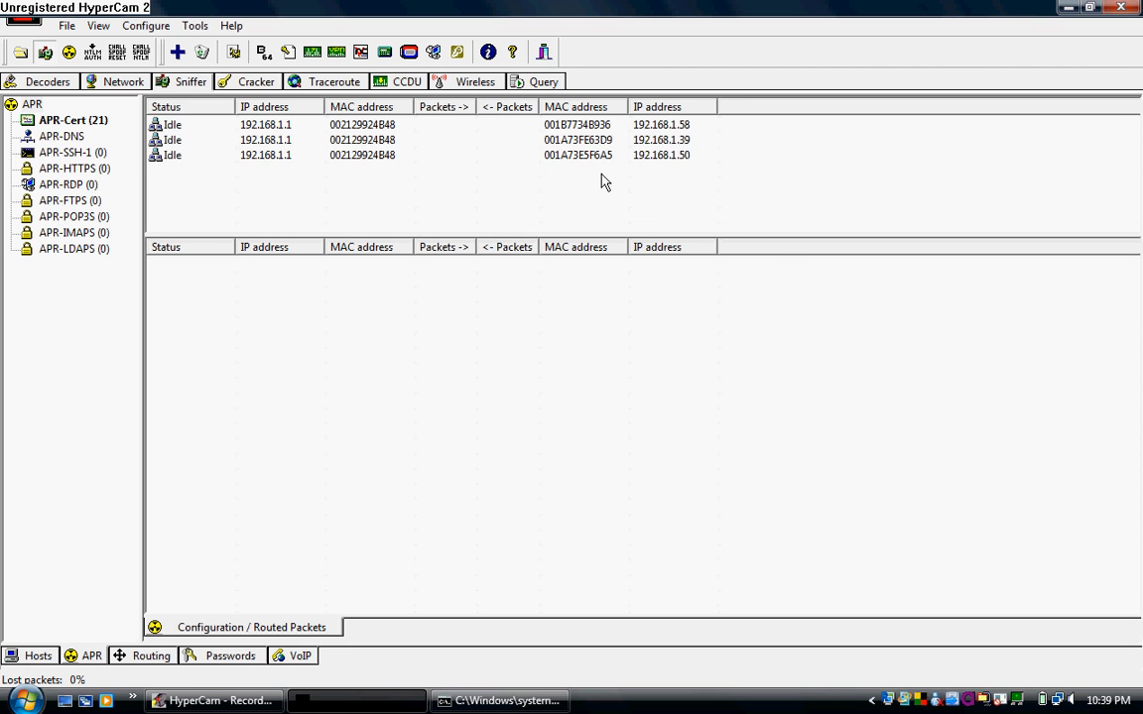
click(576, 123)
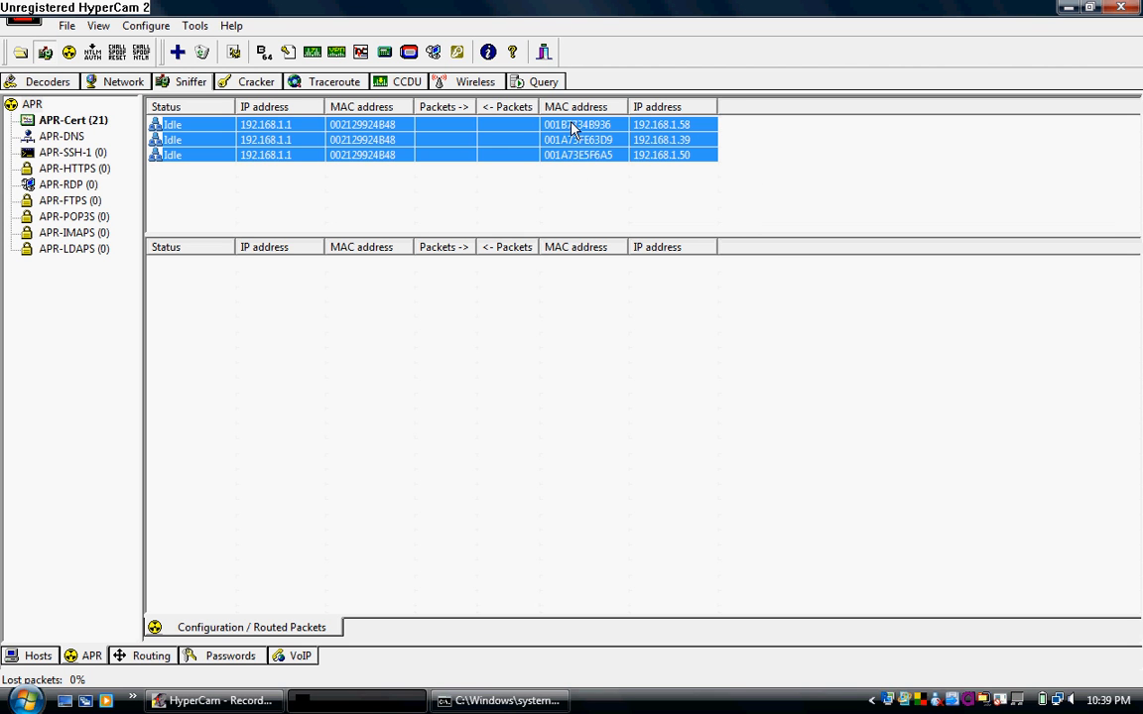
click(496, 155)
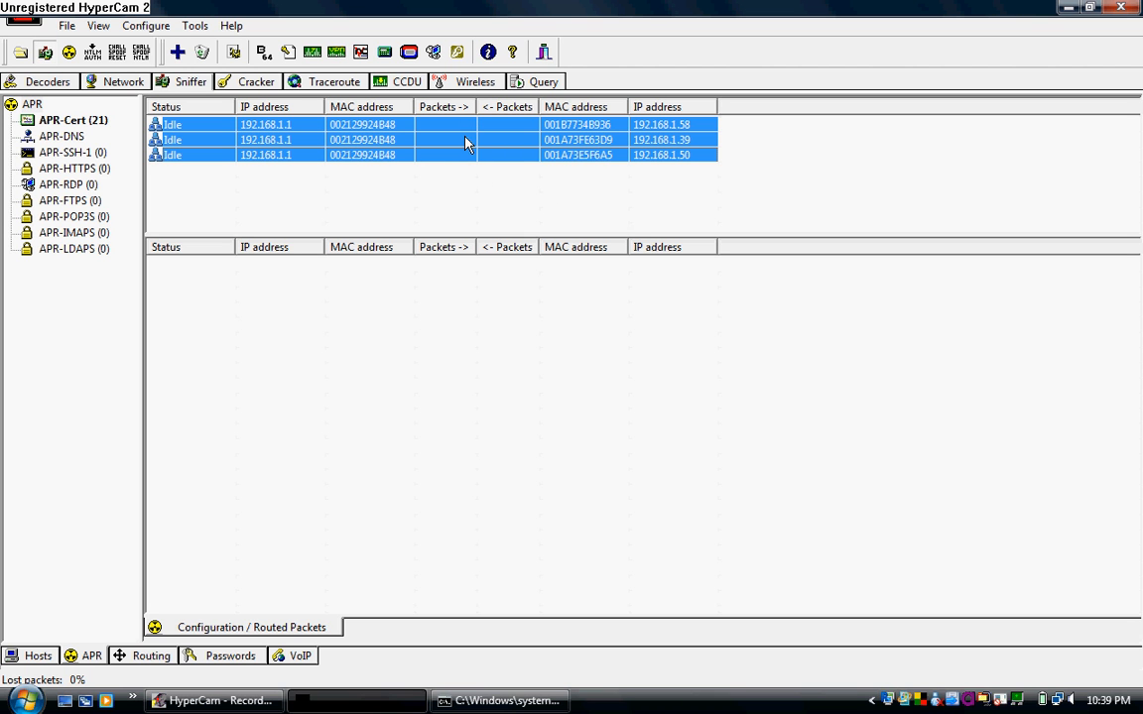
right_click(466, 143)
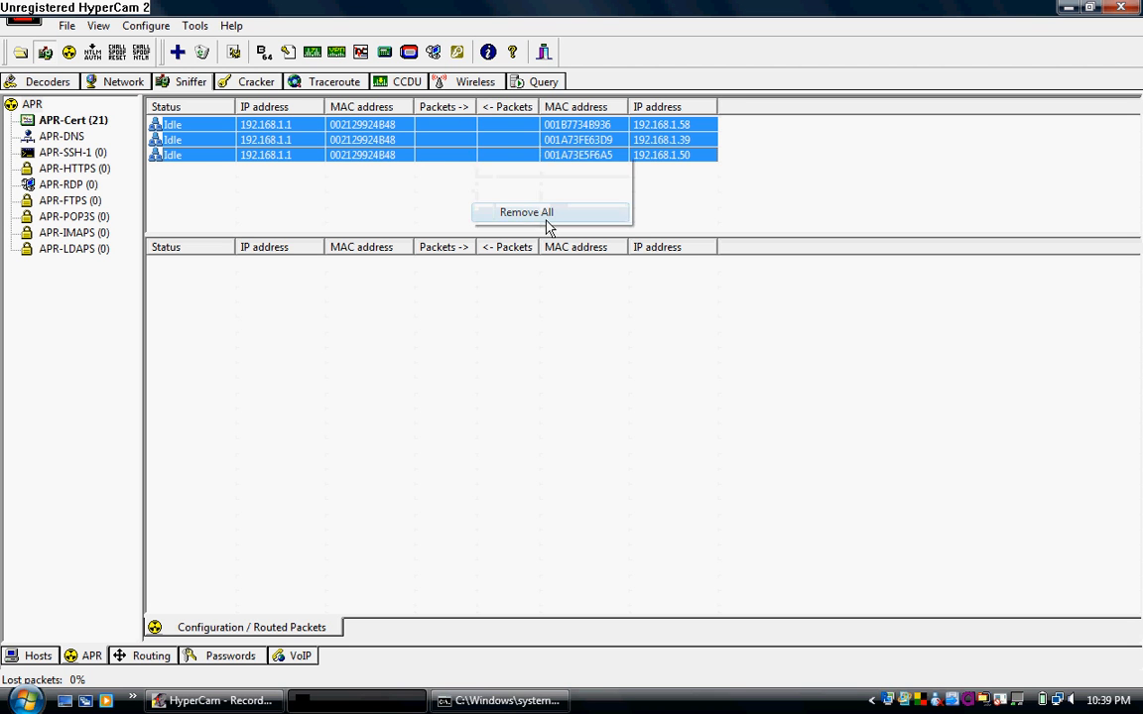
click(526, 210)
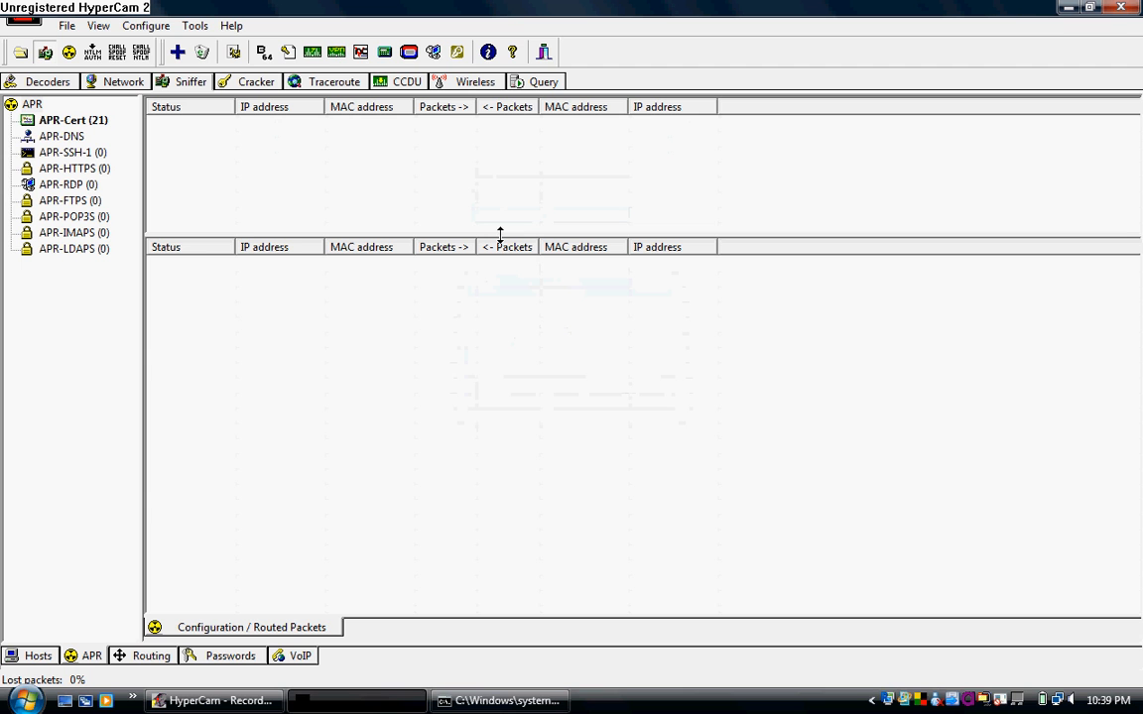
mouse_move(179, 145)
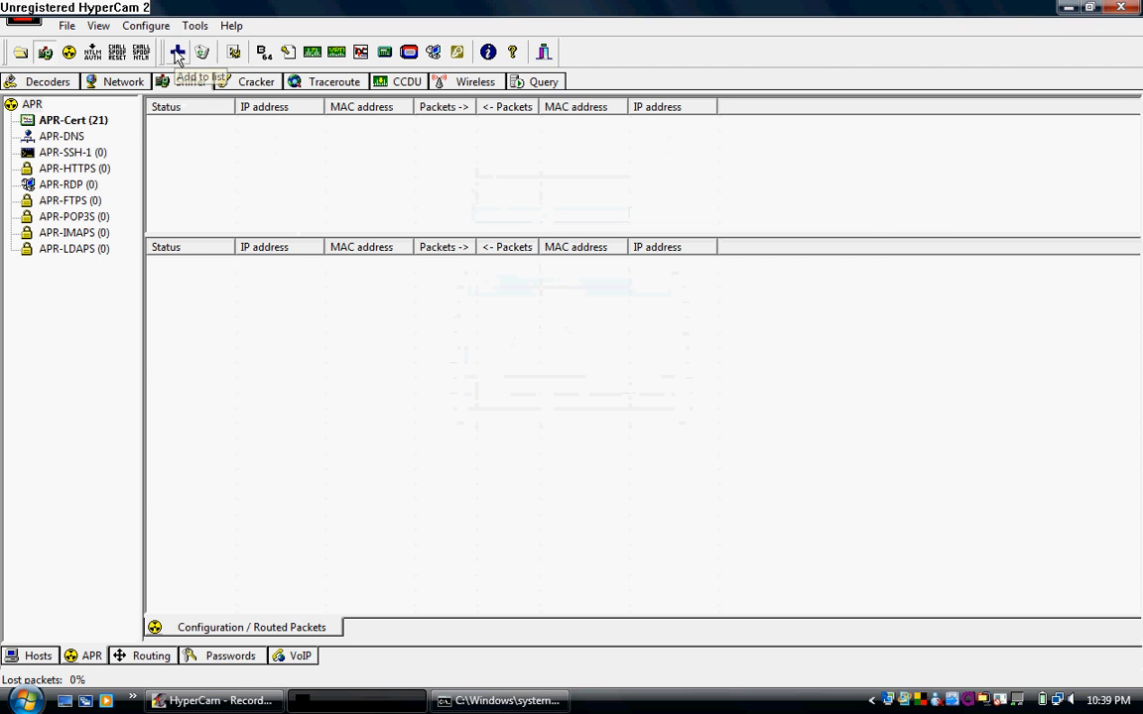
- Add poisoning routes pairing gateway 192.168.1.1 with hosts .64, .58, .39 and .50
click(177, 51)
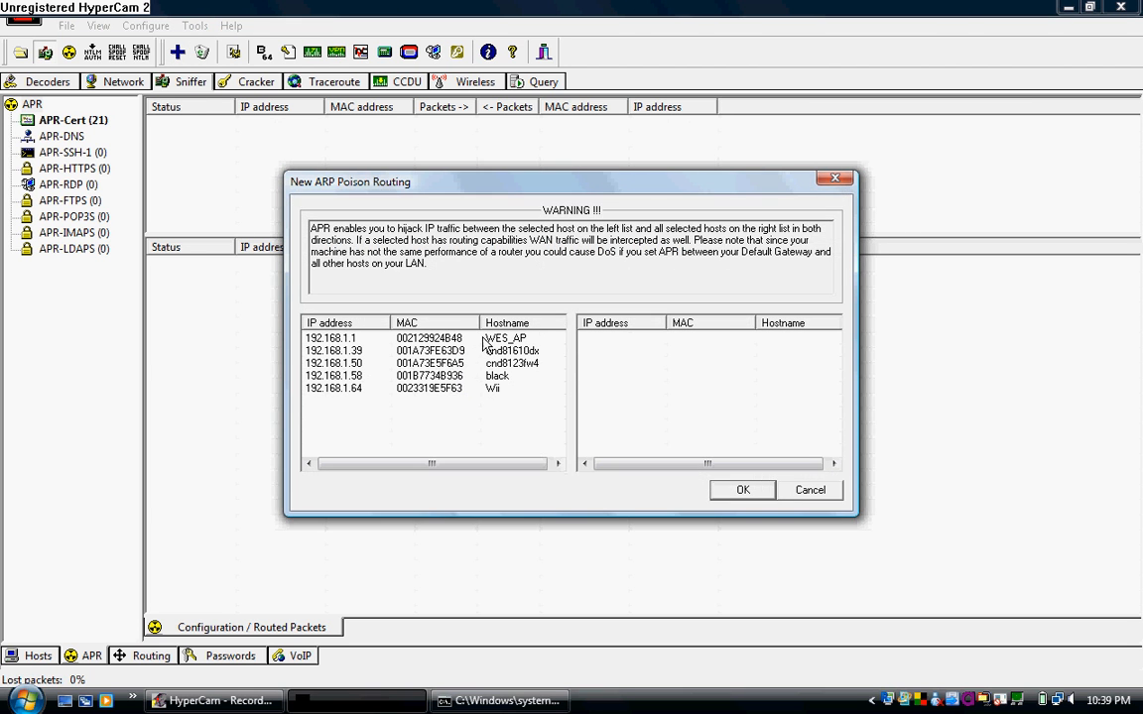
mouse_move(496, 352)
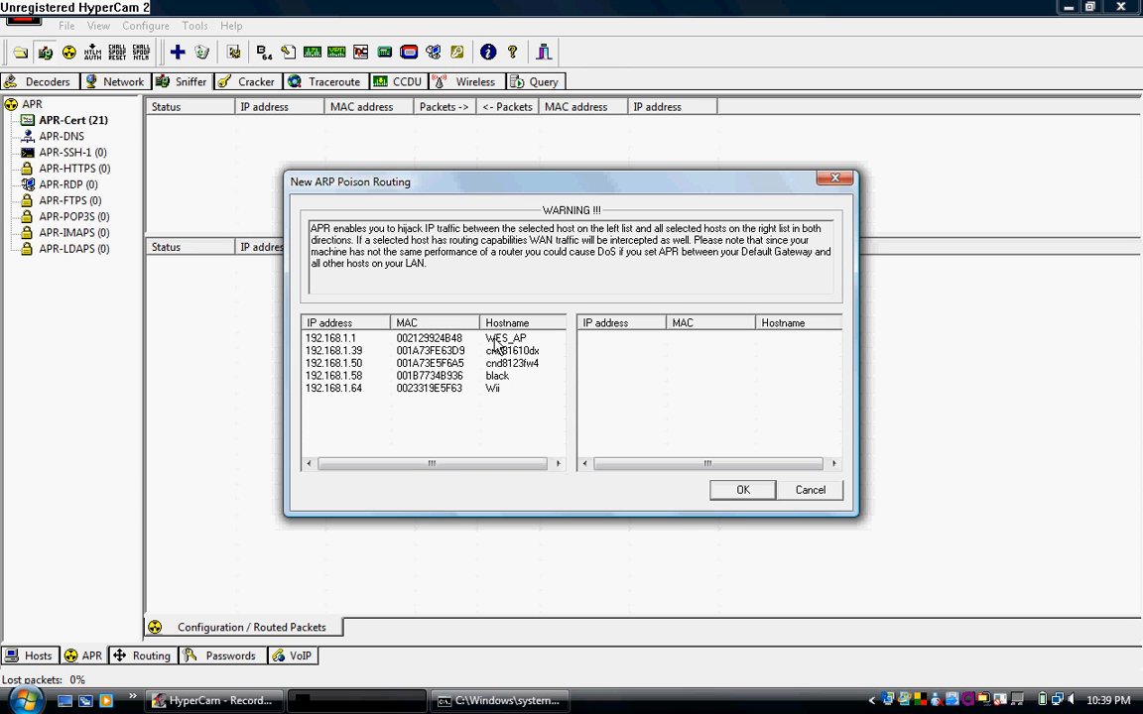
mouse_move(556, 379)
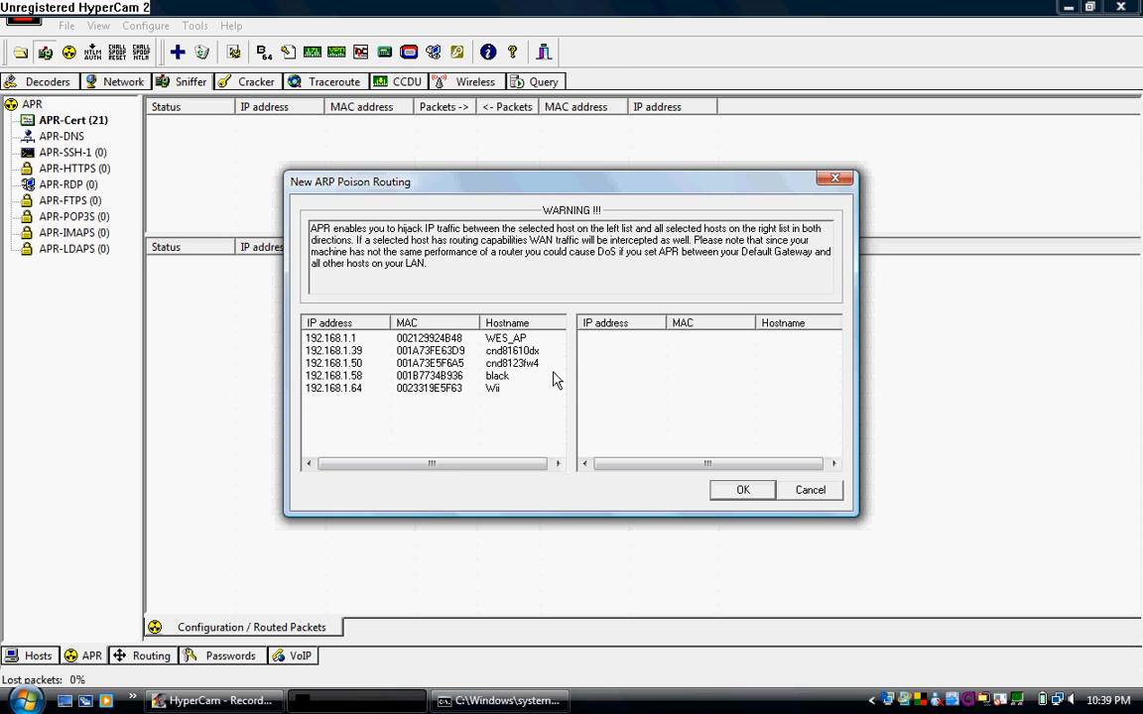
mouse_move(476, 349)
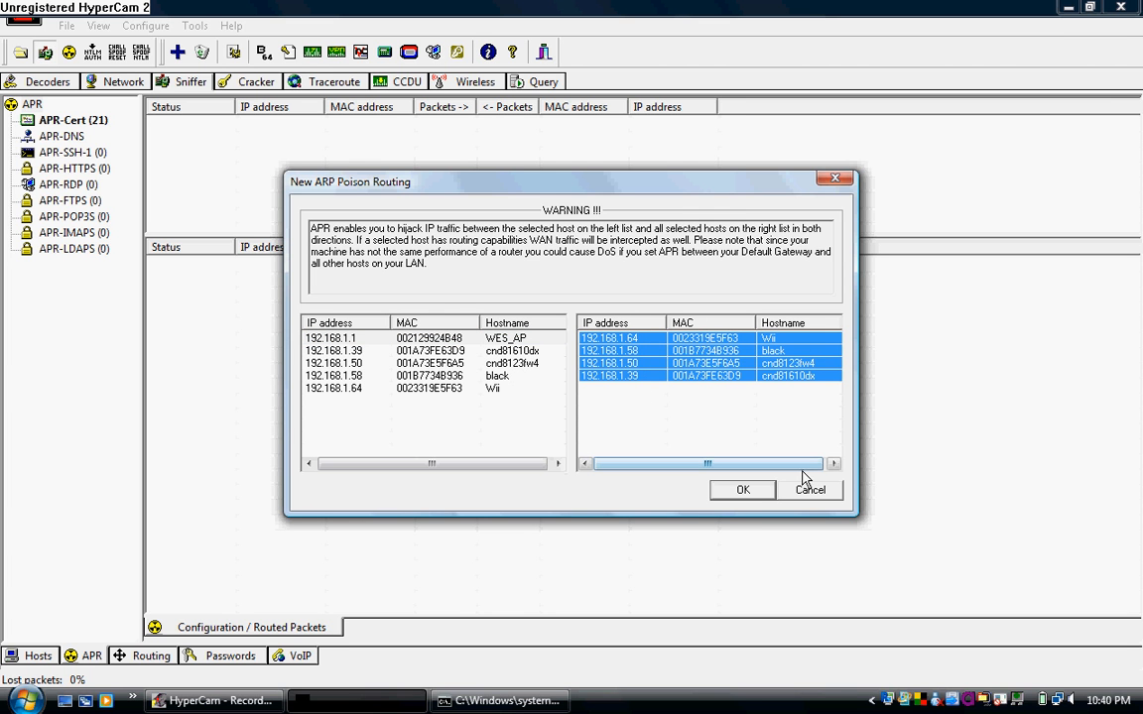
click(742, 488)
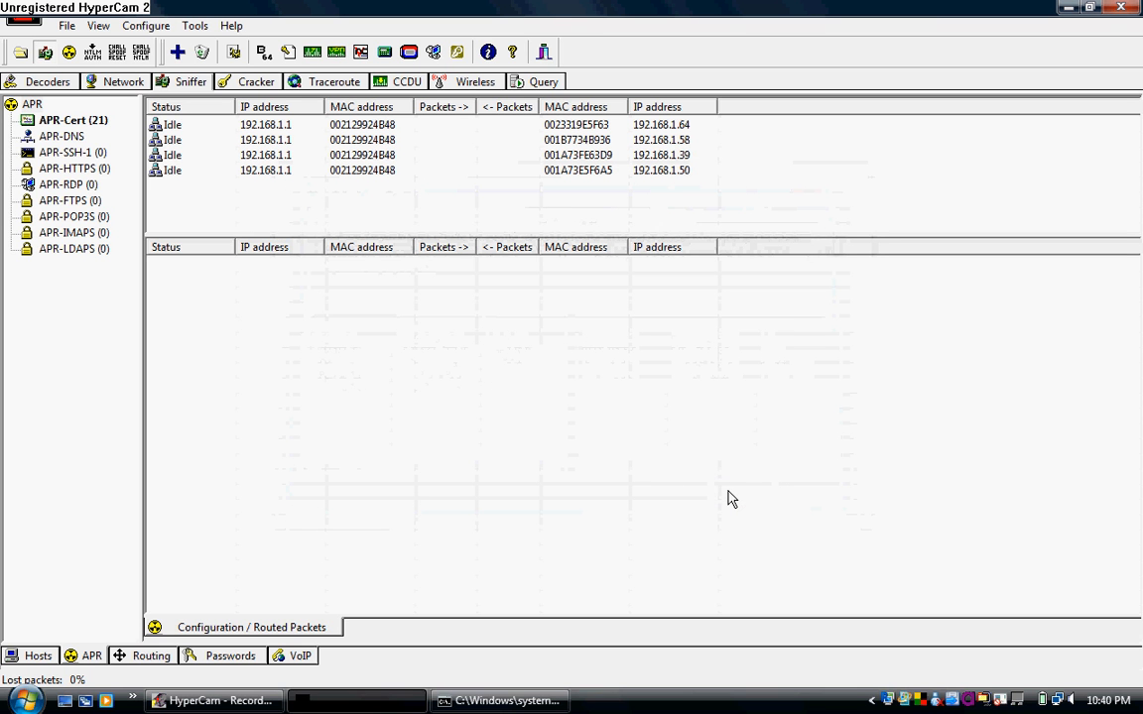
mouse_move(921, 395)
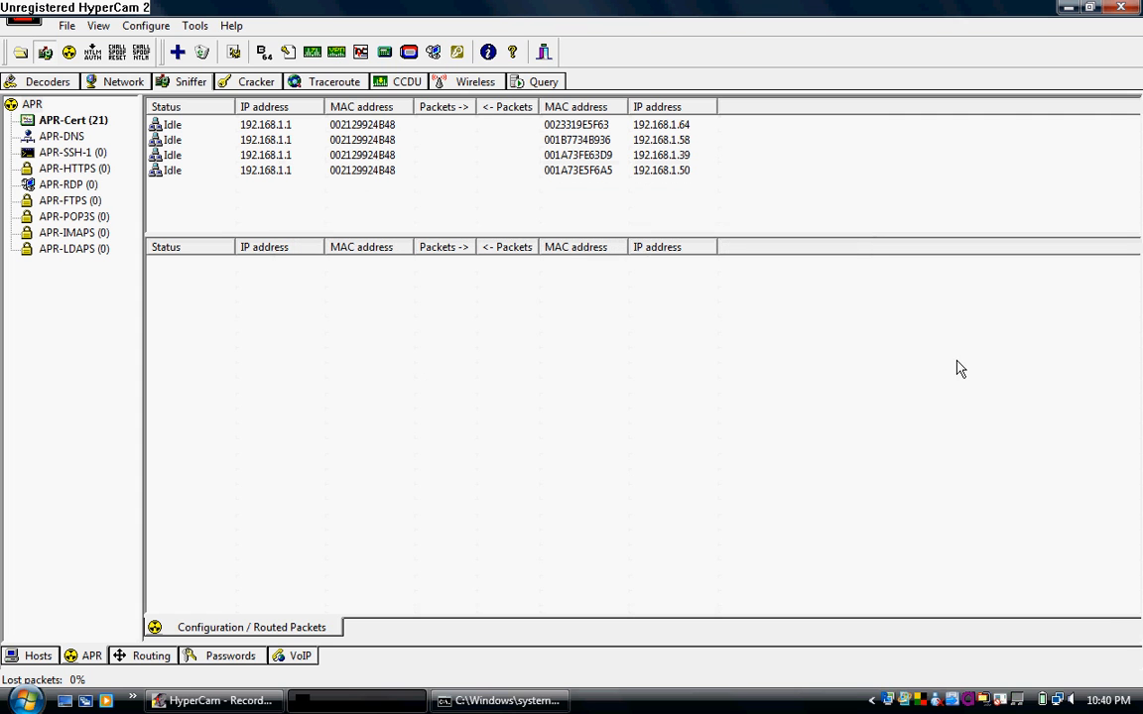
mouse_move(203, 363)
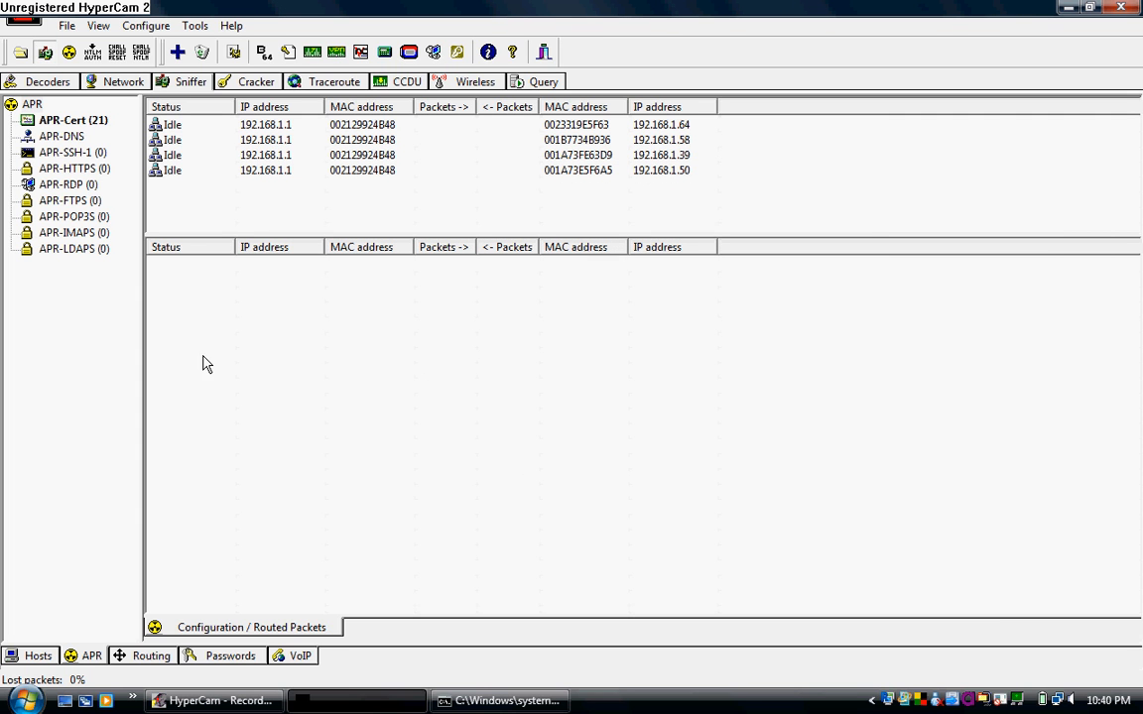
mouse_move(585, 345)
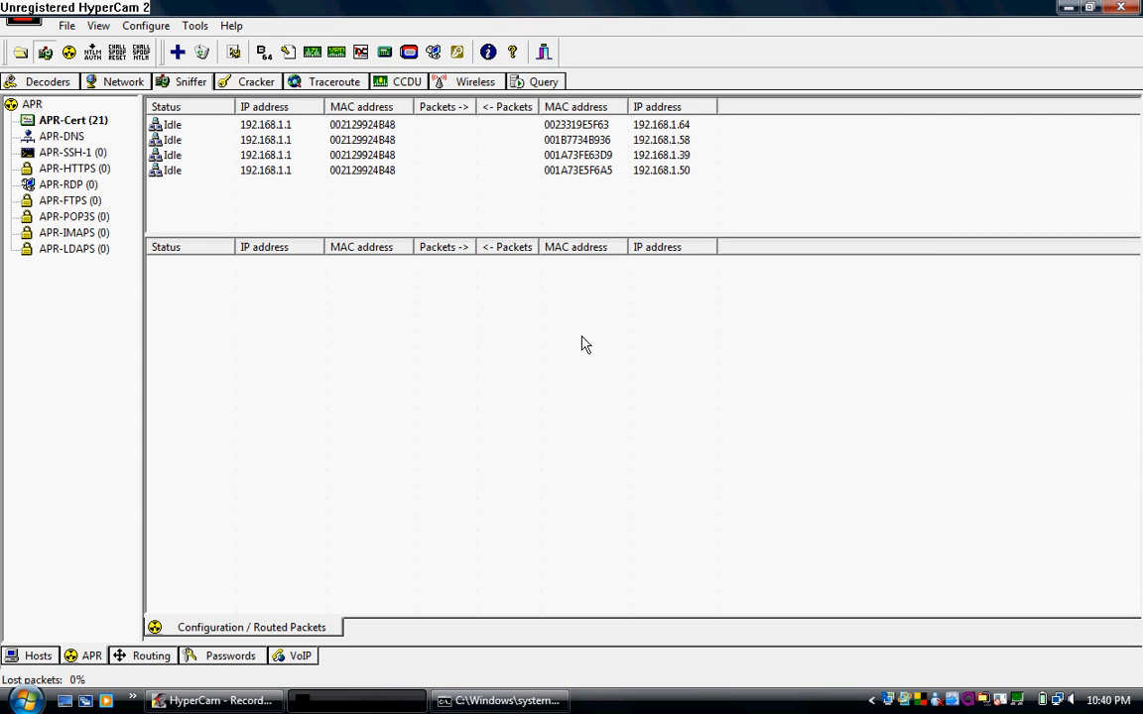
mouse_move(591, 375)
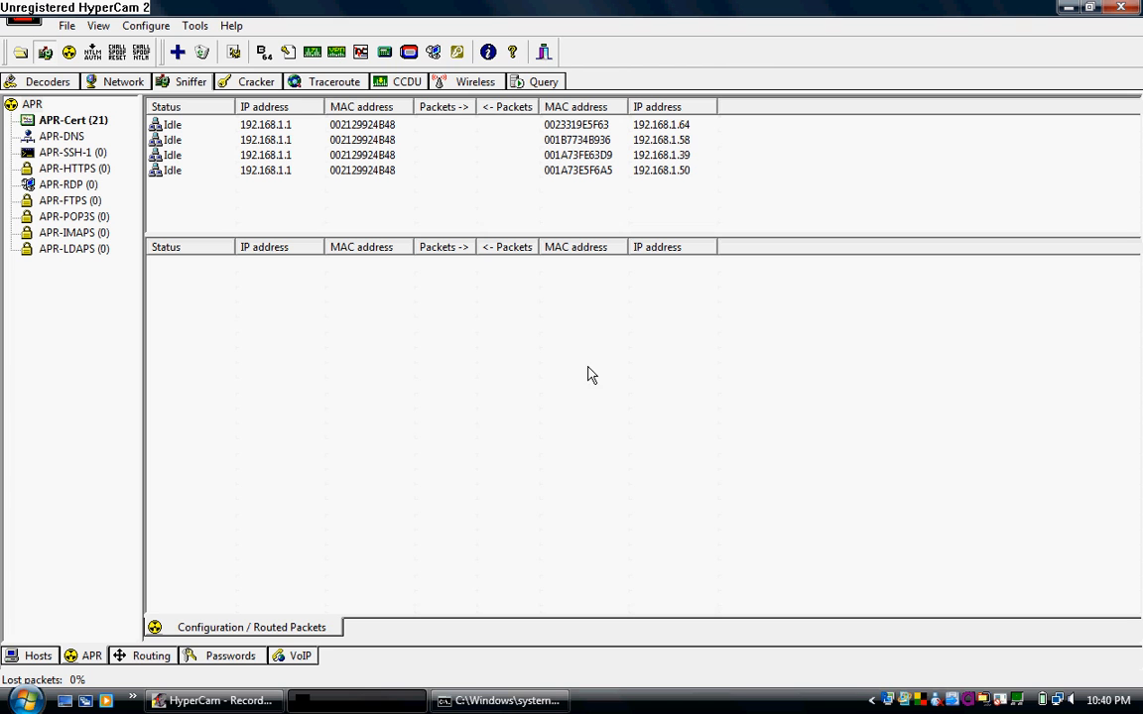
mouse_move(588, 371)
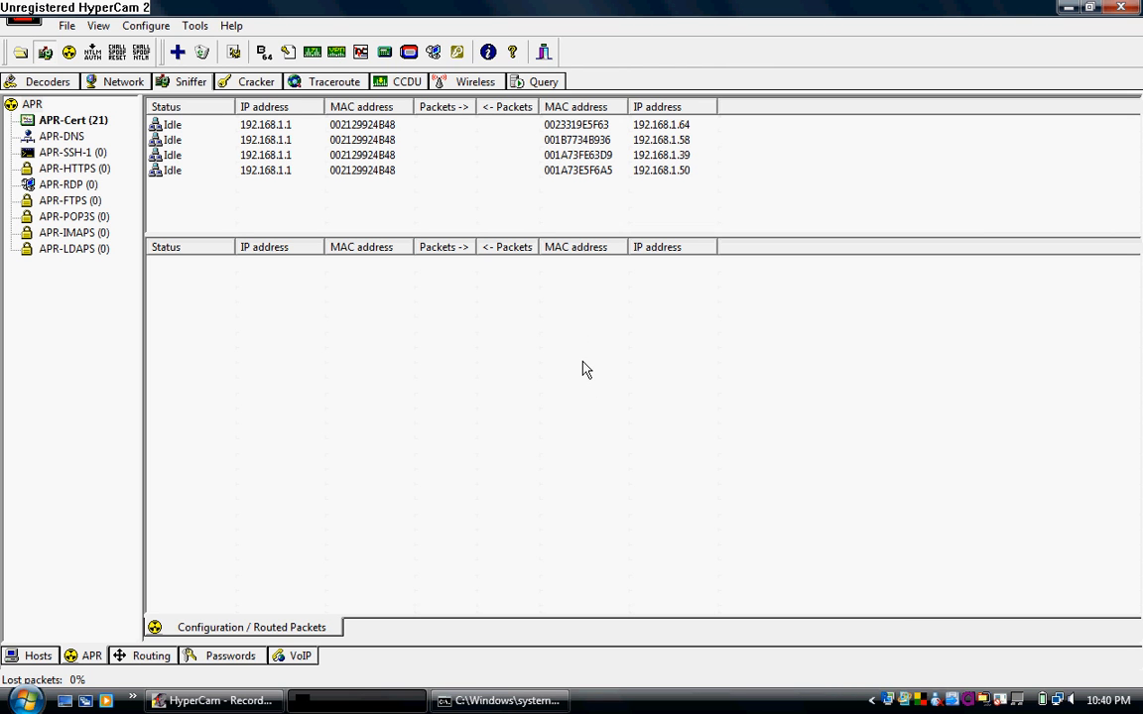
mouse_move(889, 381)
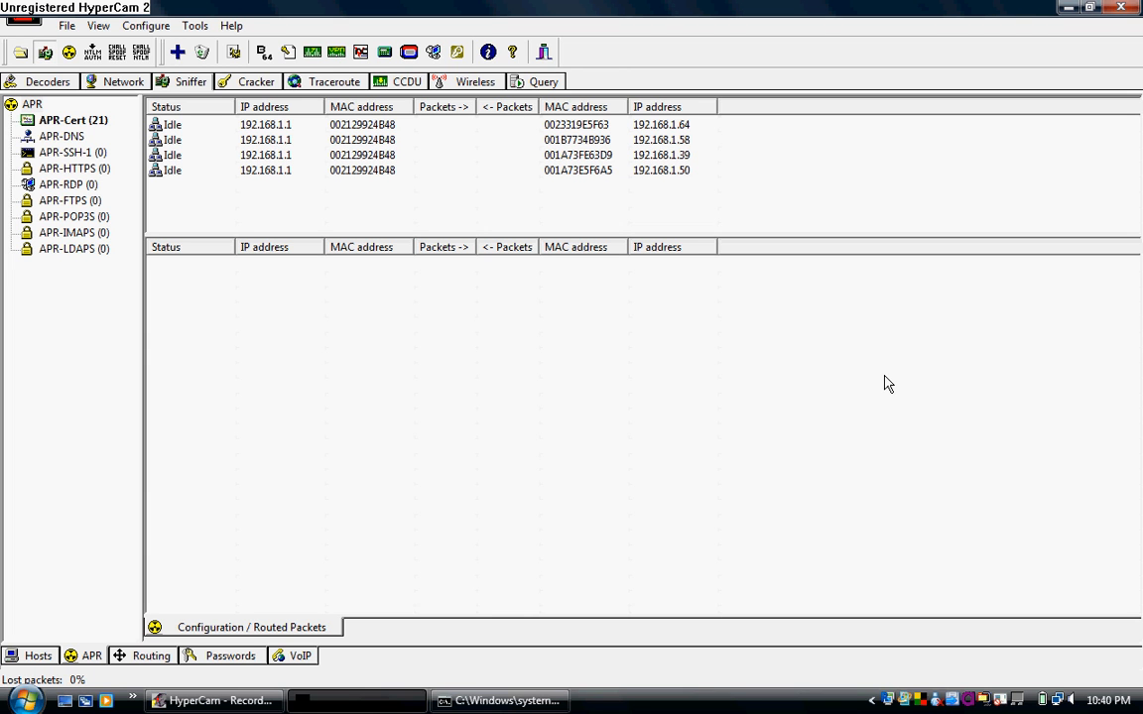
mouse_move(556, 354)
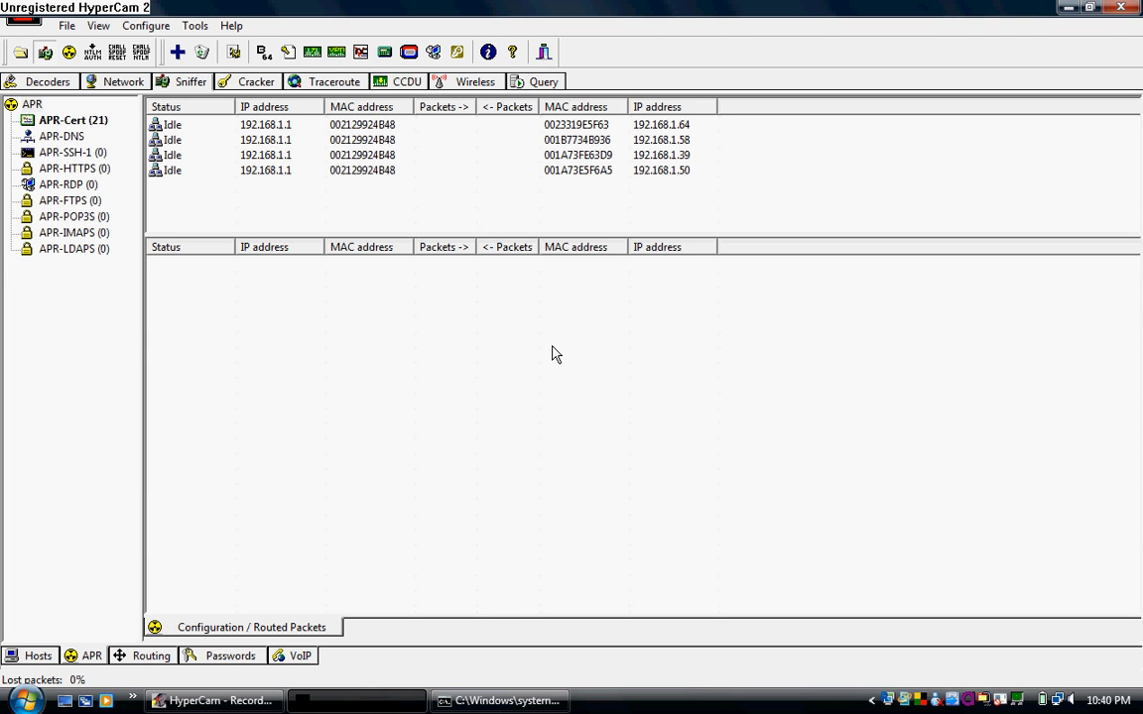
mouse_move(222, 337)
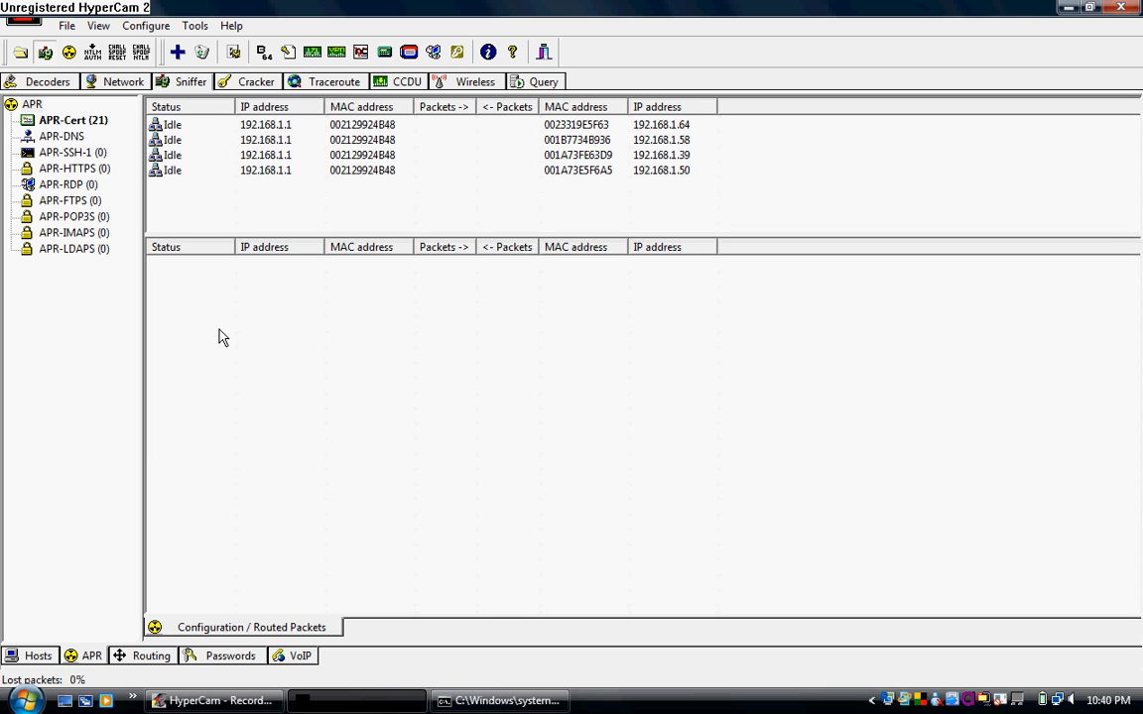
mouse_move(238, 373)
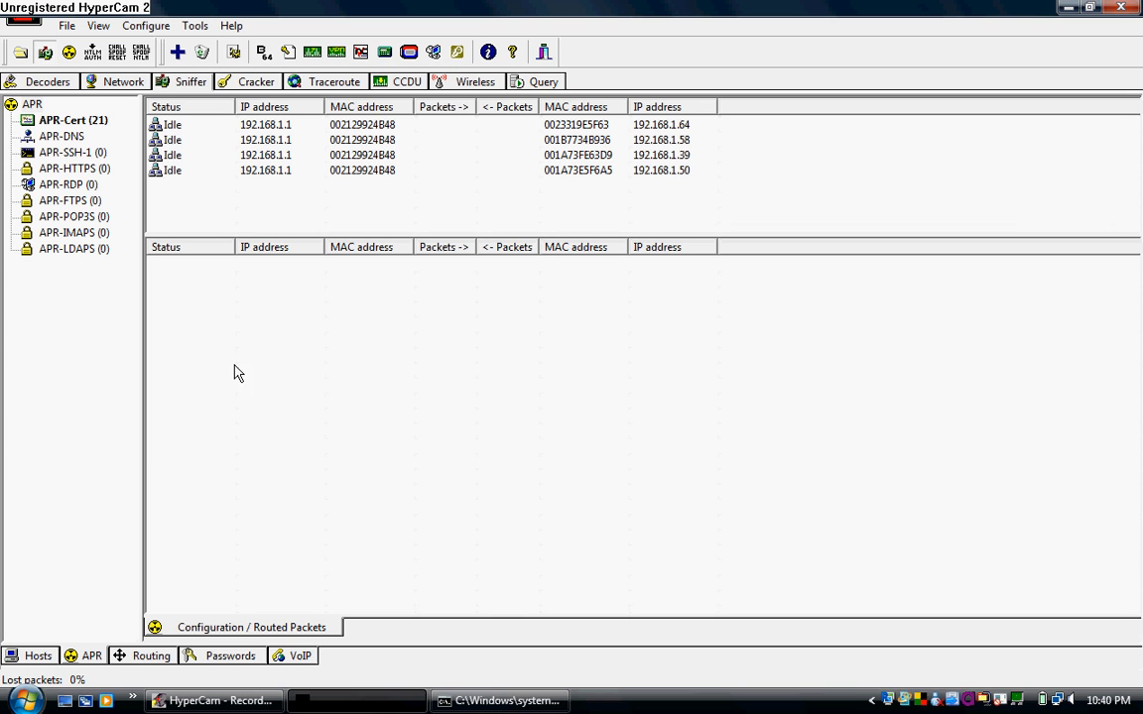
mouse_move(738, 381)
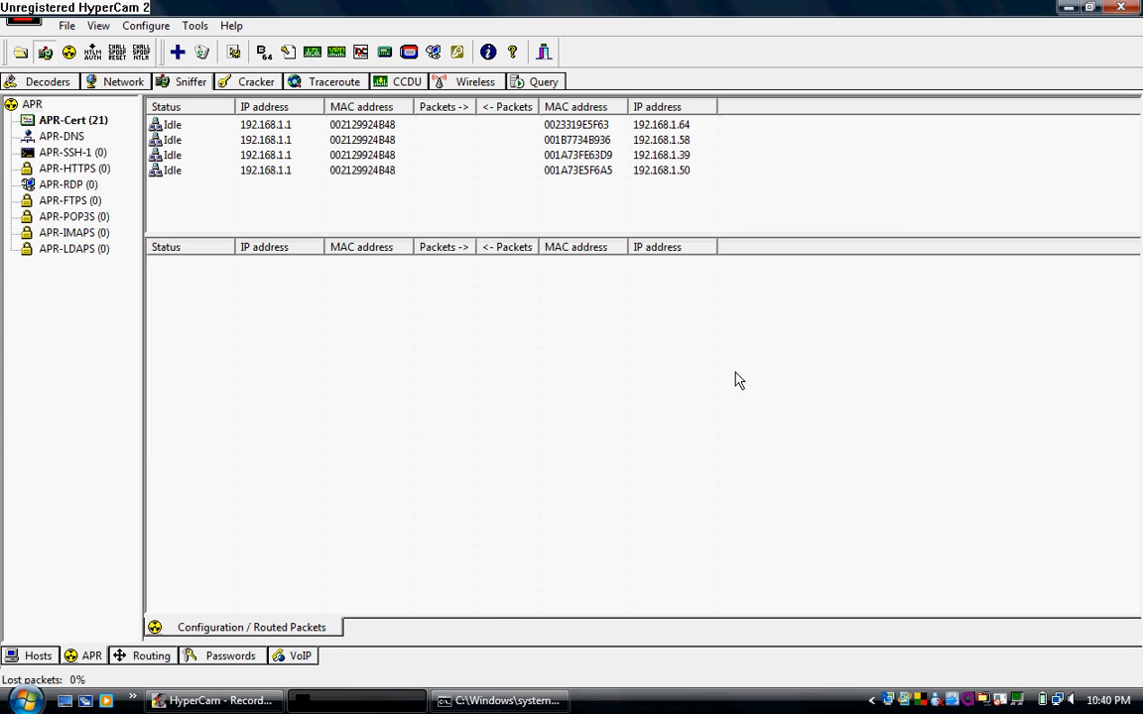
mouse_move(895, 373)
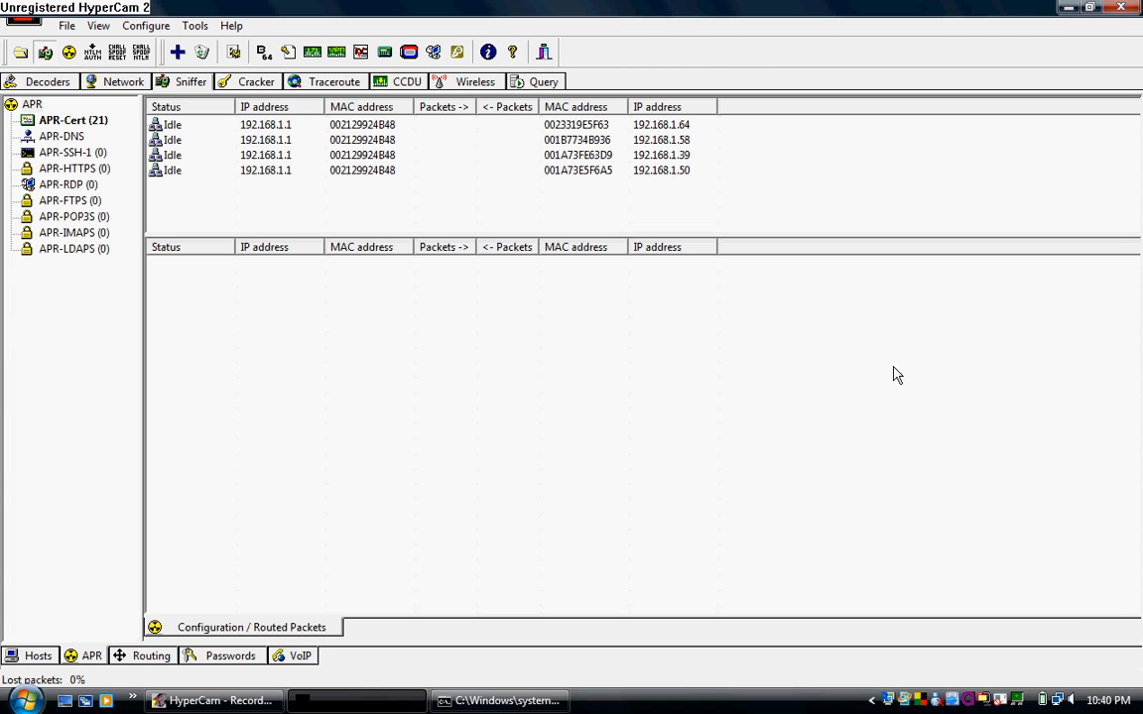
mouse_move(903, 375)
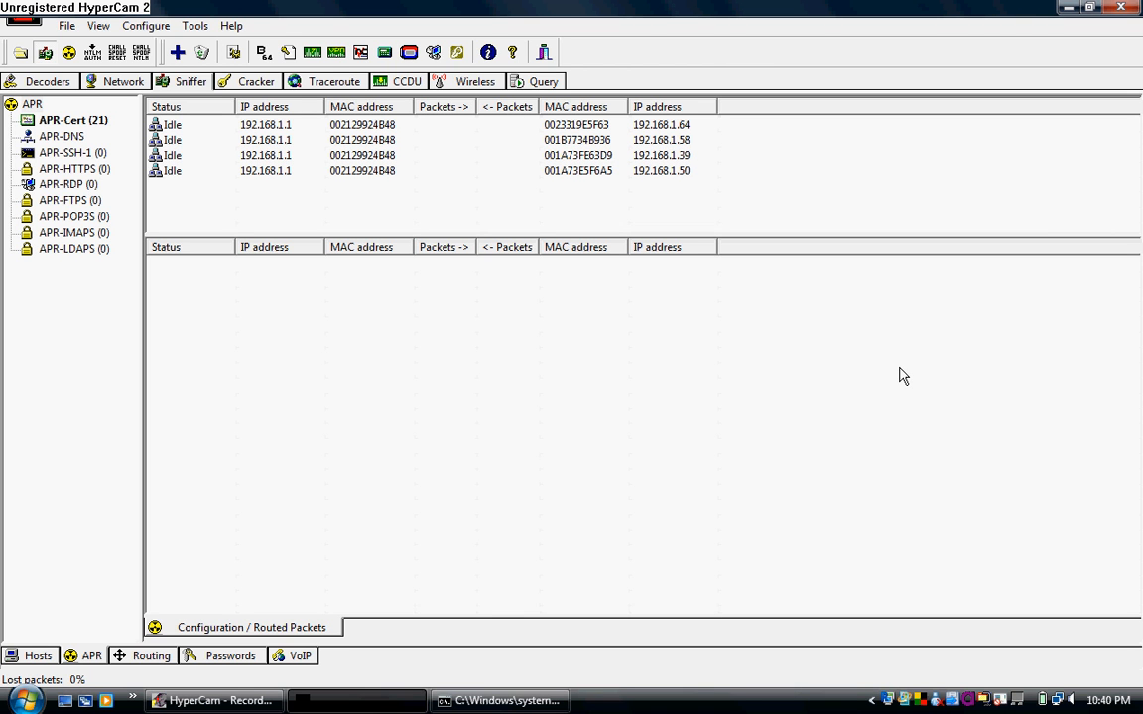
mouse_move(603, 360)
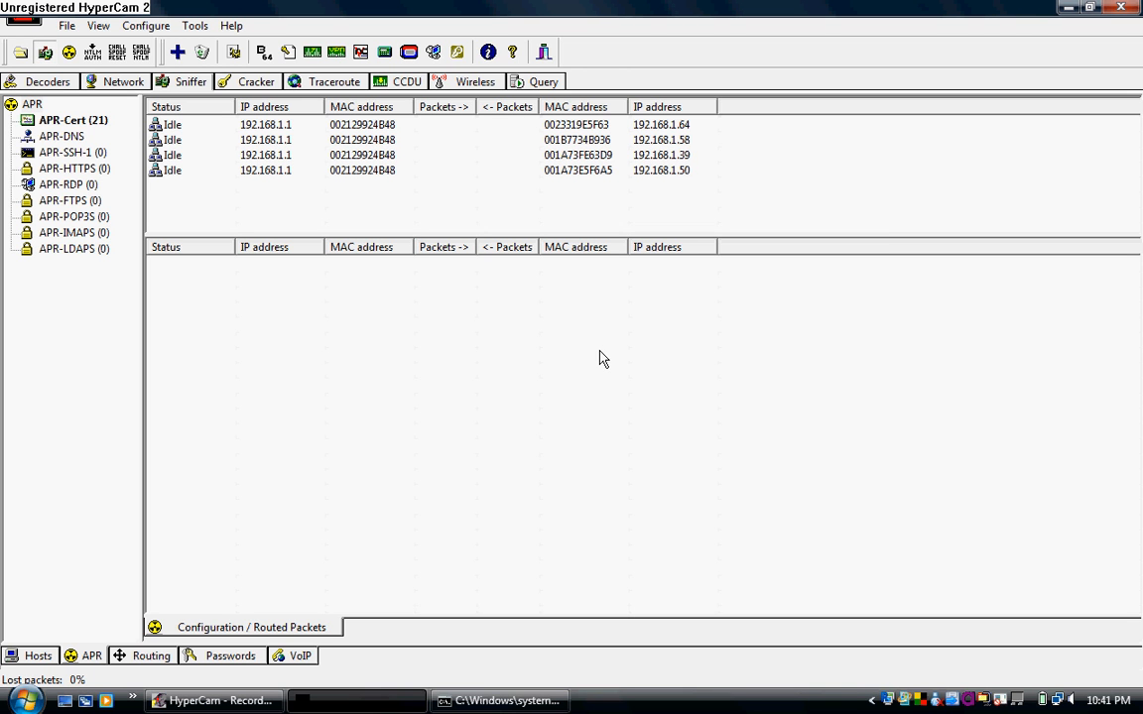
mouse_move(703, 317)
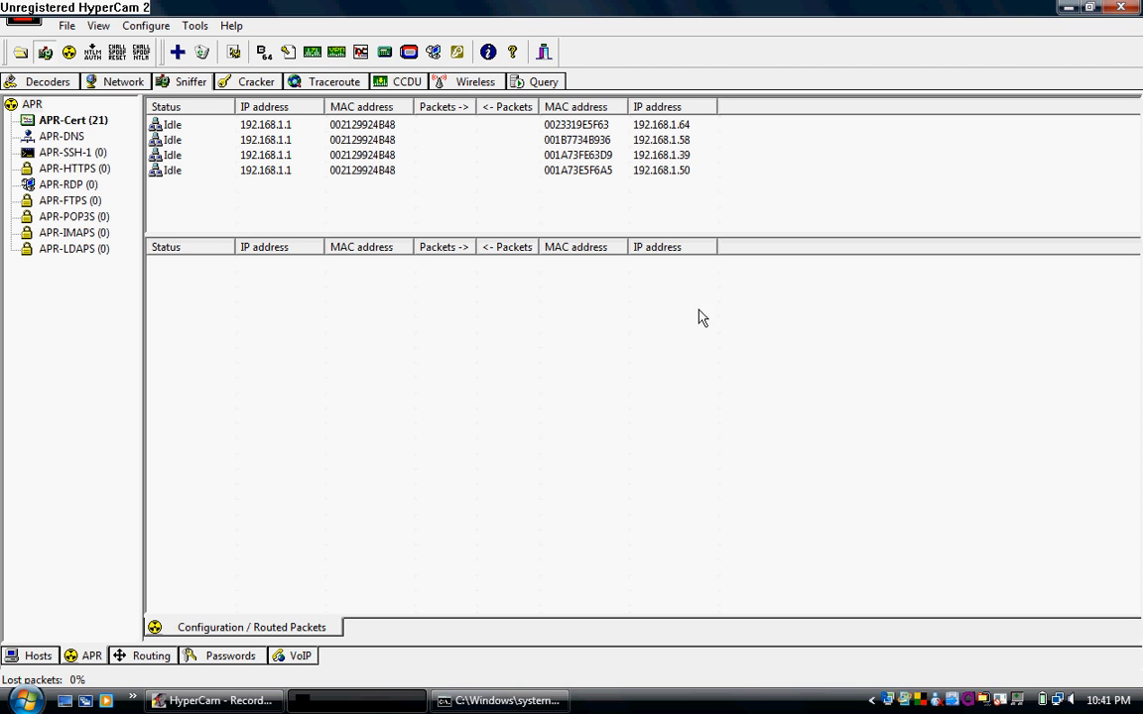
mouse_move(322, 454)
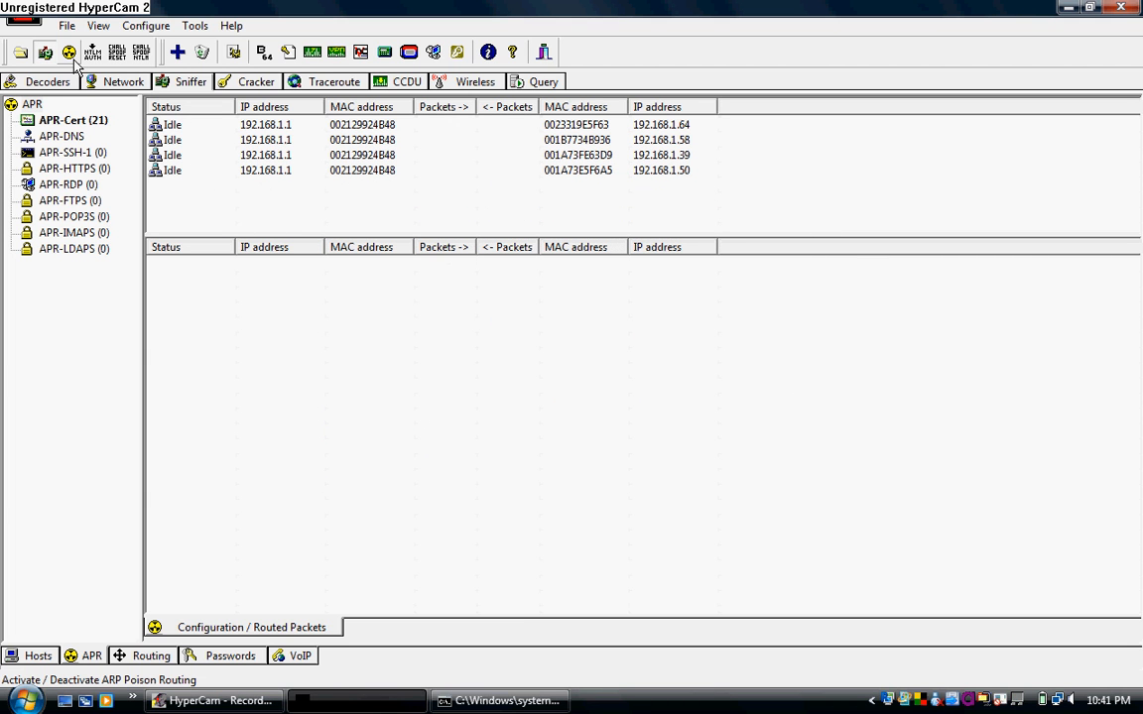
click(67, 51)
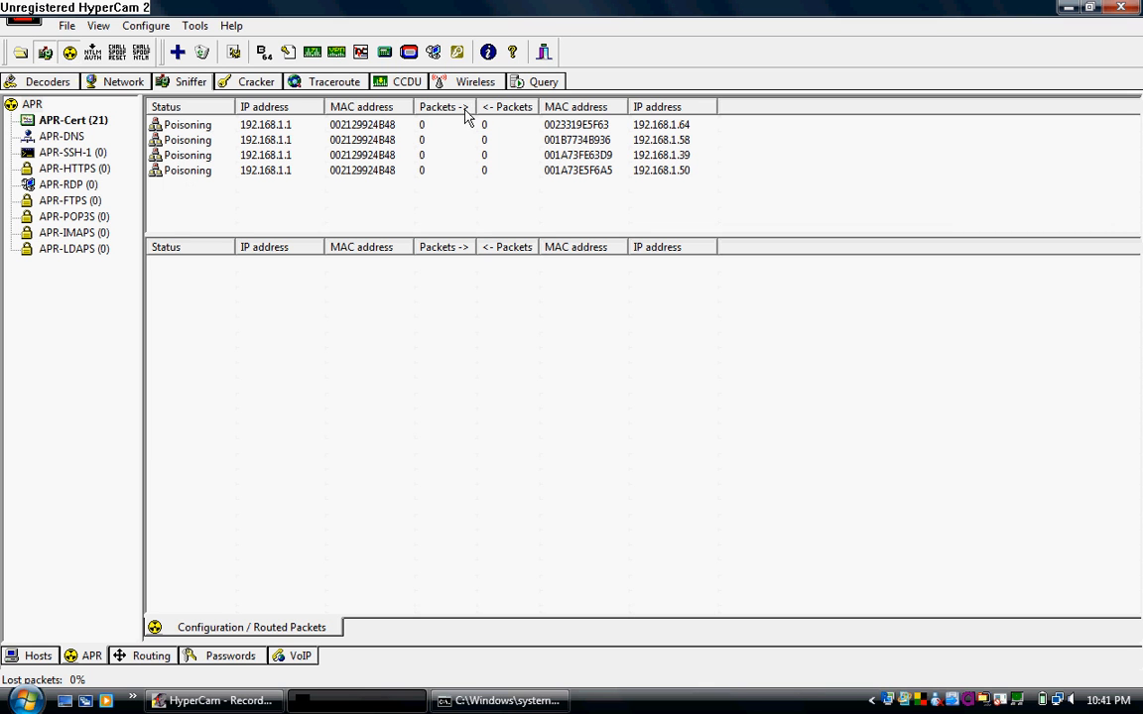
mouse_move(453, 185)
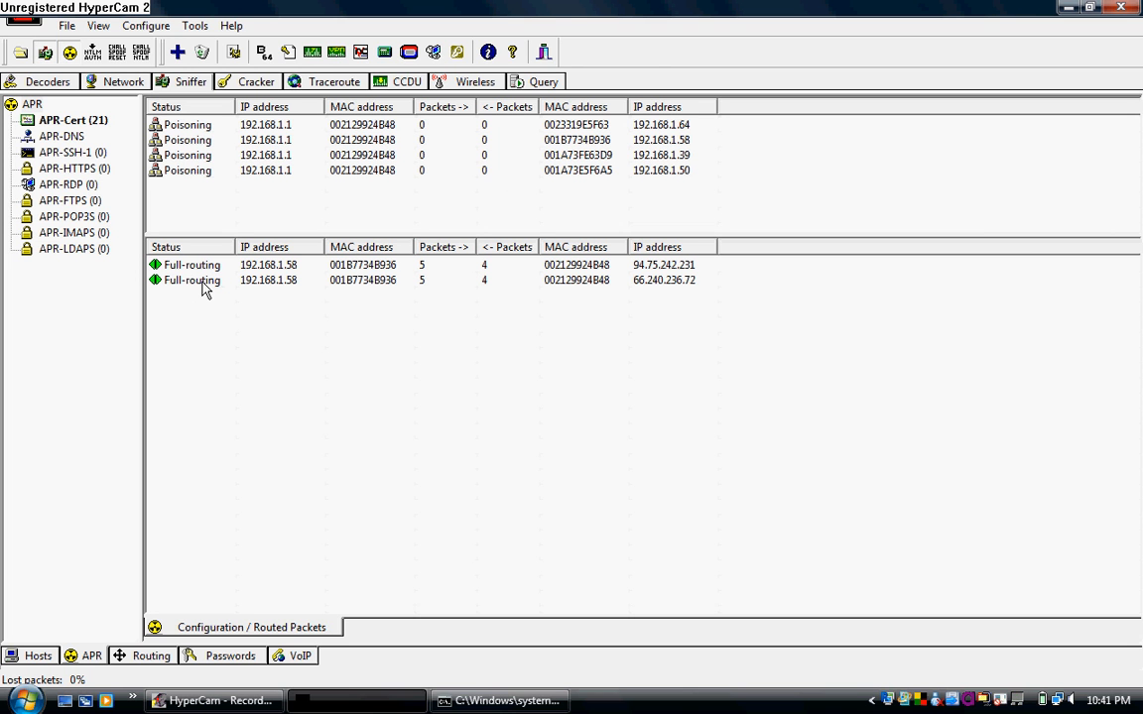
mouse_move(147, 365)
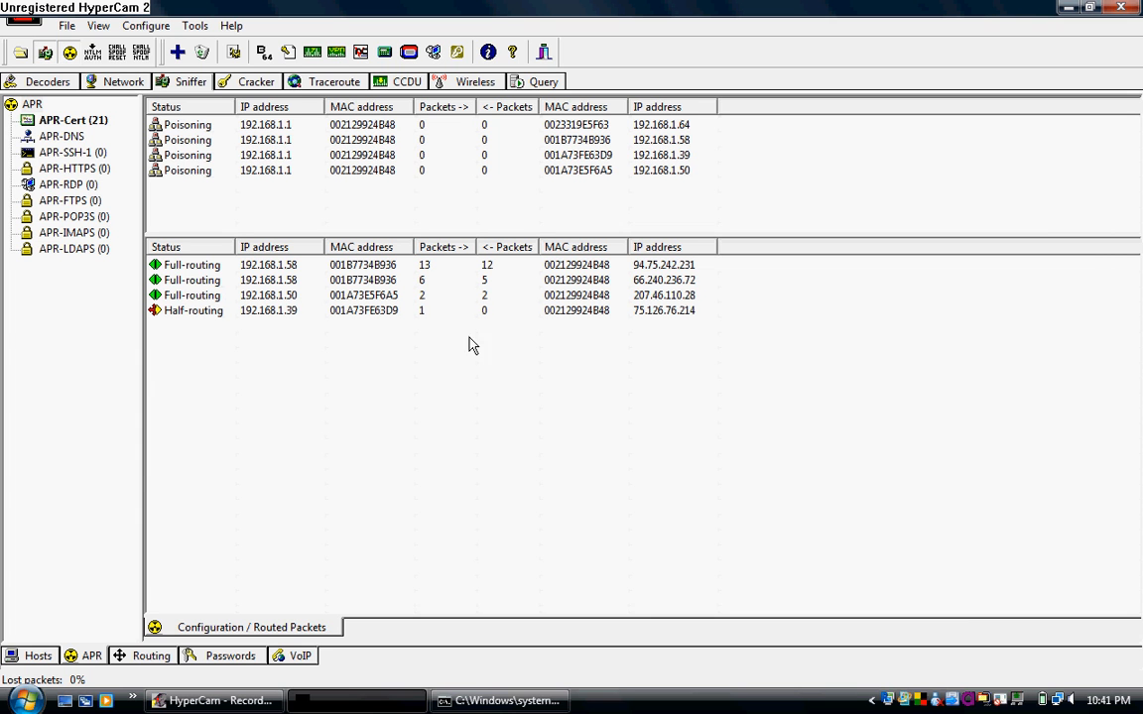
mouse_move(379, 339)
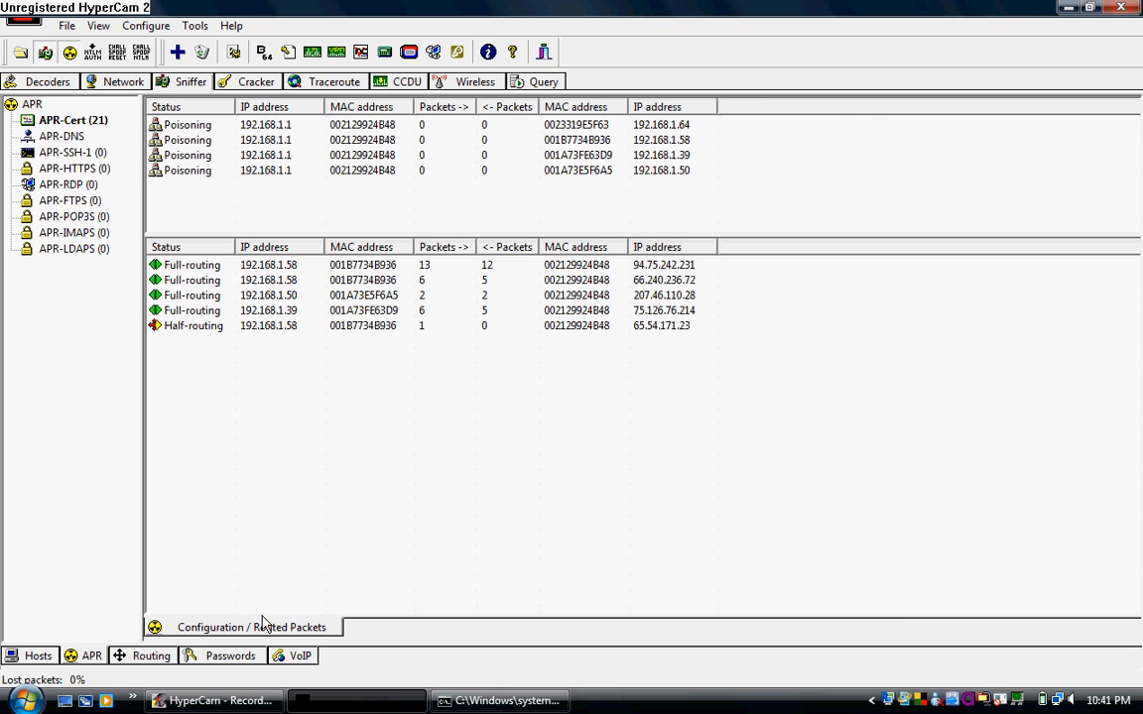
- In Passwords > HTTP, Remove All old captures so only fresh web logins appear
click(230, 655)
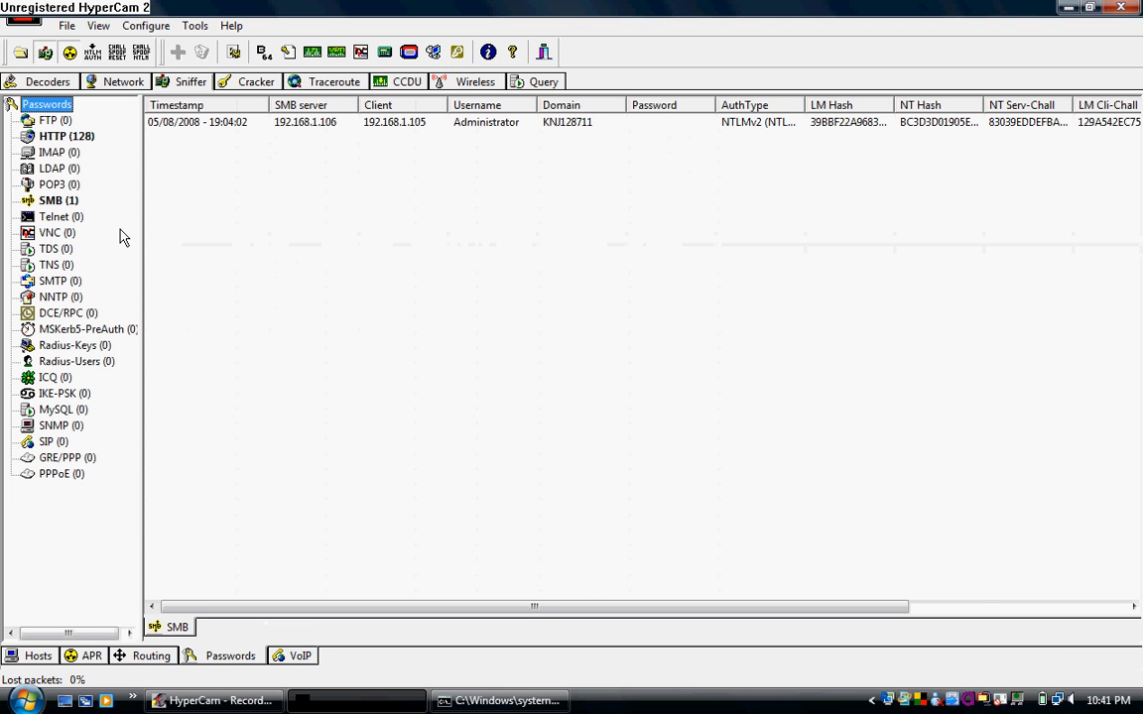
click(56, 135)
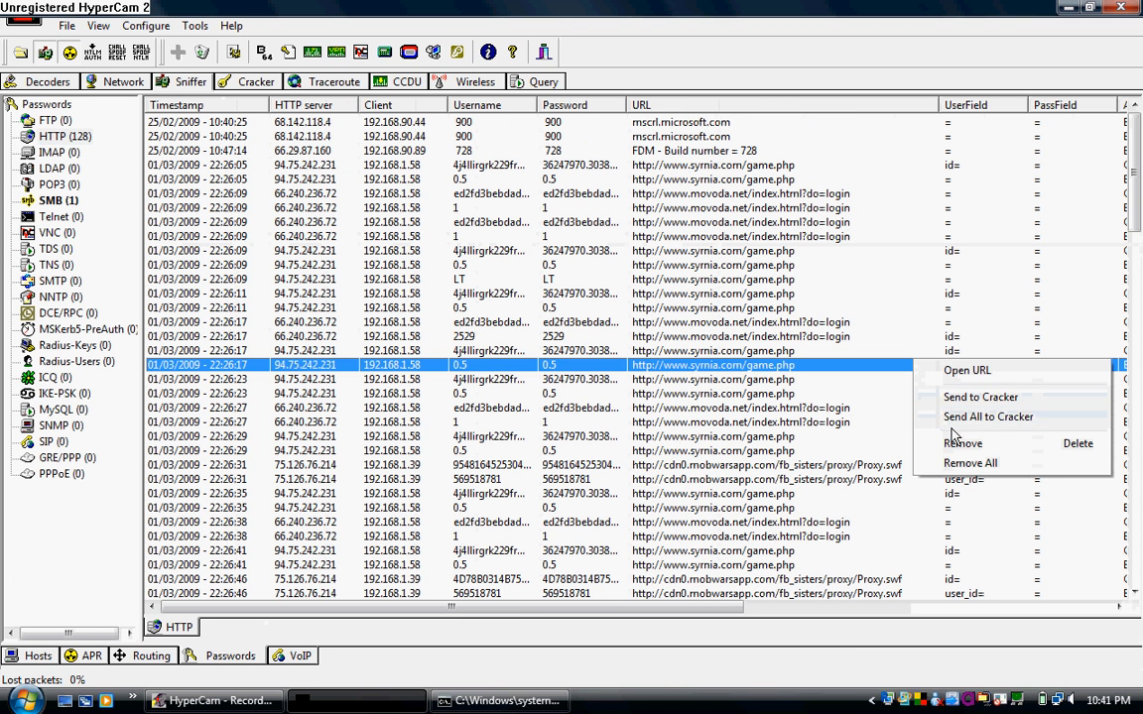
click(969, 462)
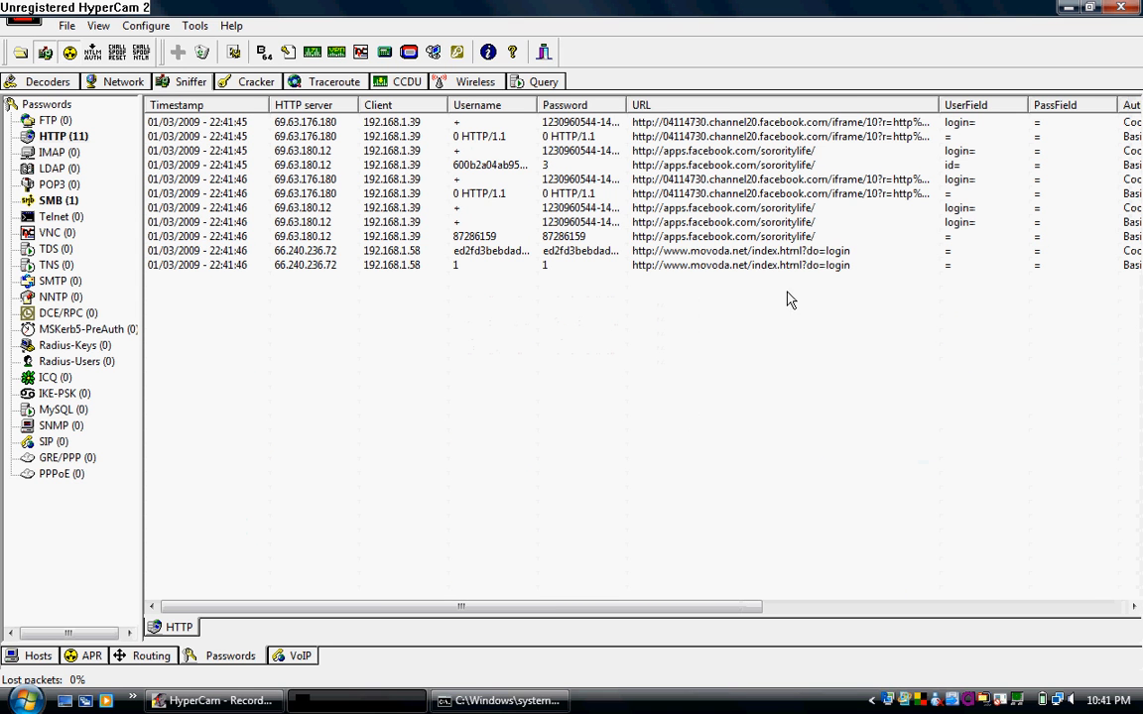
mouse_move(740, 286)
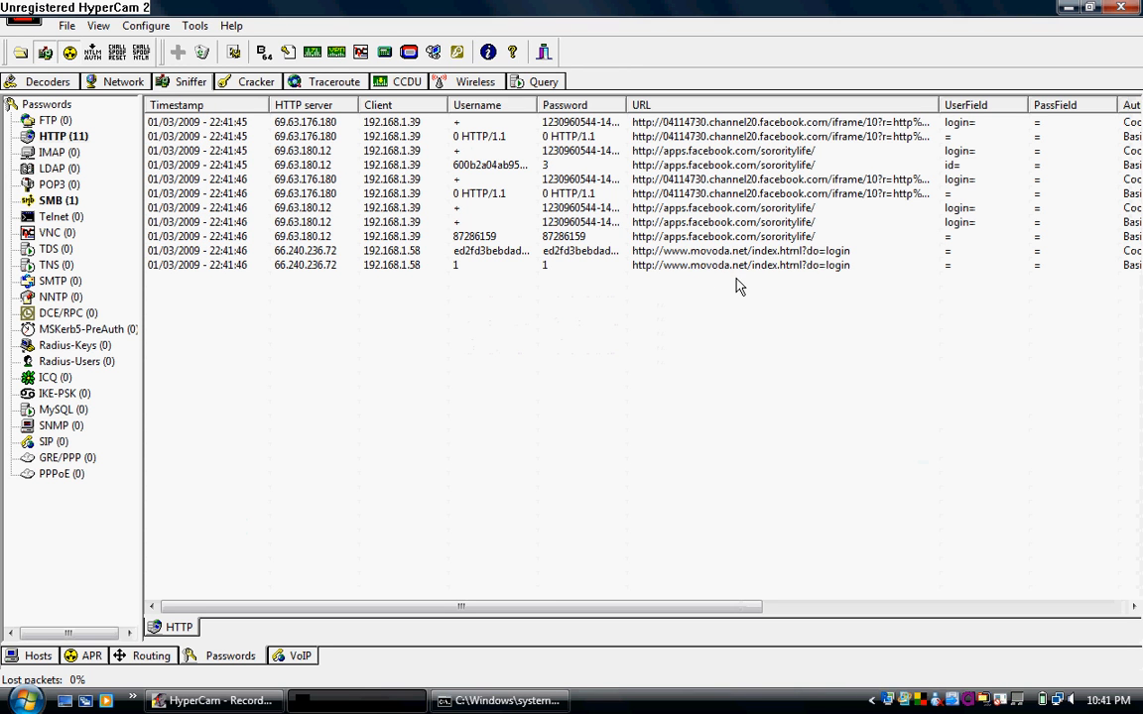
mouse_move(716, 230)
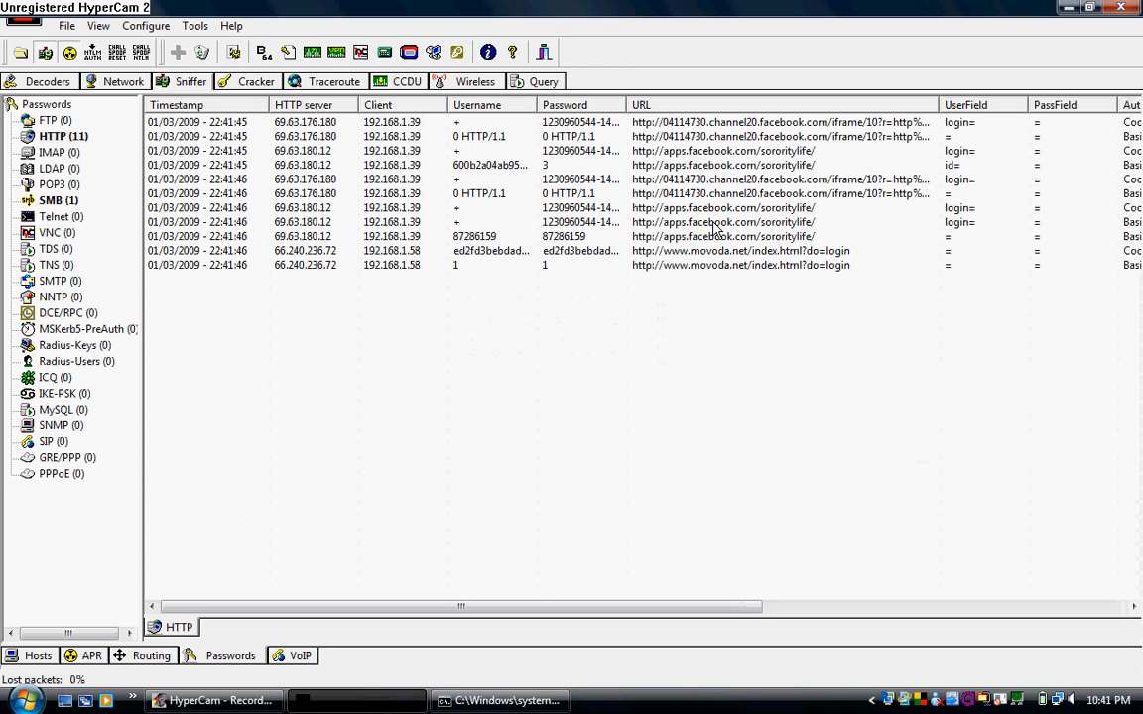
mouse_move(719, 235)
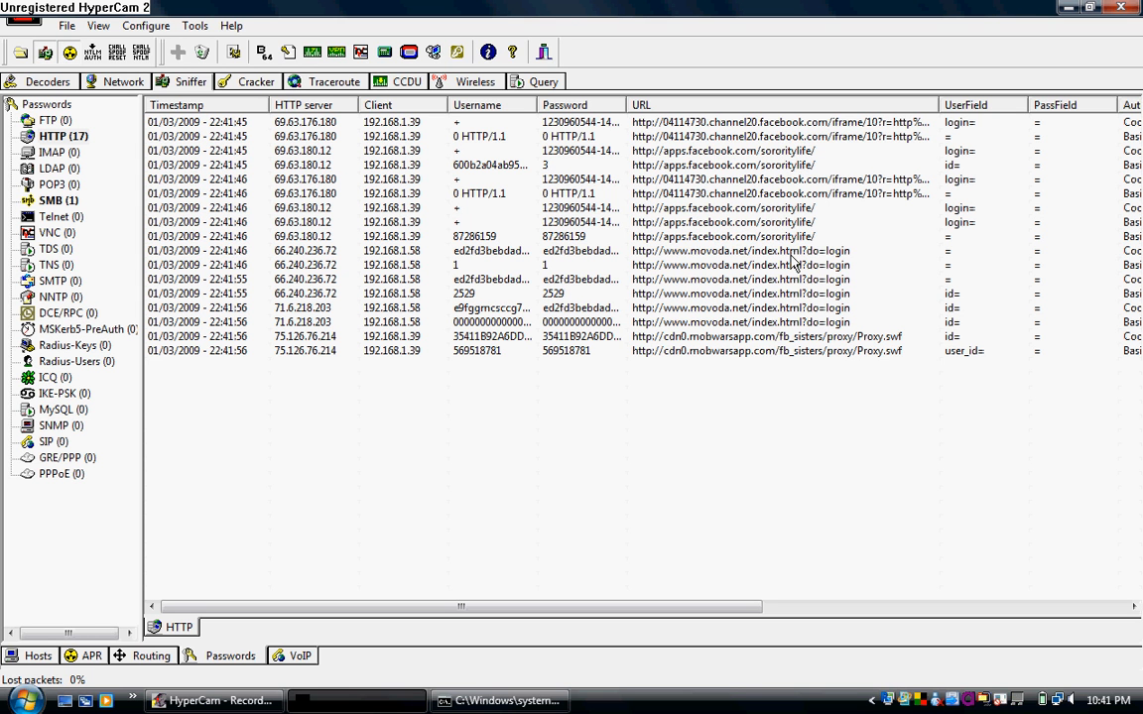
mouse_move(786, 409)
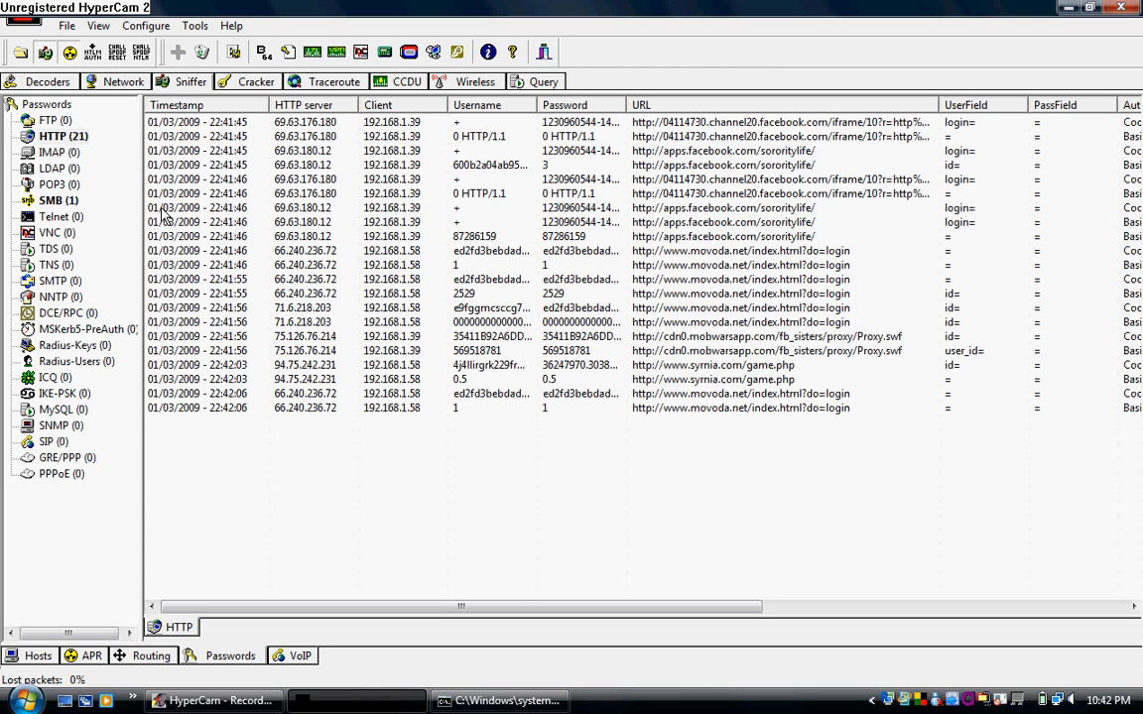
mouse_move(56, 219)
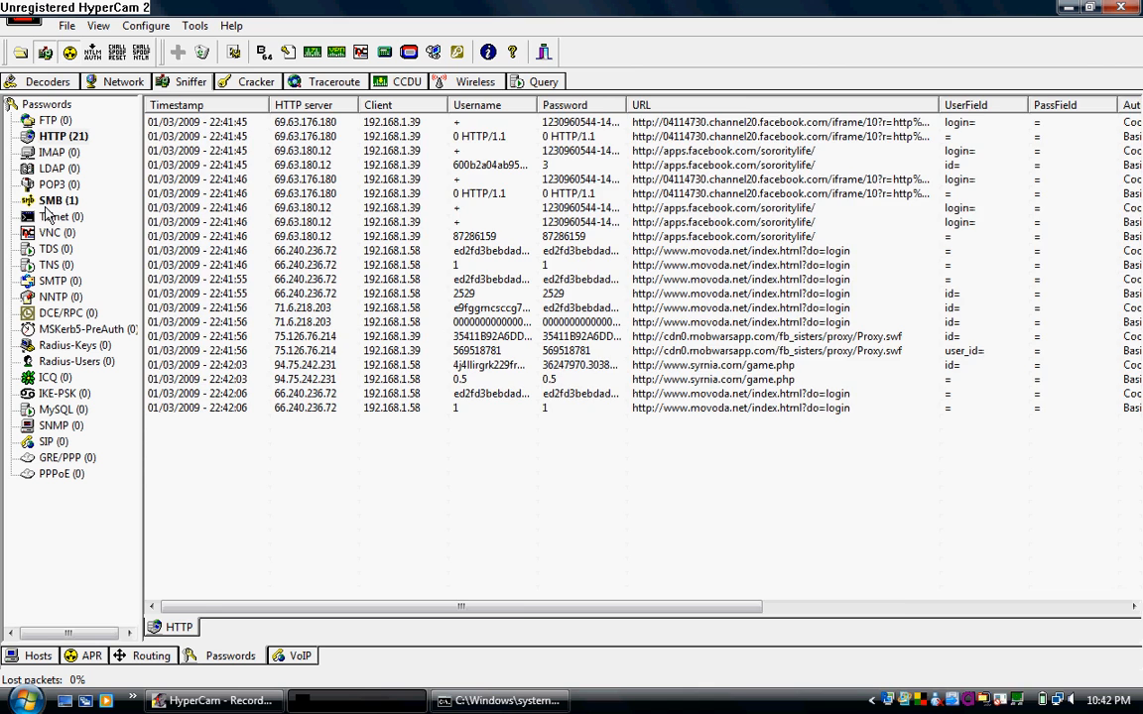
- Send the captured Administrator NTLMv2 SMB hash to the Cracker
click(51, 200)
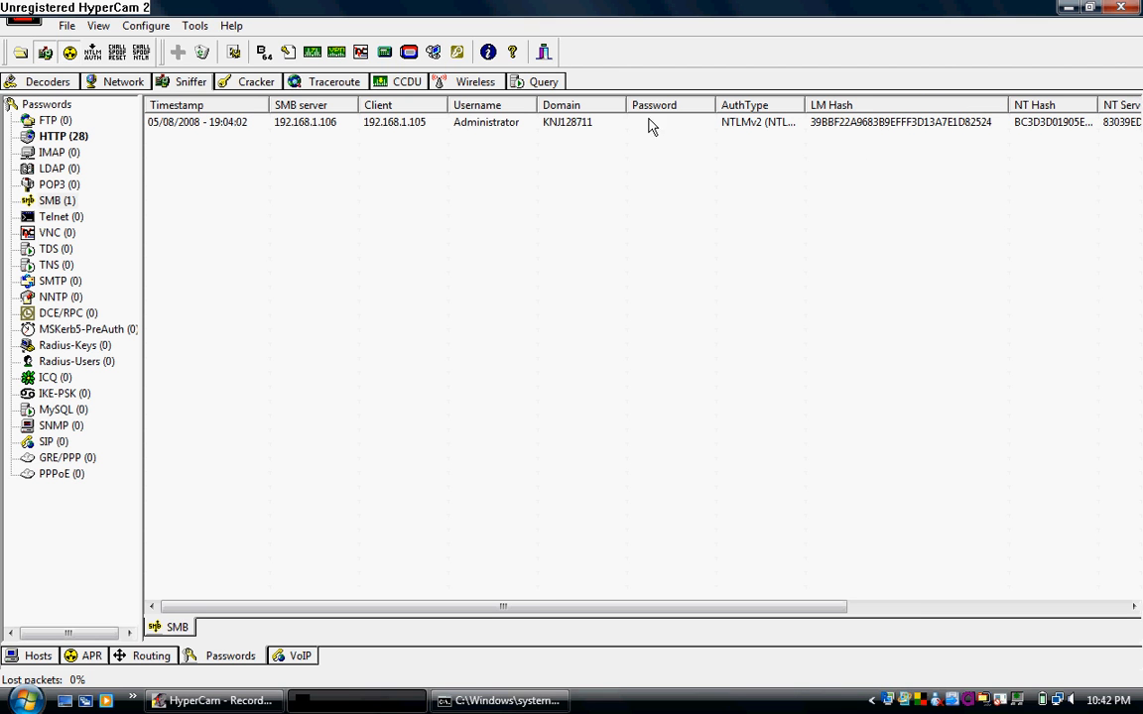
mouse_move(587, 131)
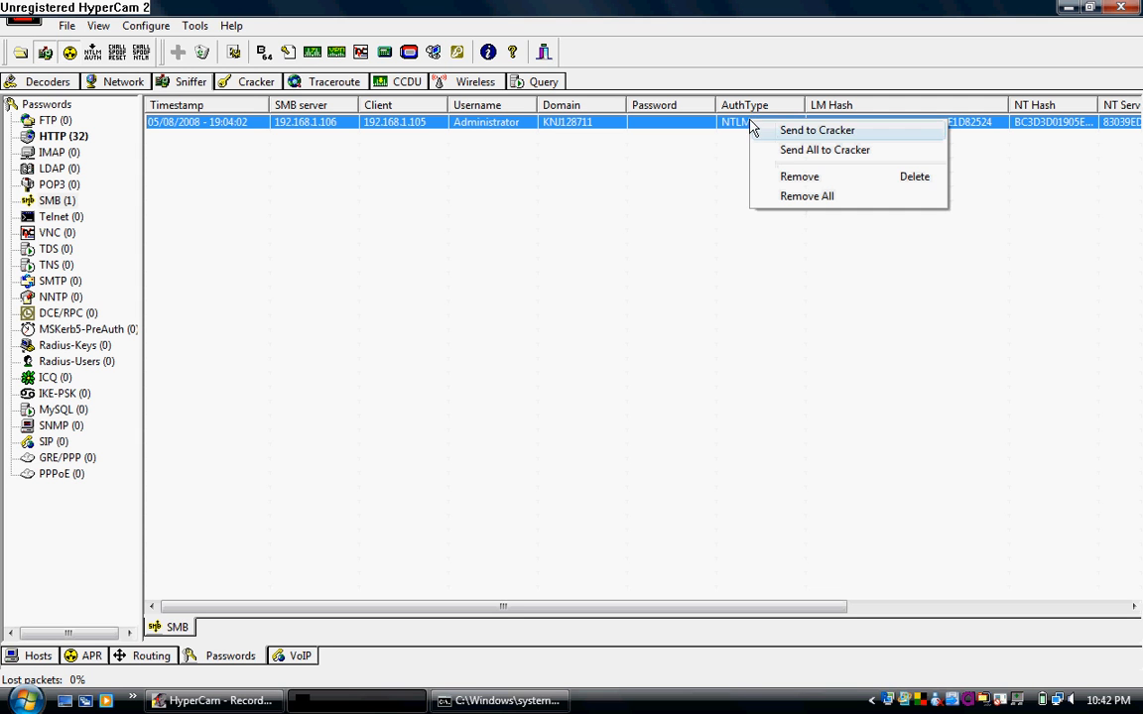
click(826, 131)
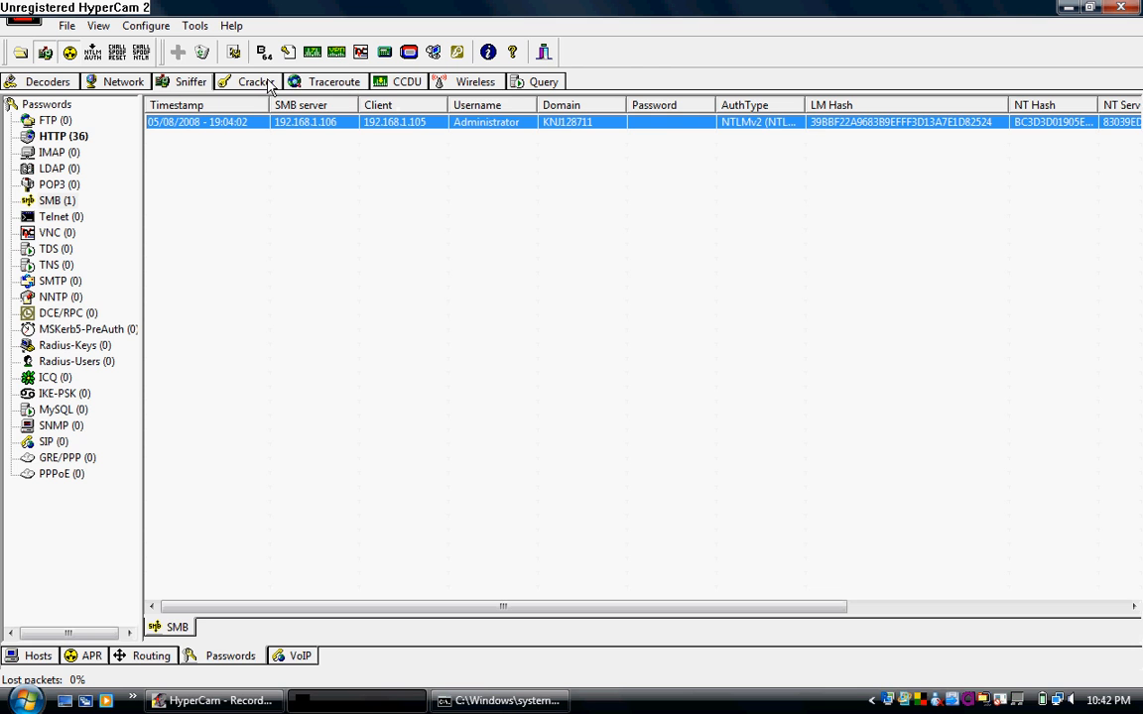
- Show the Administrator hash for domain KN028711 in the Cracker's NTLMv2 Hashes list
click(254, 82)
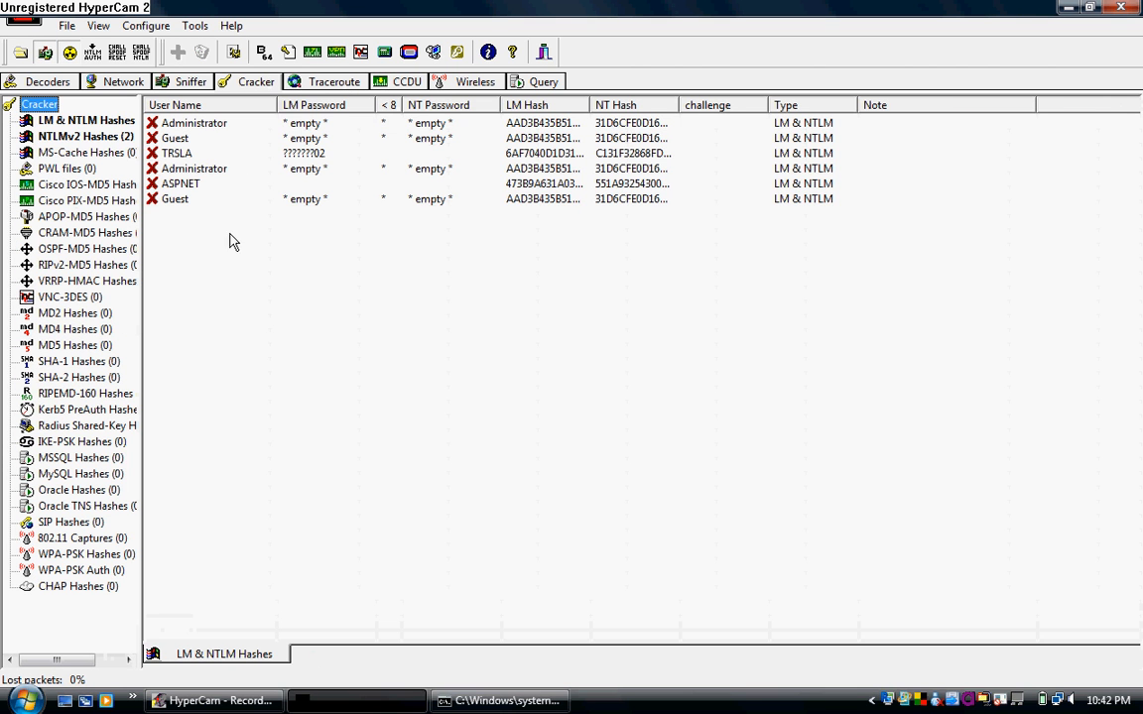
click(72, 135)
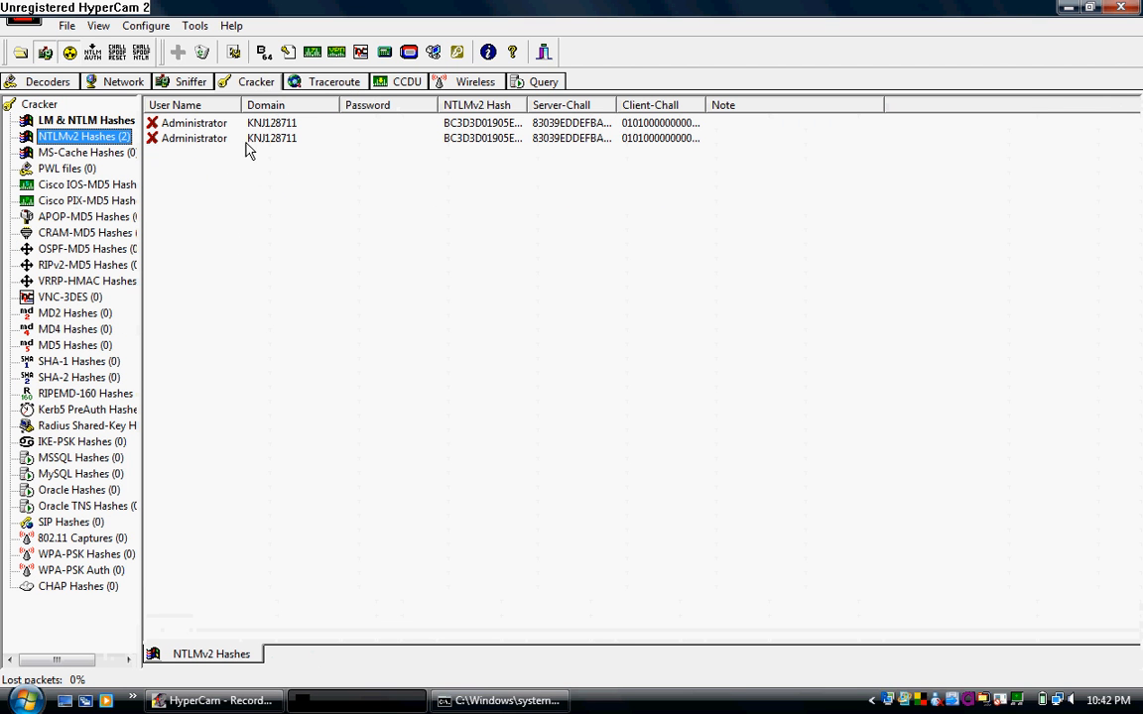
mouse_move(530, 104)
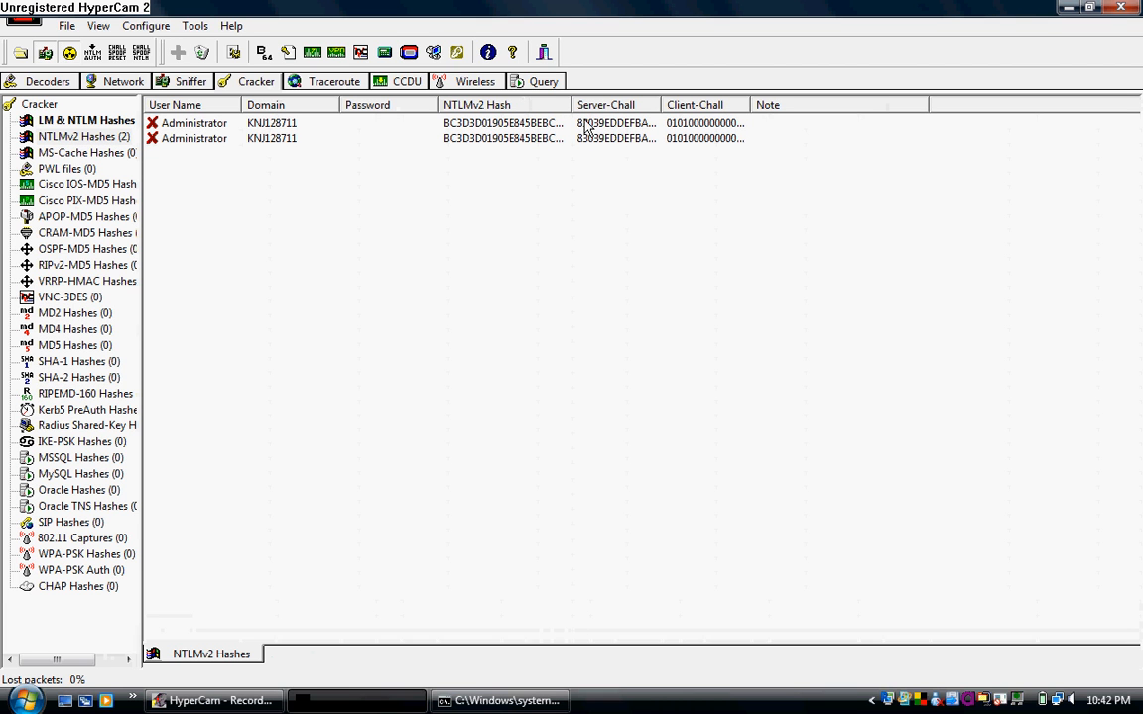
mouse_move(520, 127)
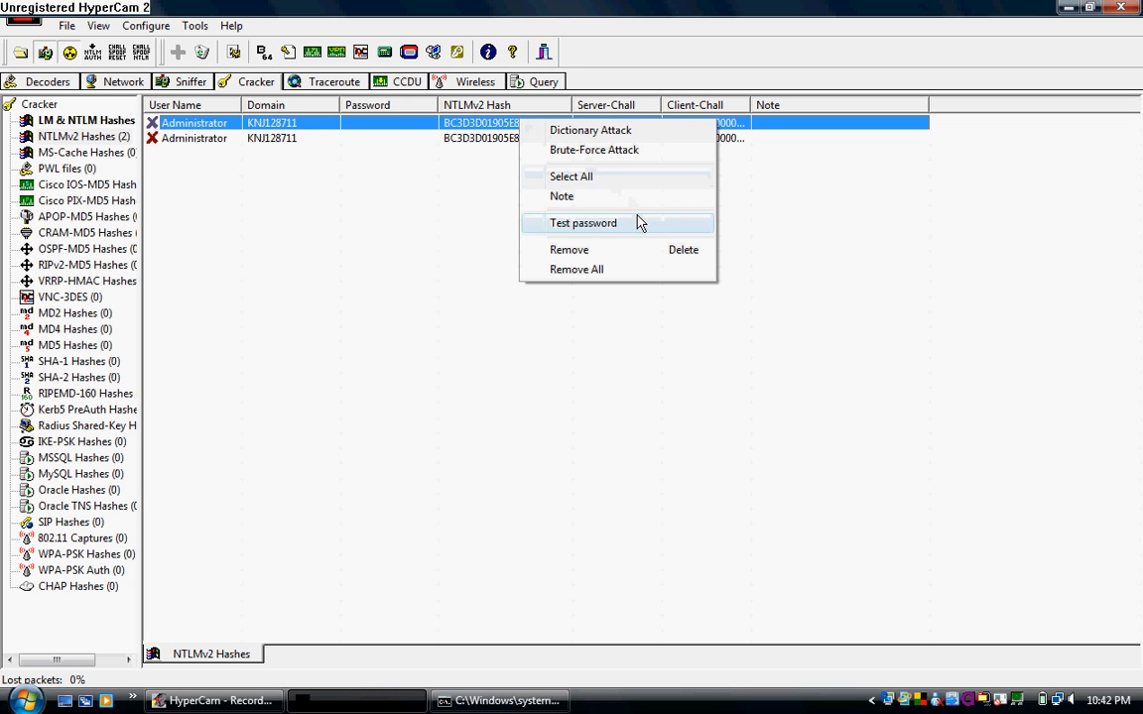
mouse_move(649, 139)
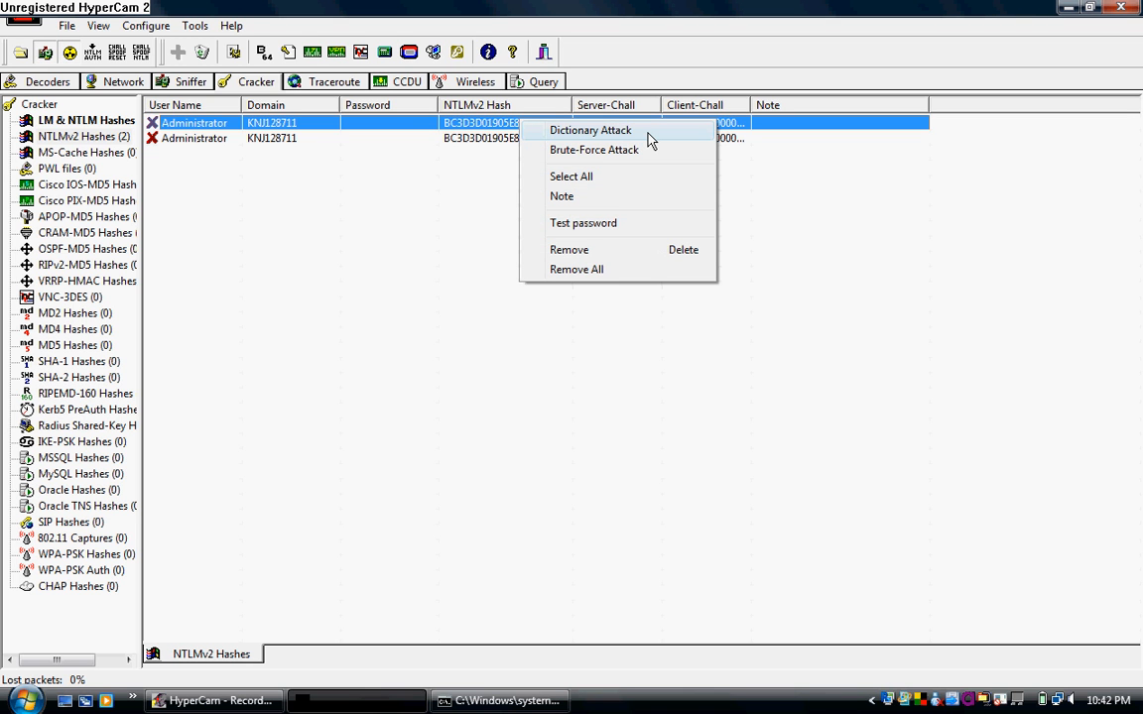
mouse_move(651, 154)
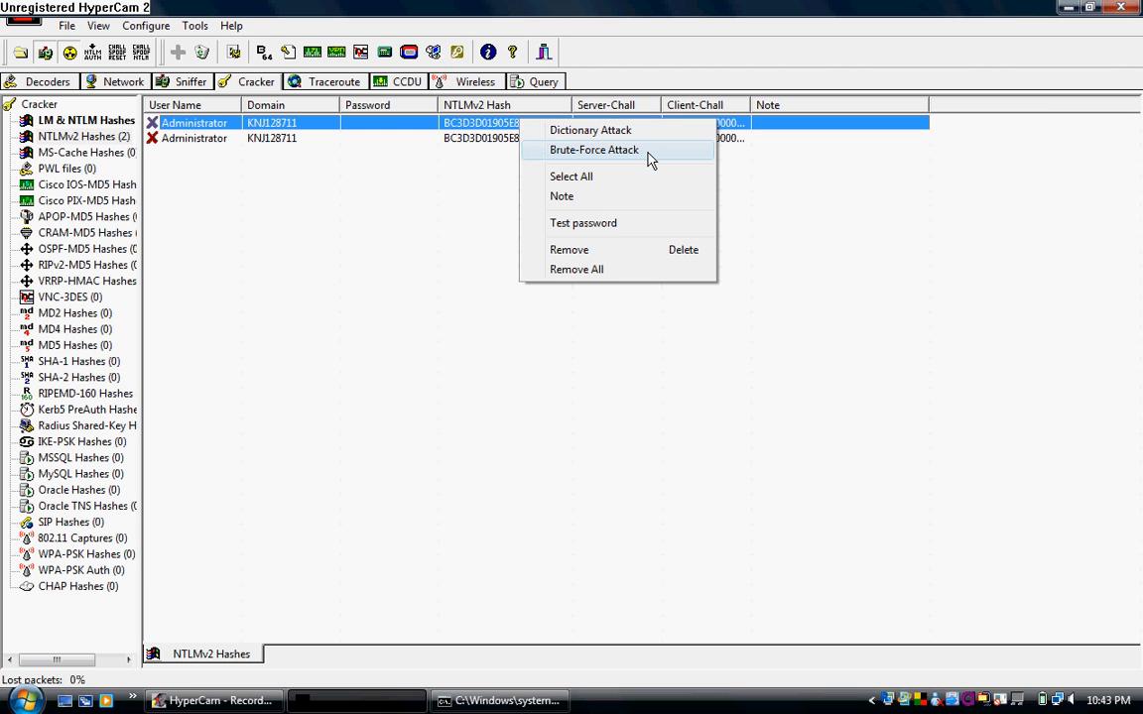
- Start a brute-force attack with the predefined charset and Max length 10, cracking 1 of 1 hashes
click(595, 150)
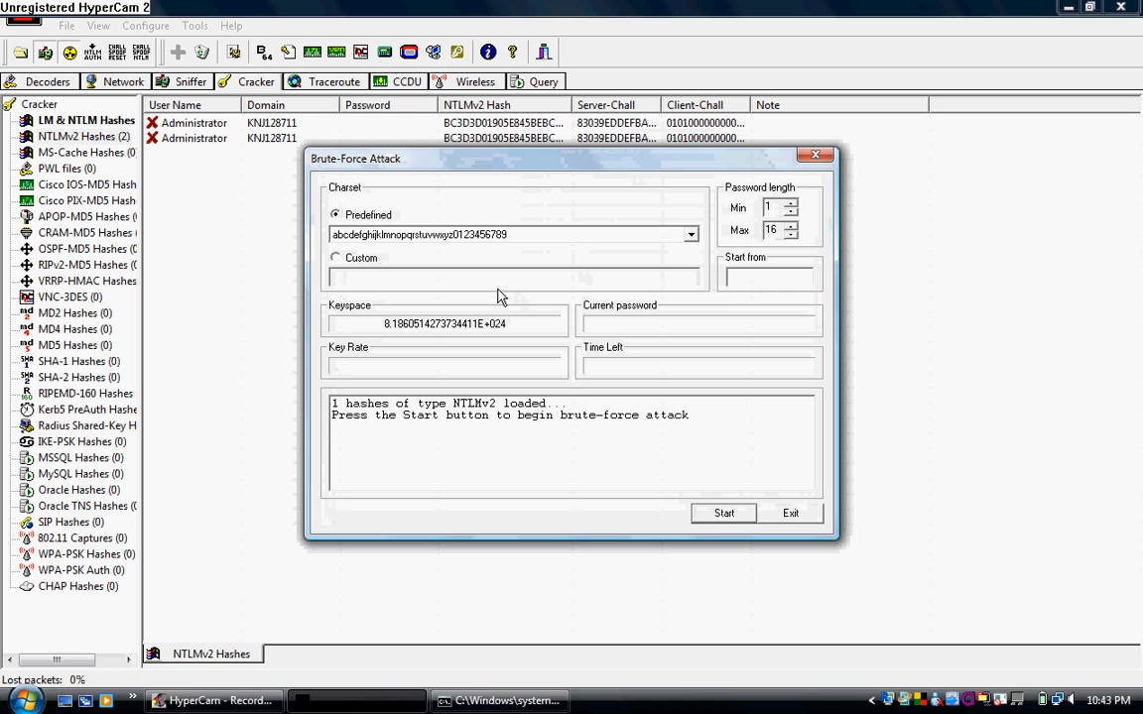
mouse_move(453, 254)
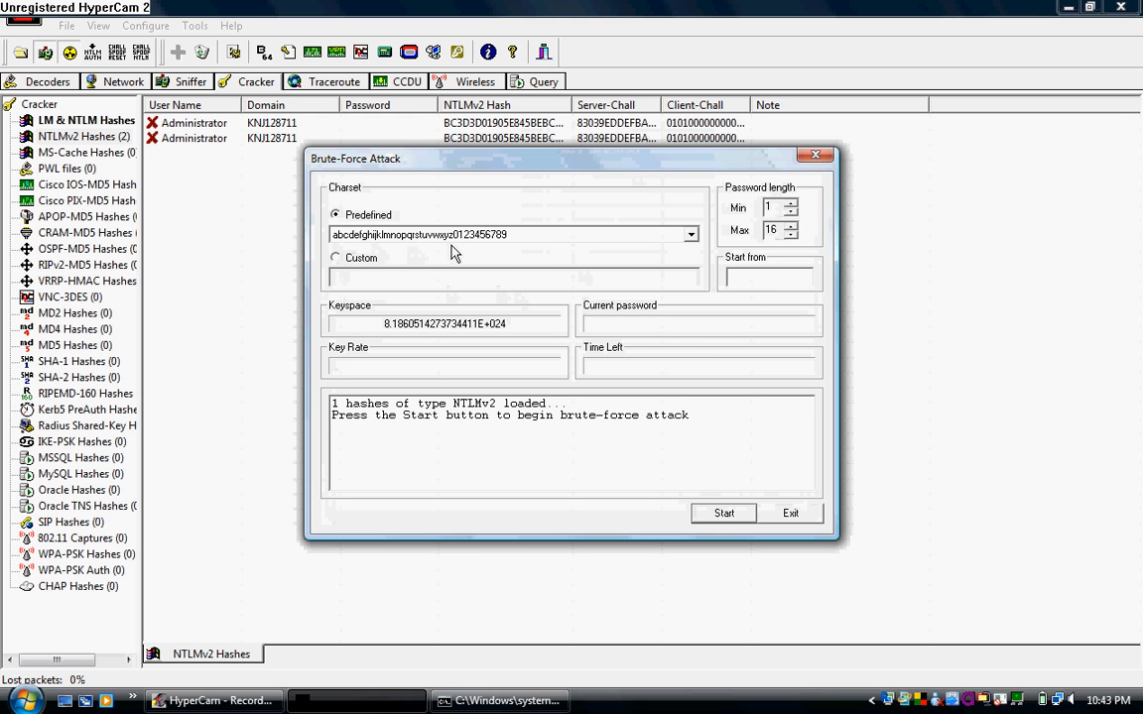
click(689, 234)
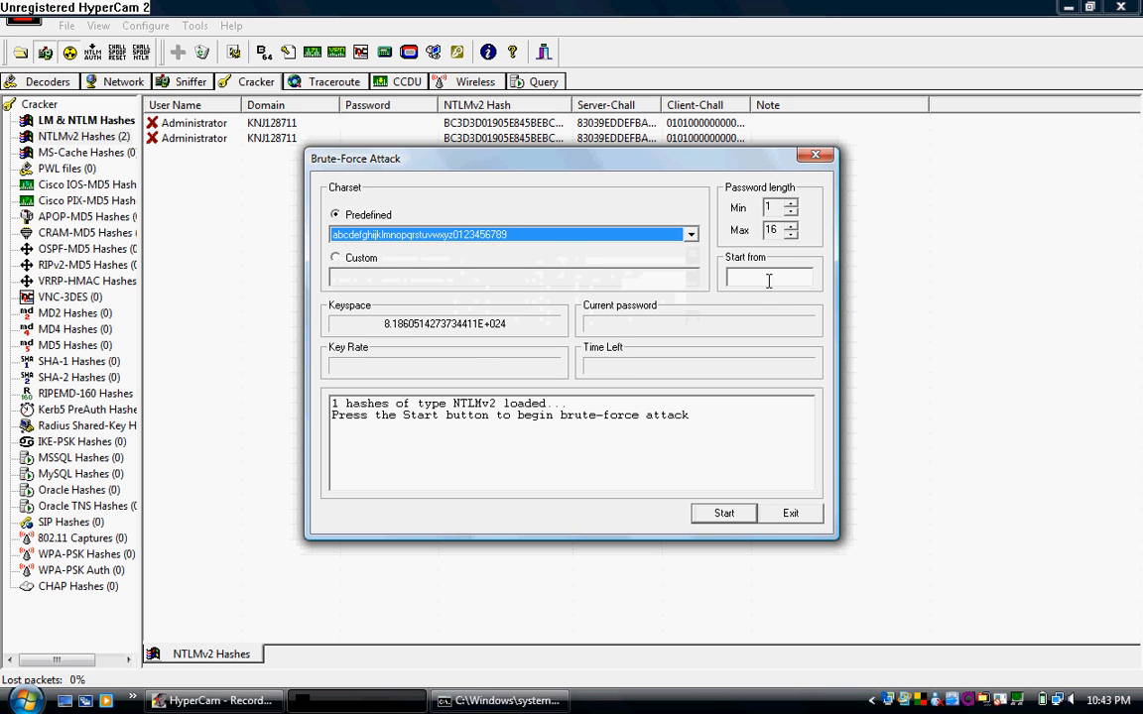
click(790, 234)
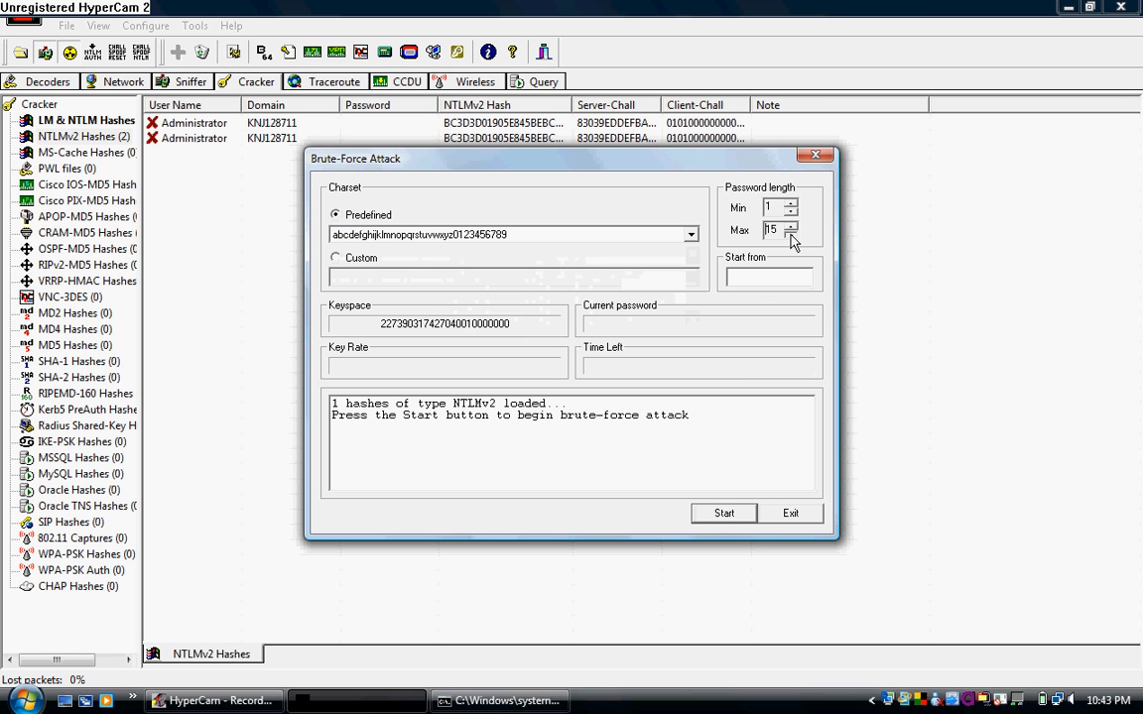
click(790, 235)
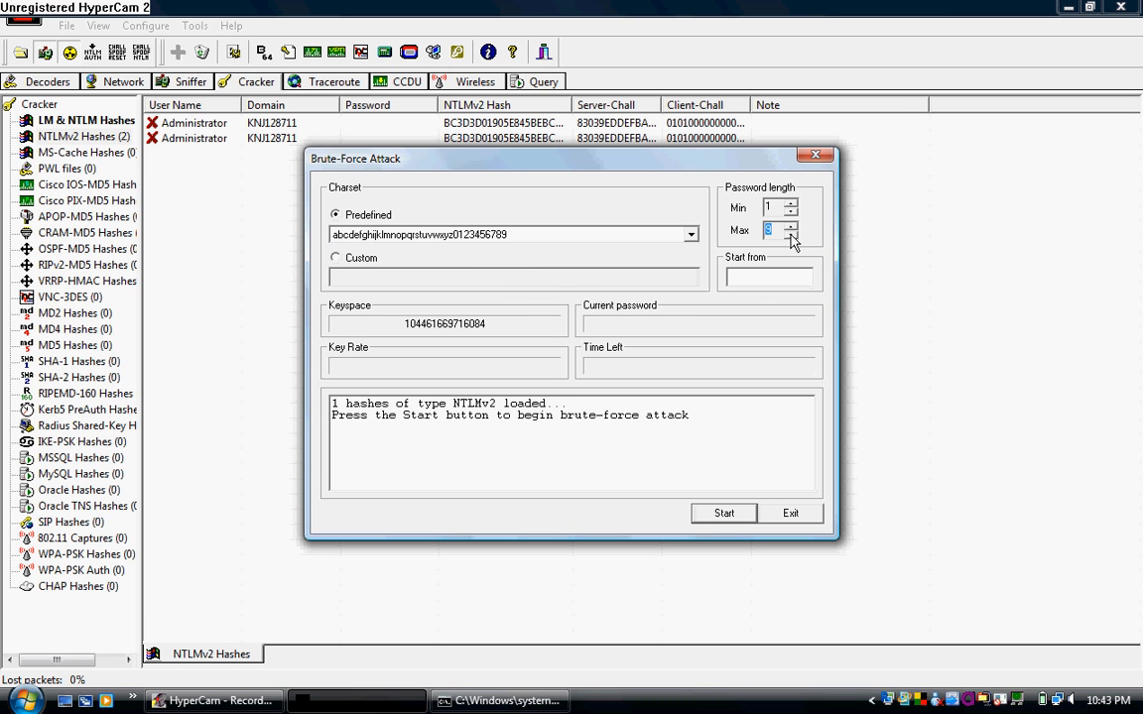
click(792, 227)
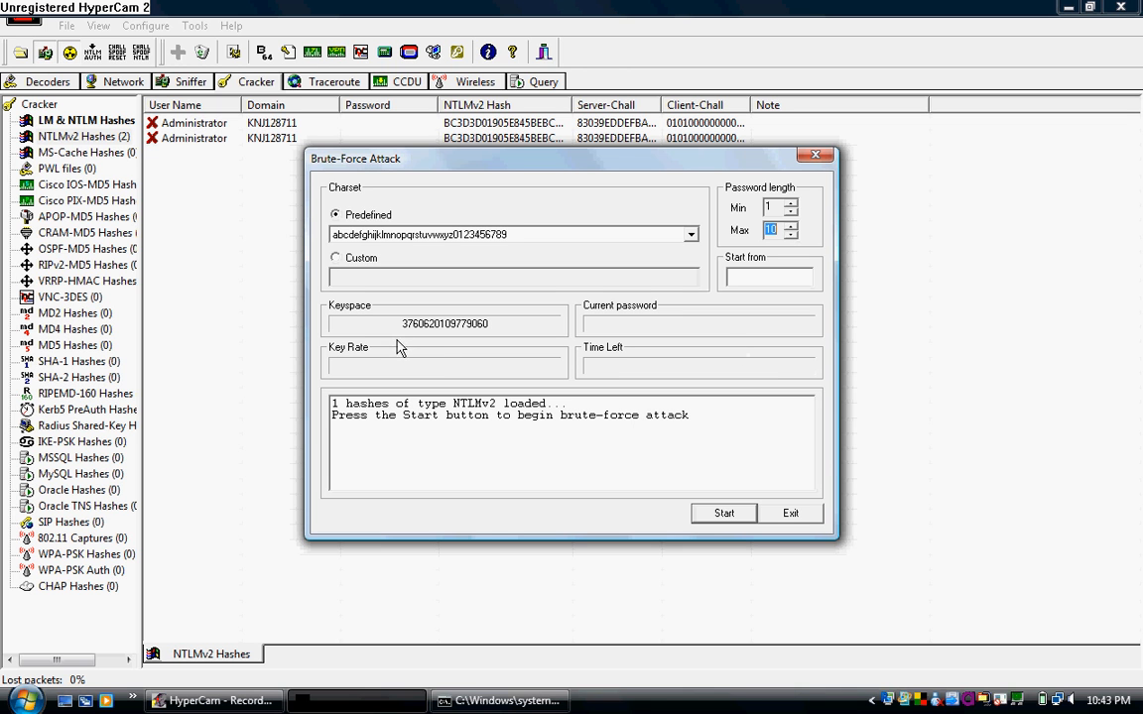
mouse_move(522, 345)
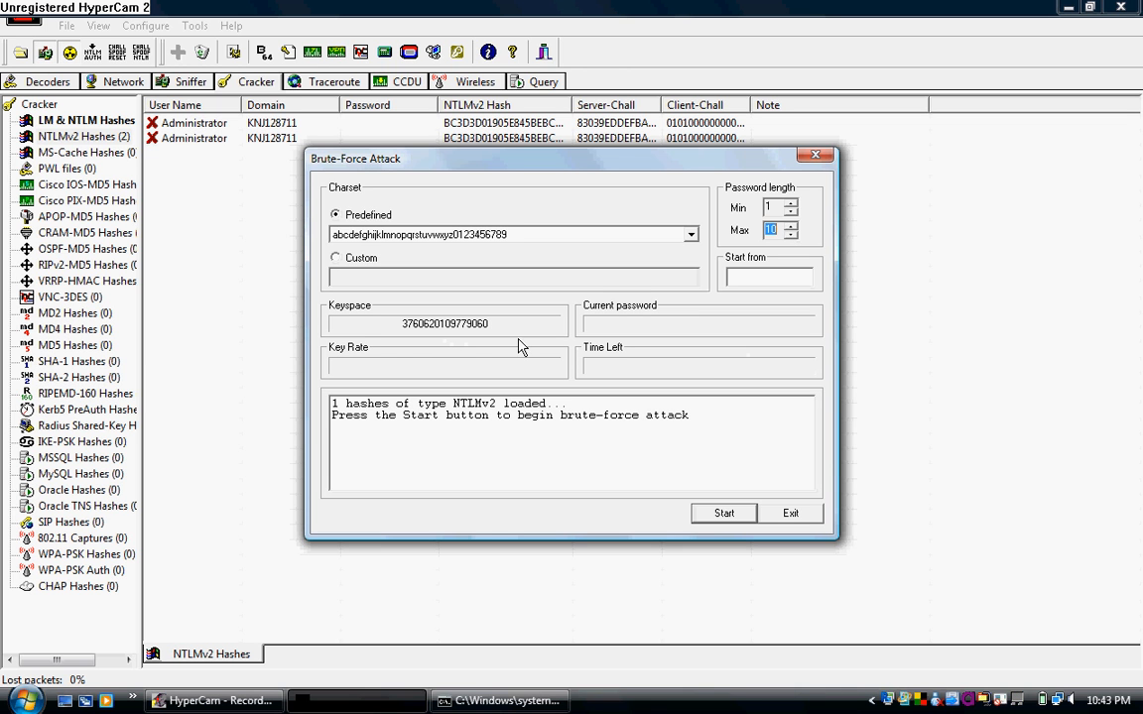
click(723, 512)
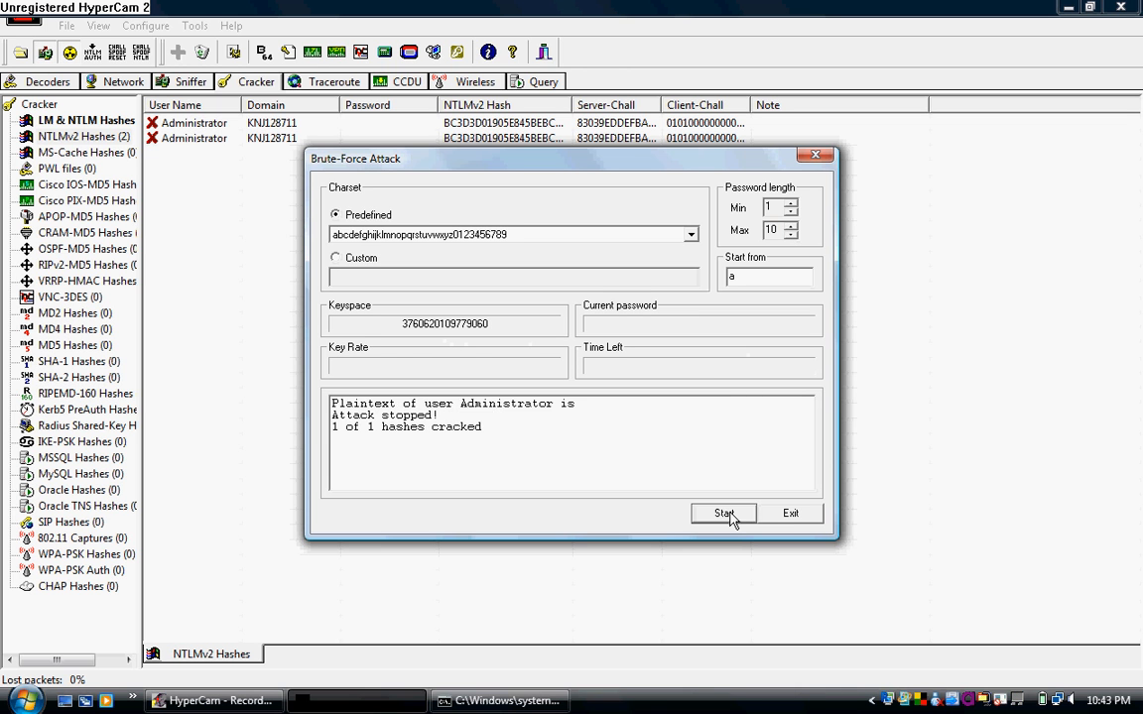
mouse_move(602, 373)
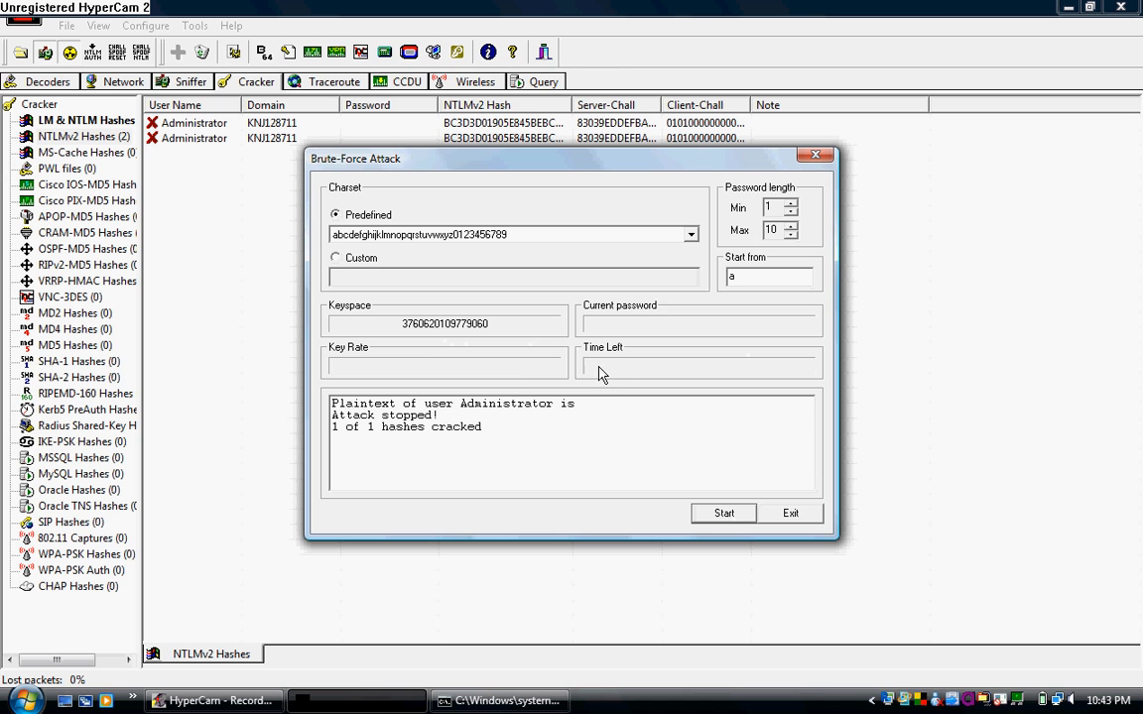
mouse_move(633, 373)
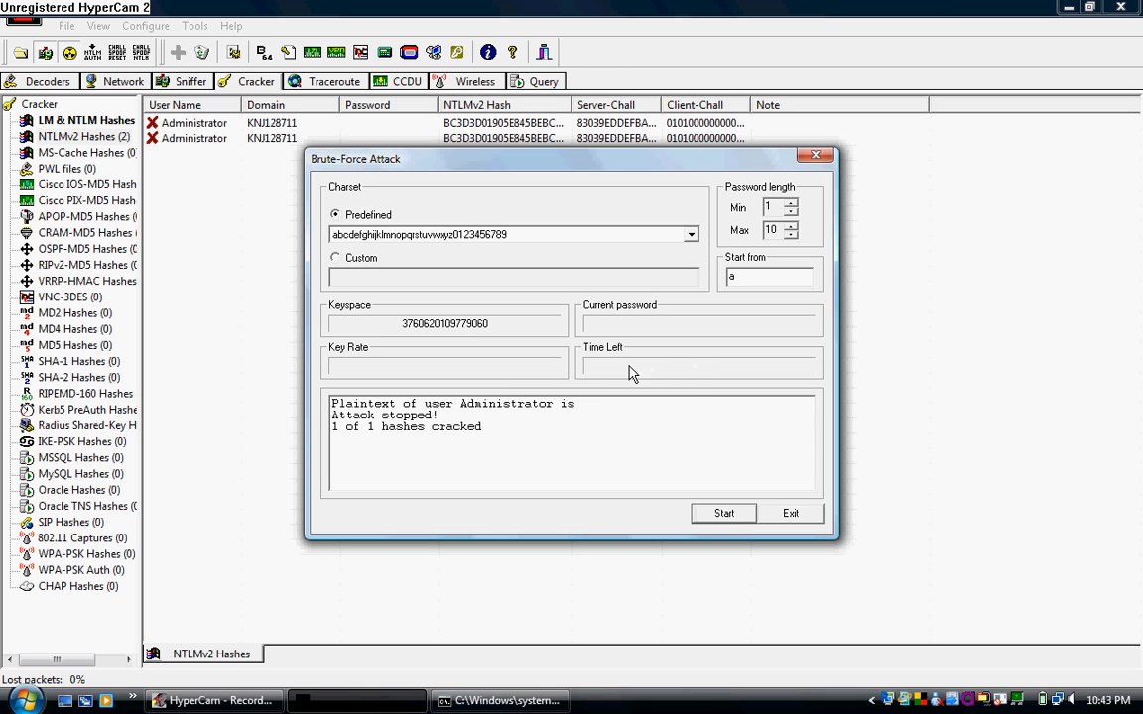
mouse_move(611, 335)
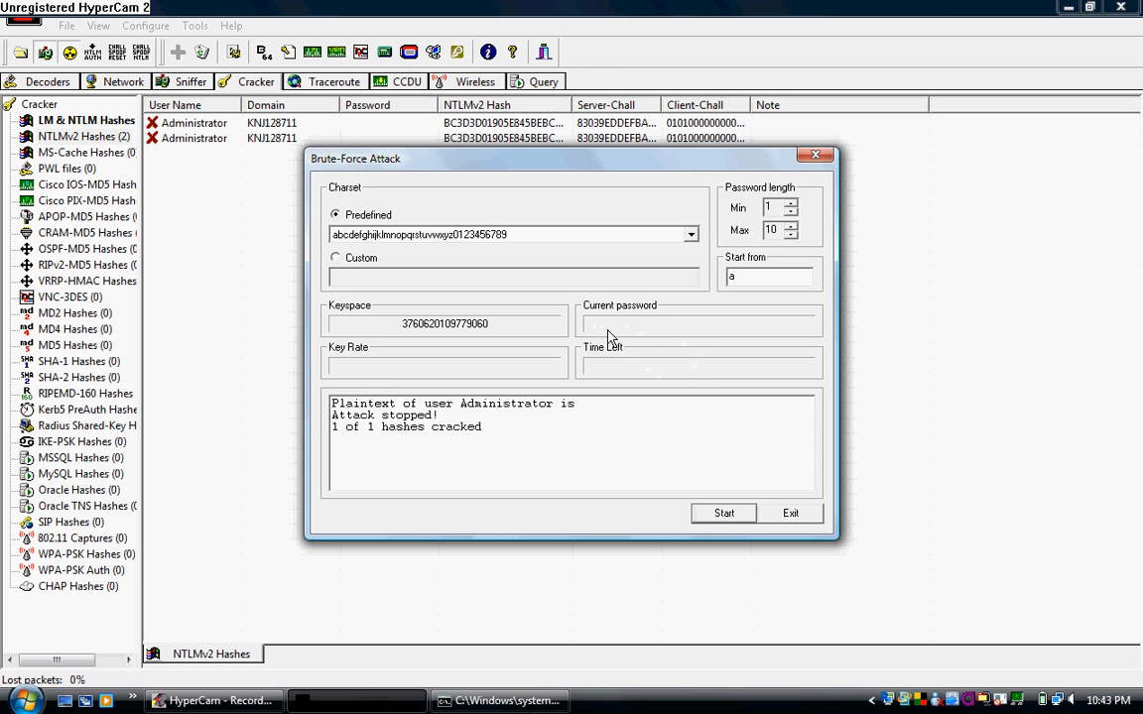
mouse_move(448, 389)
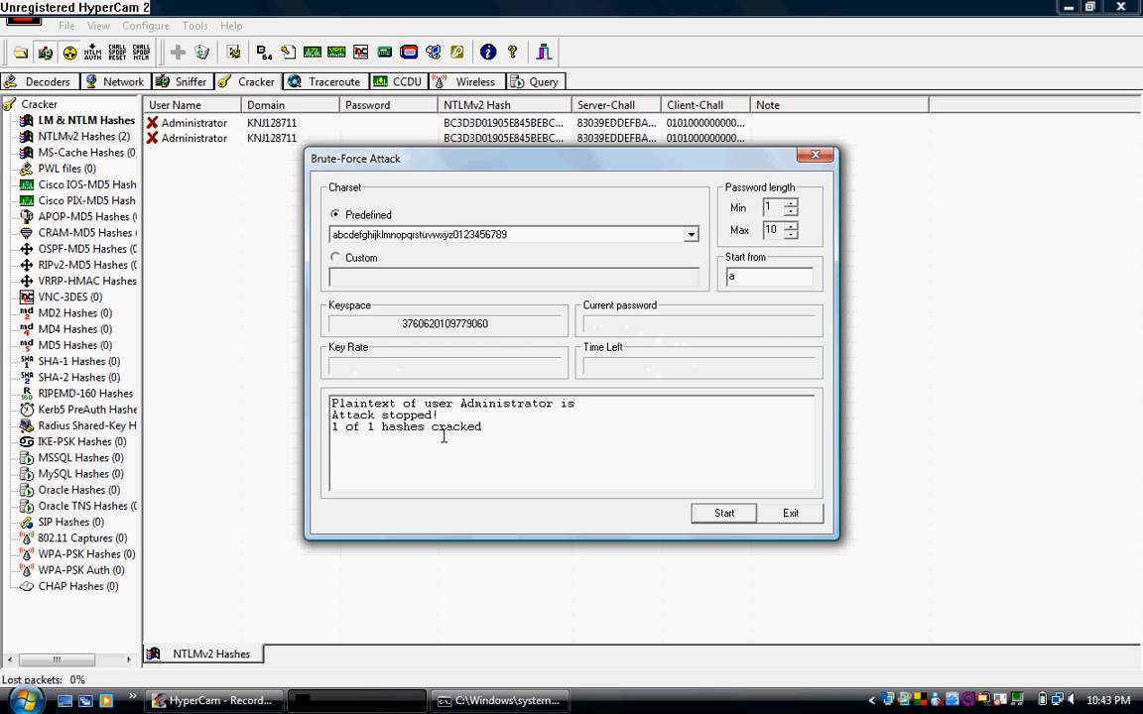
mouse_move(678, 449)
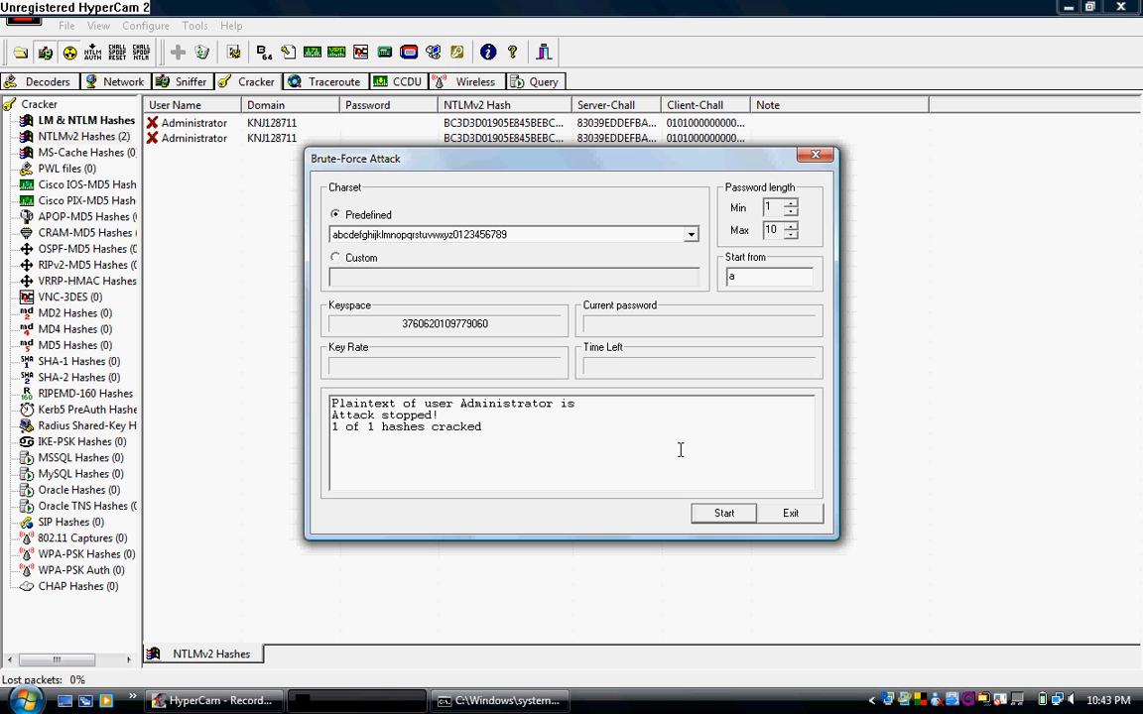
mouse_move(849, 462)
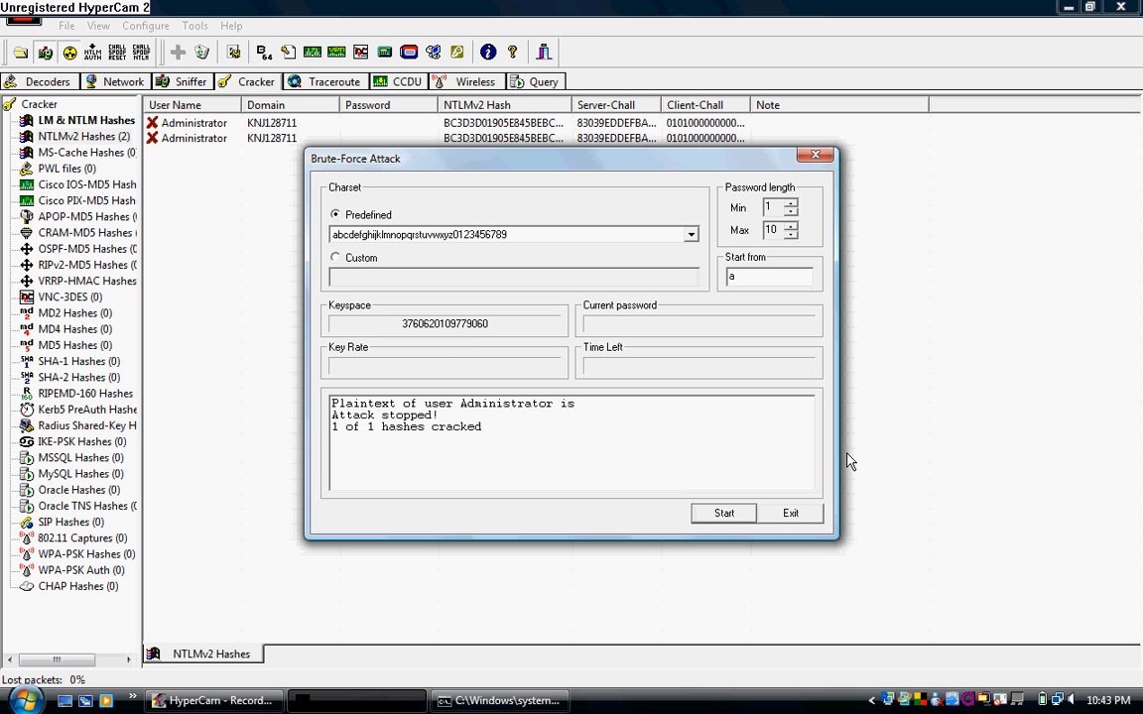
mouse_move(789, 518)
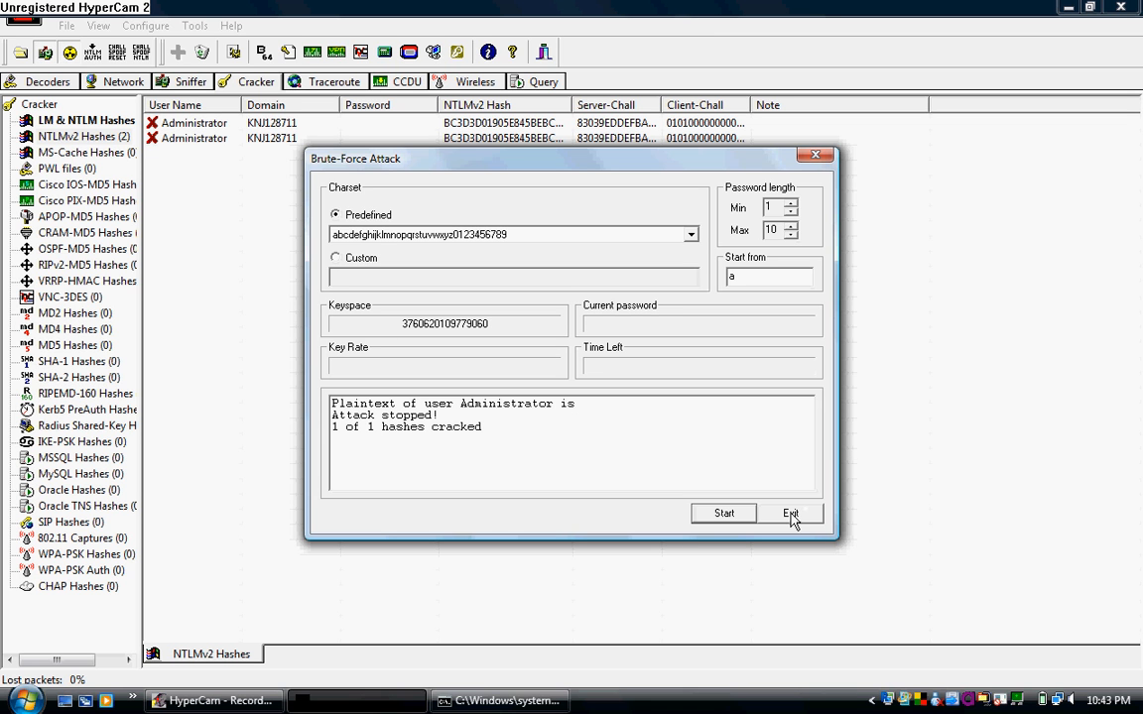
- Exit the Brute-Force Attack dialog back to the NTLMv2 hash list
click(791, 512)
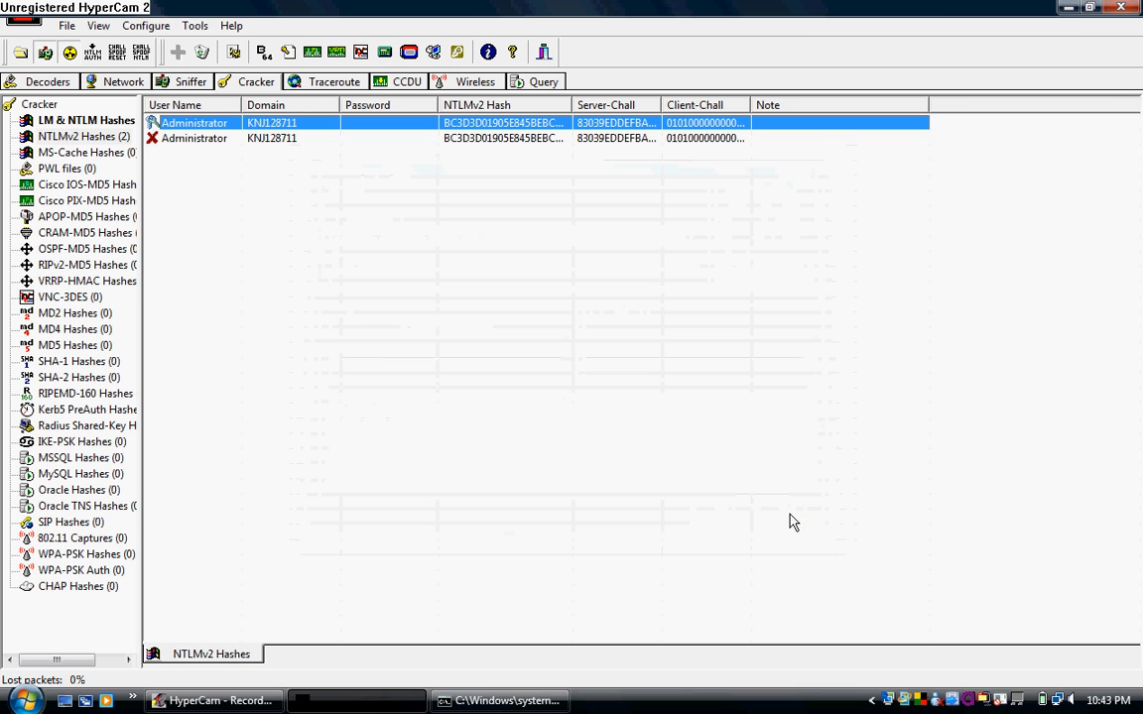
mouse_move(317, 230)
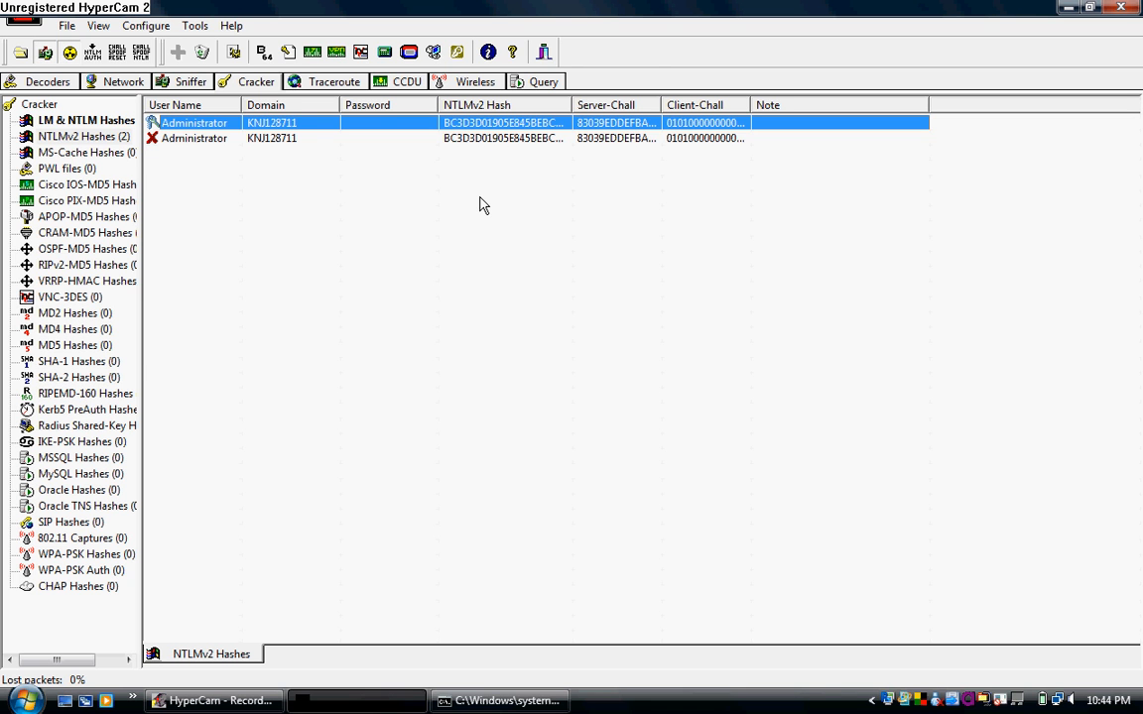
- Show the Wireless page with the Microsoft adapter and empty access-point list
click(476, 81)
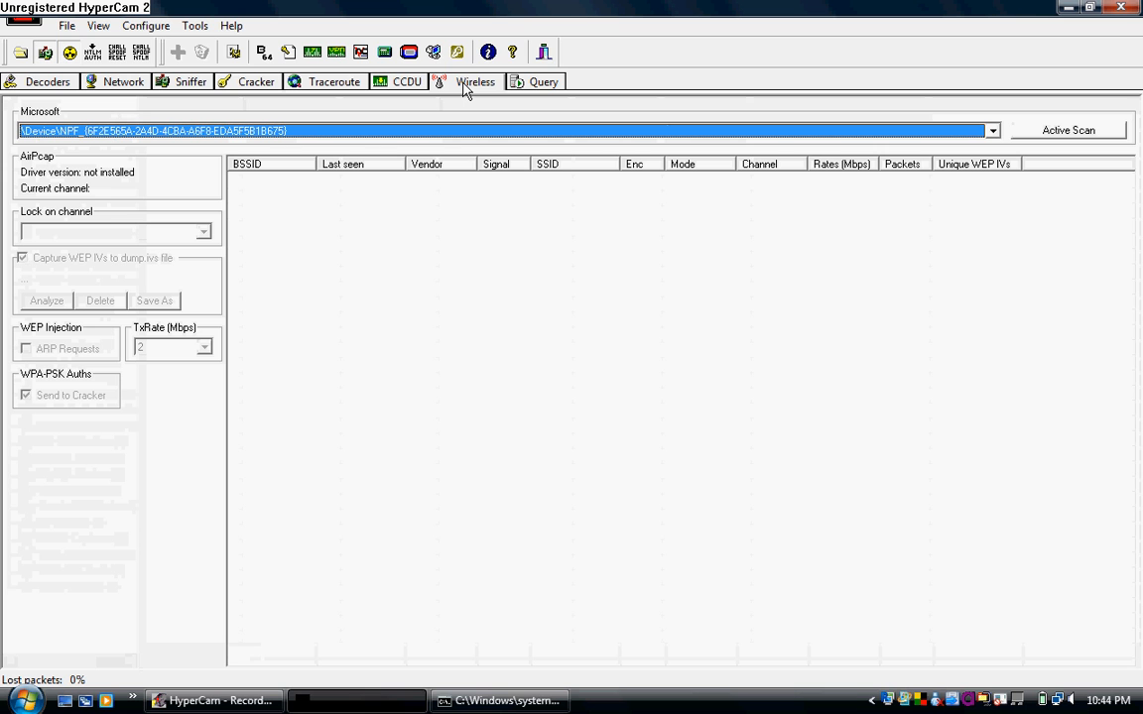
mouse_move(405, 313)
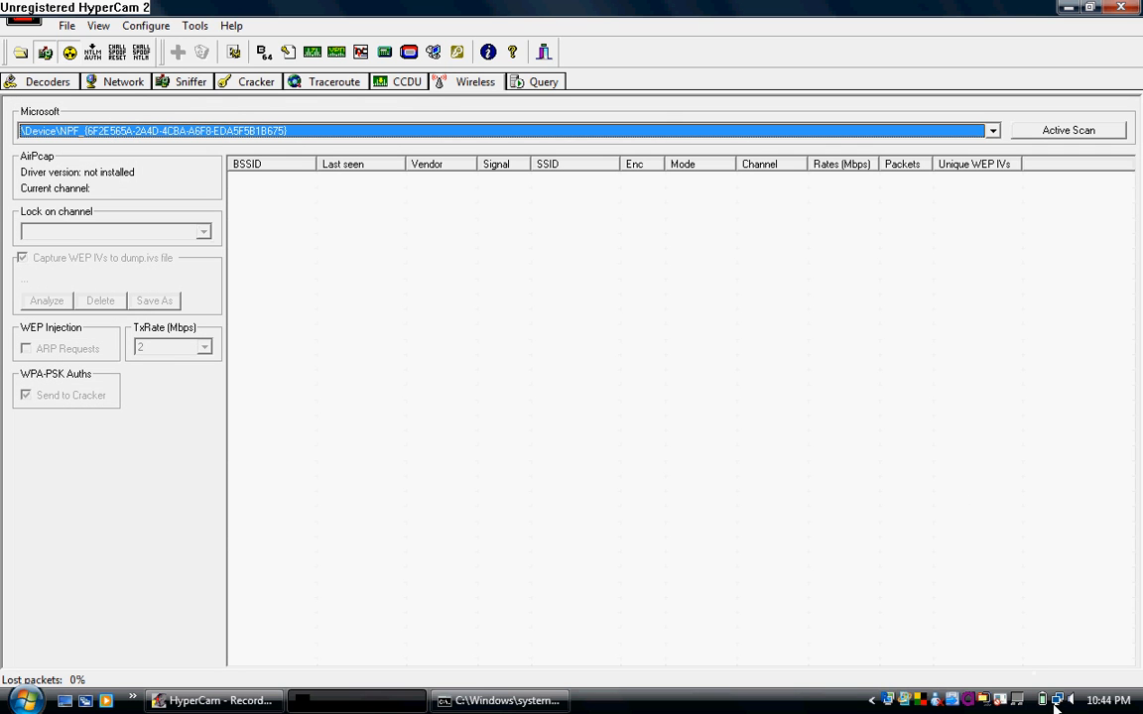
mouse_move(804, 585)
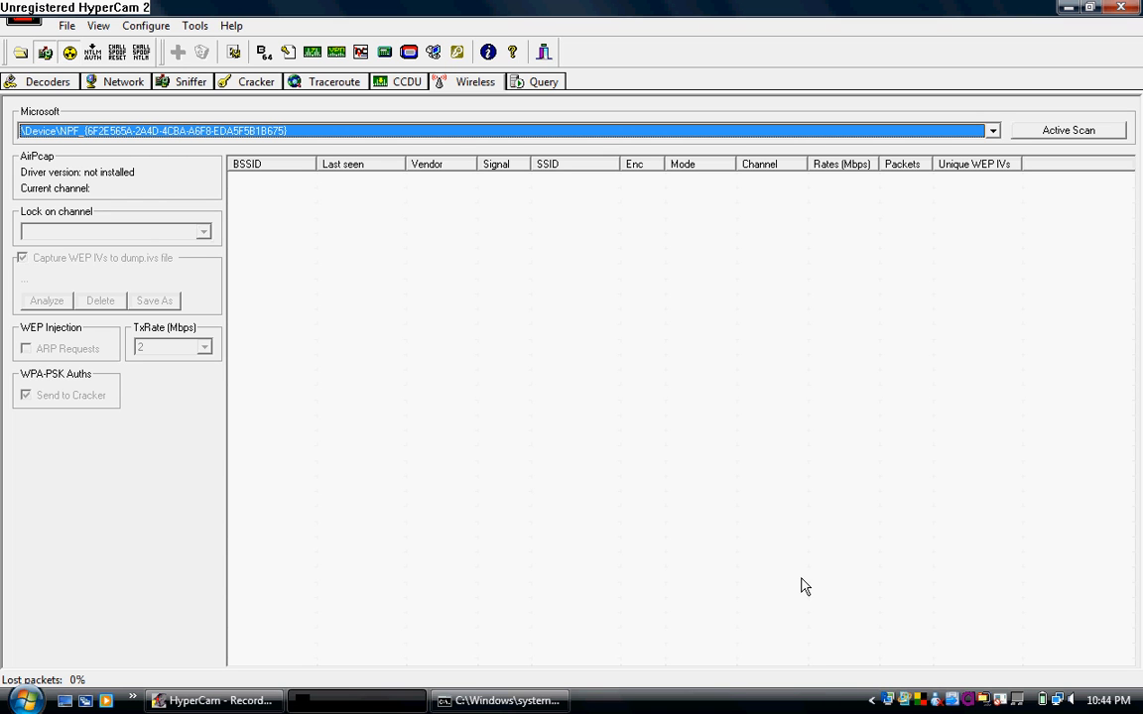
mouse_move(524, 475)
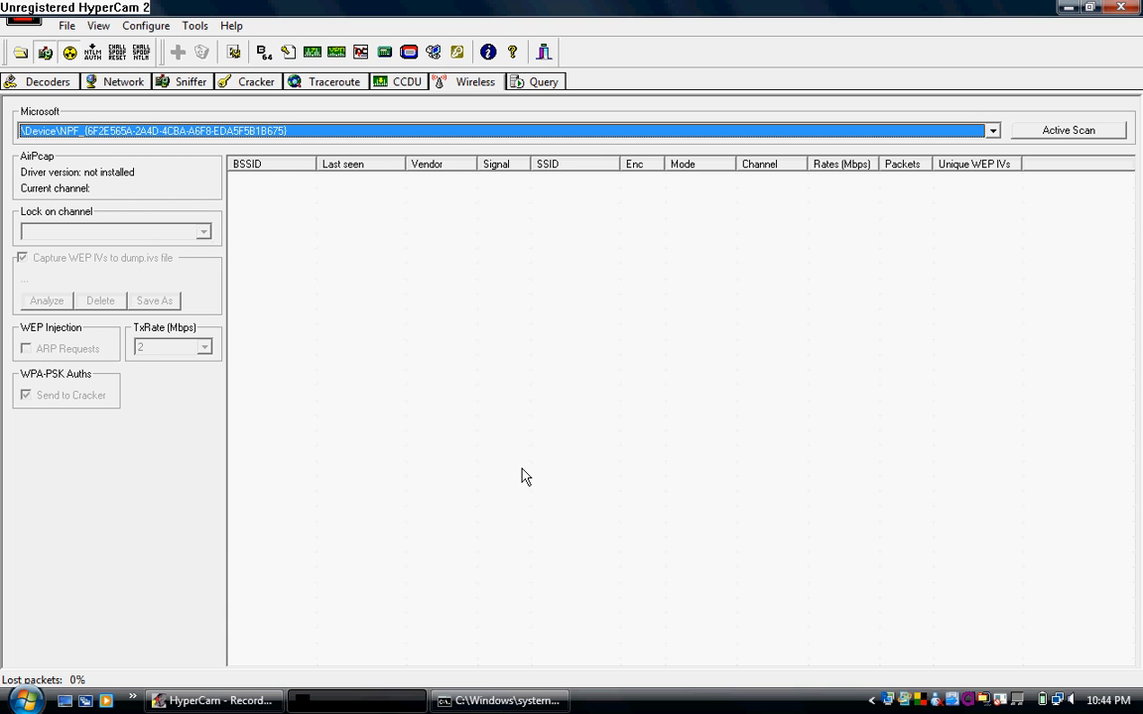
mouse_move(246, 236)
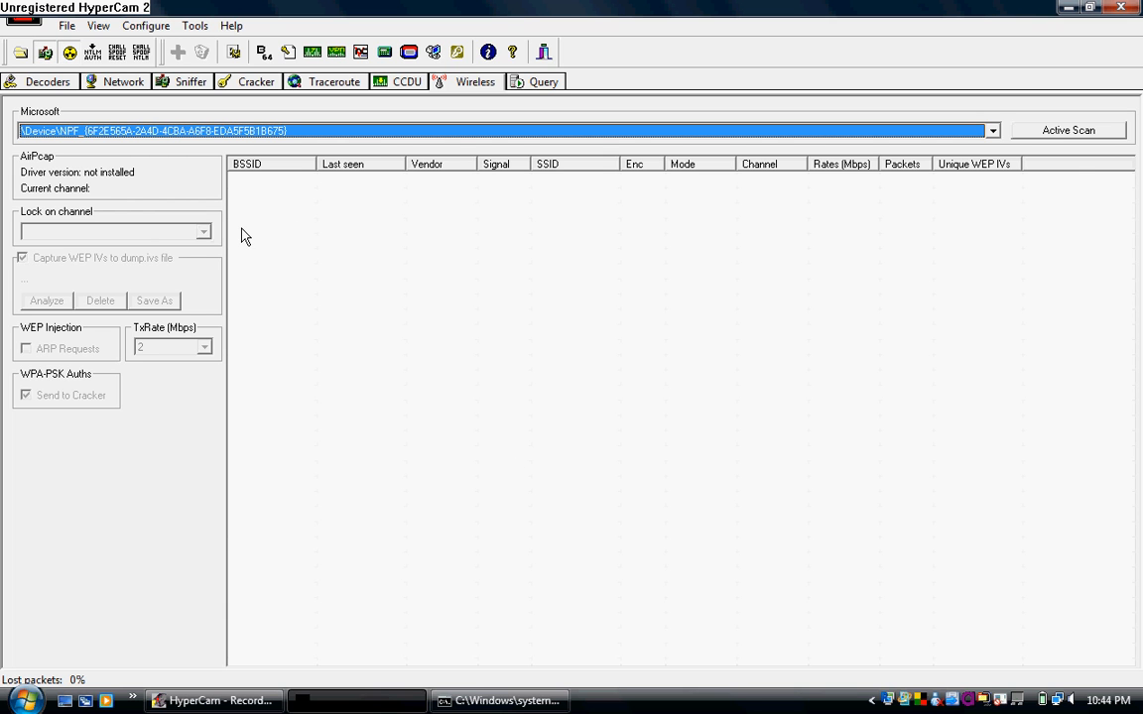
mouse_move(266, 206)
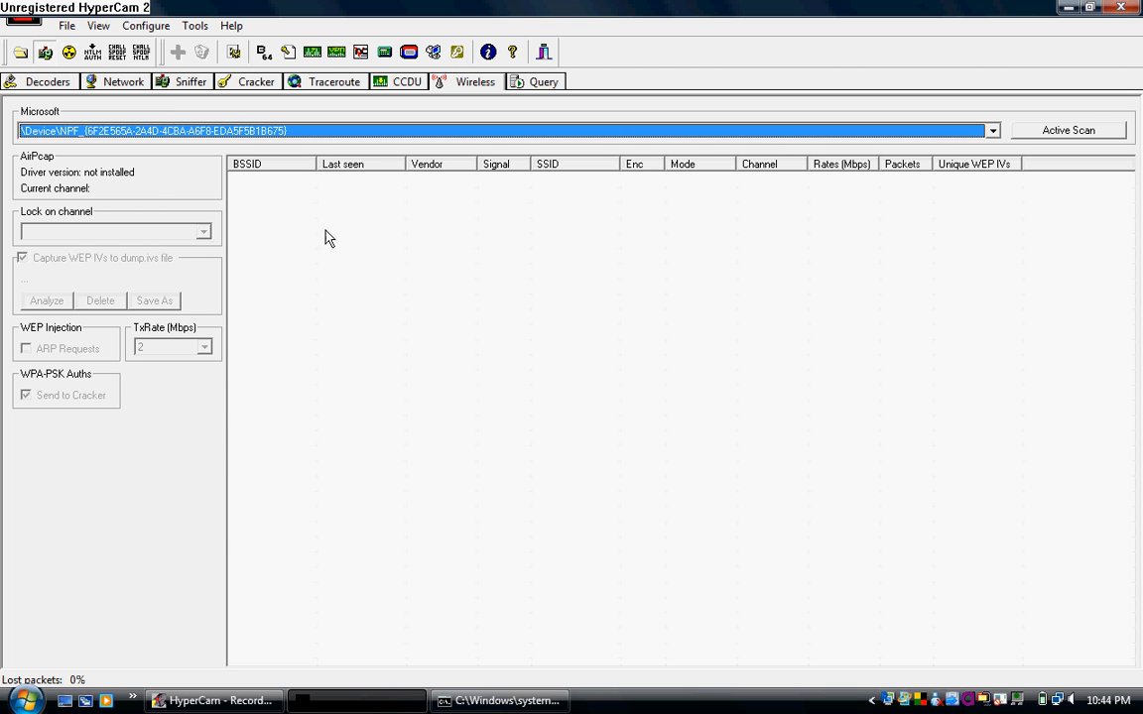
mouse_move(383, 282)
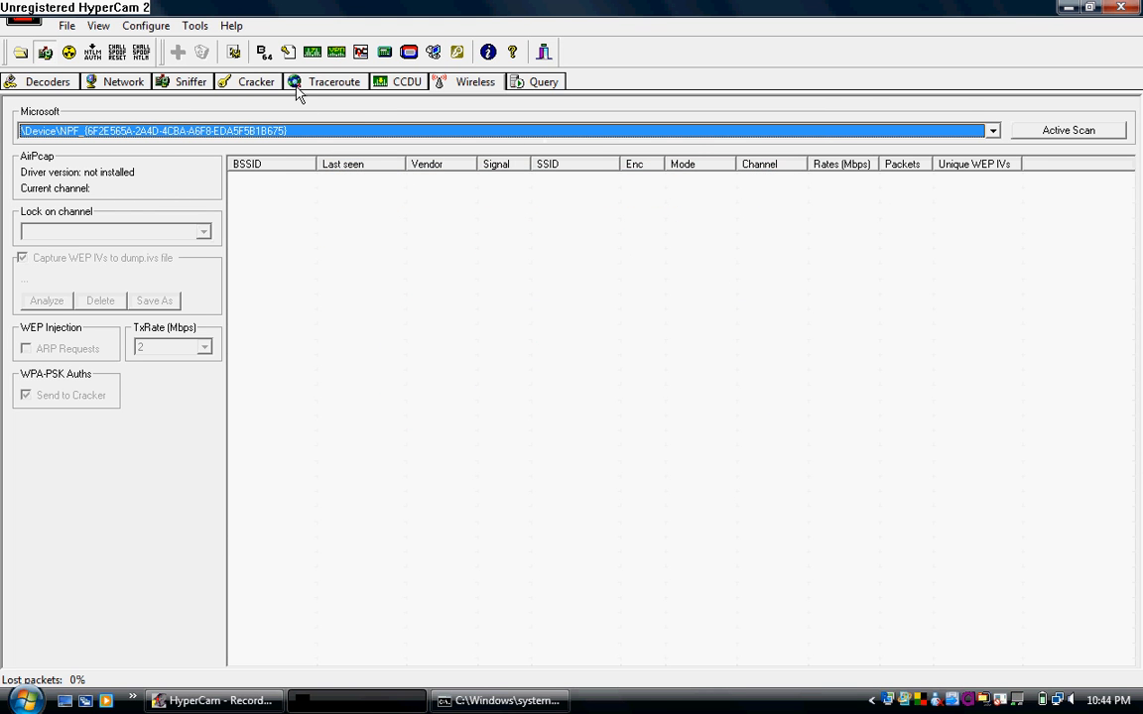
- View Traceroute, then the CCDU Cisco config downloader page with its empty list
click(333, 81)
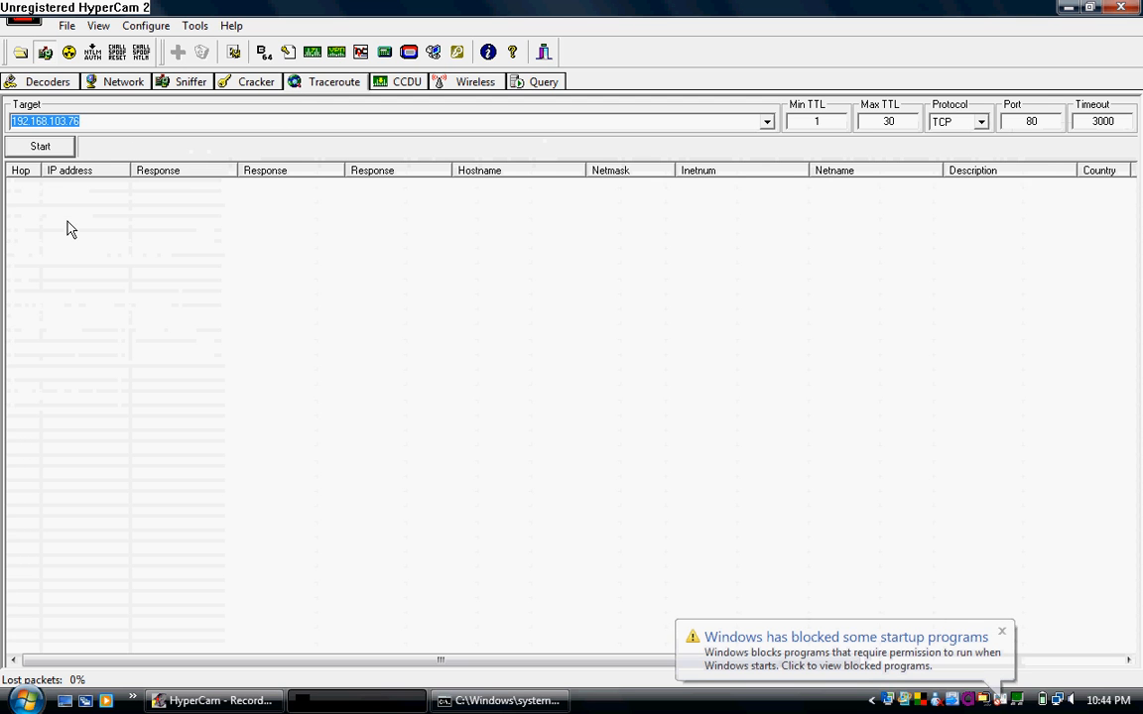
mouse_move(548, 290)
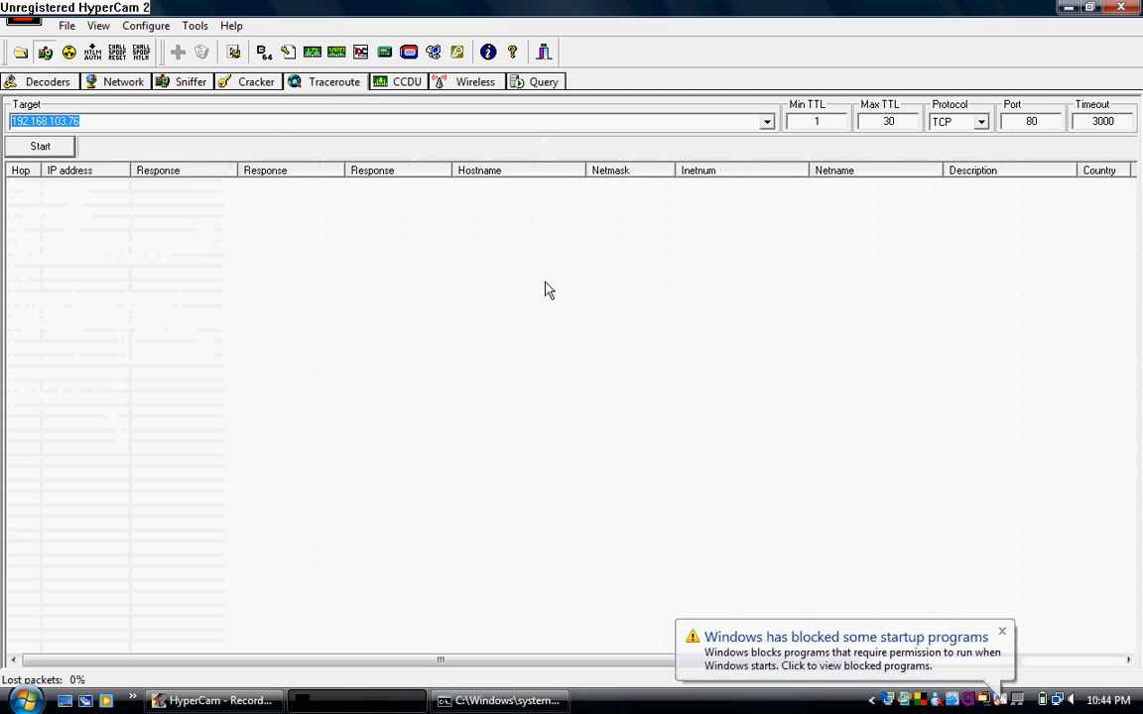
mouse_move(389, 107)
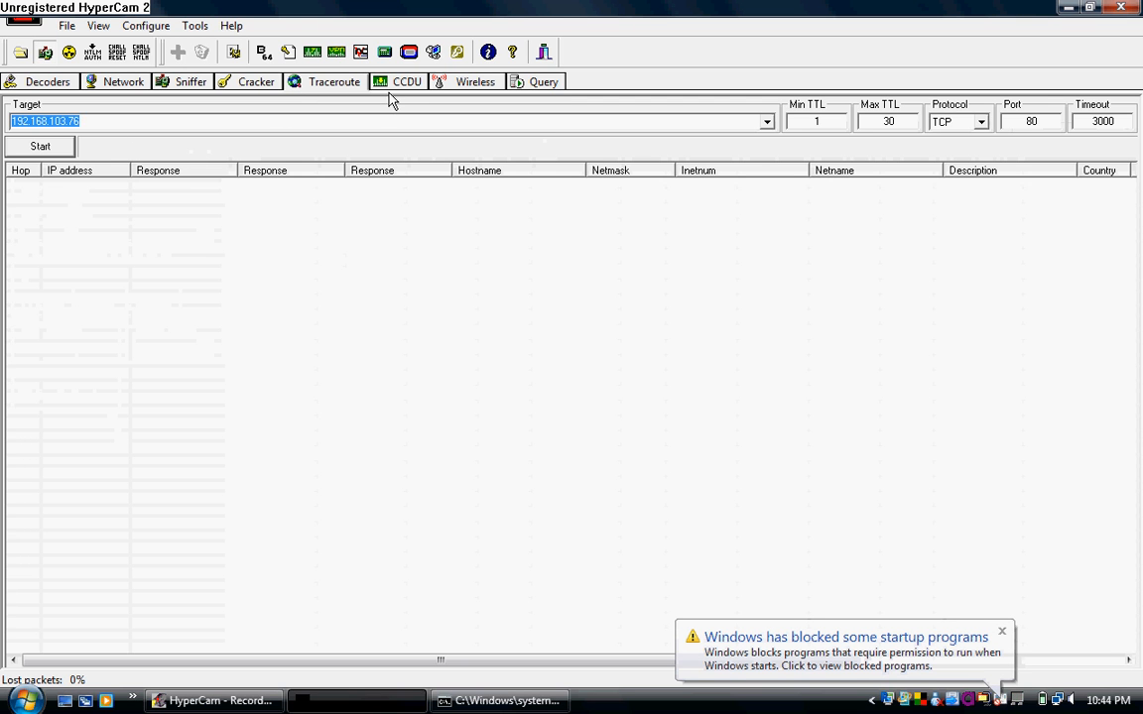
click(119, 83)
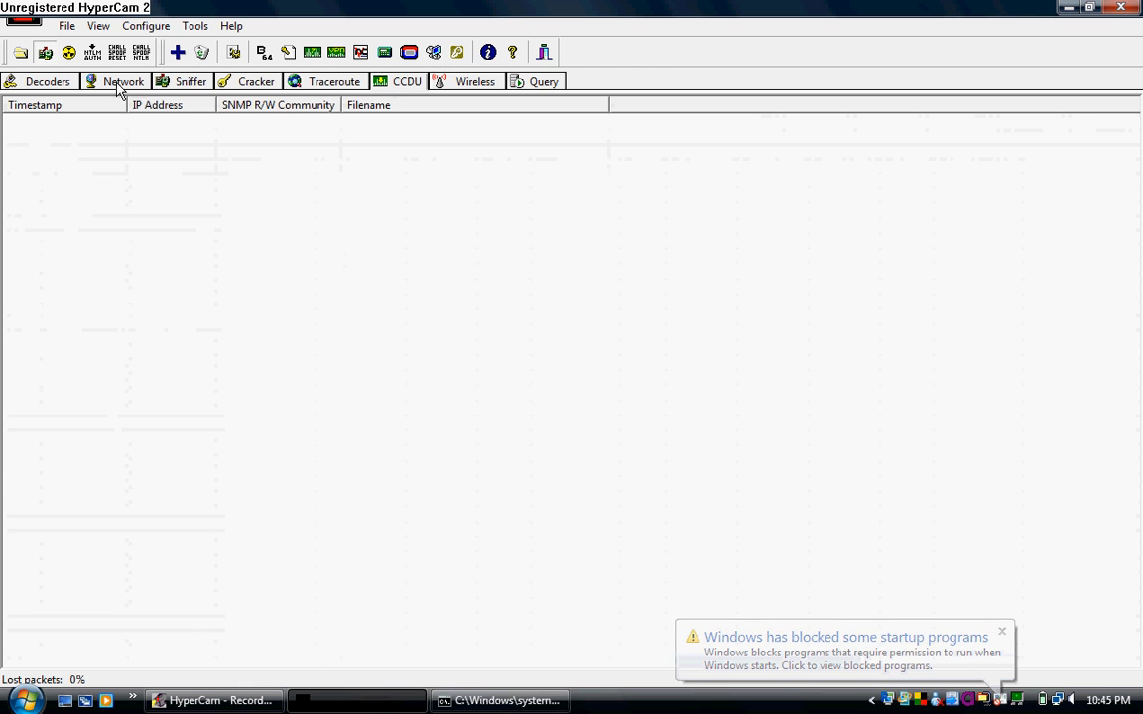